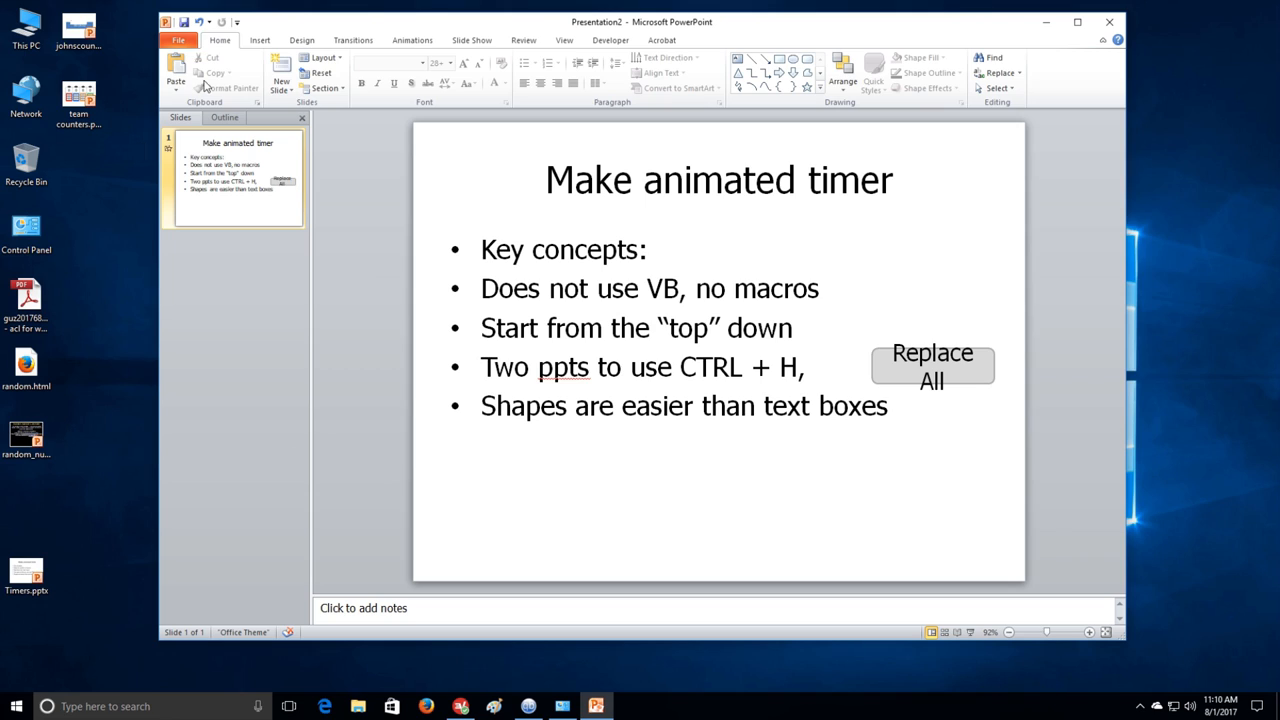
Add a blank slide 2 and draw a rectangle near its upper centre.
click(281, 78)
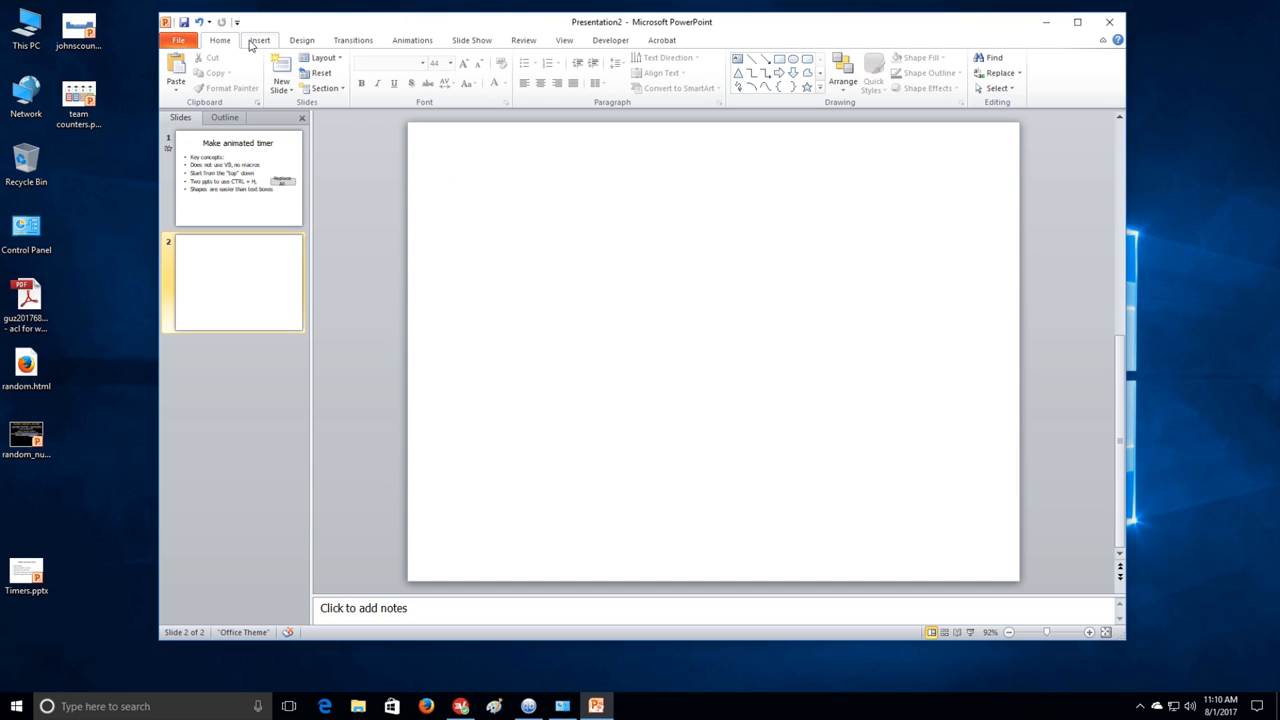
click(258, 40)
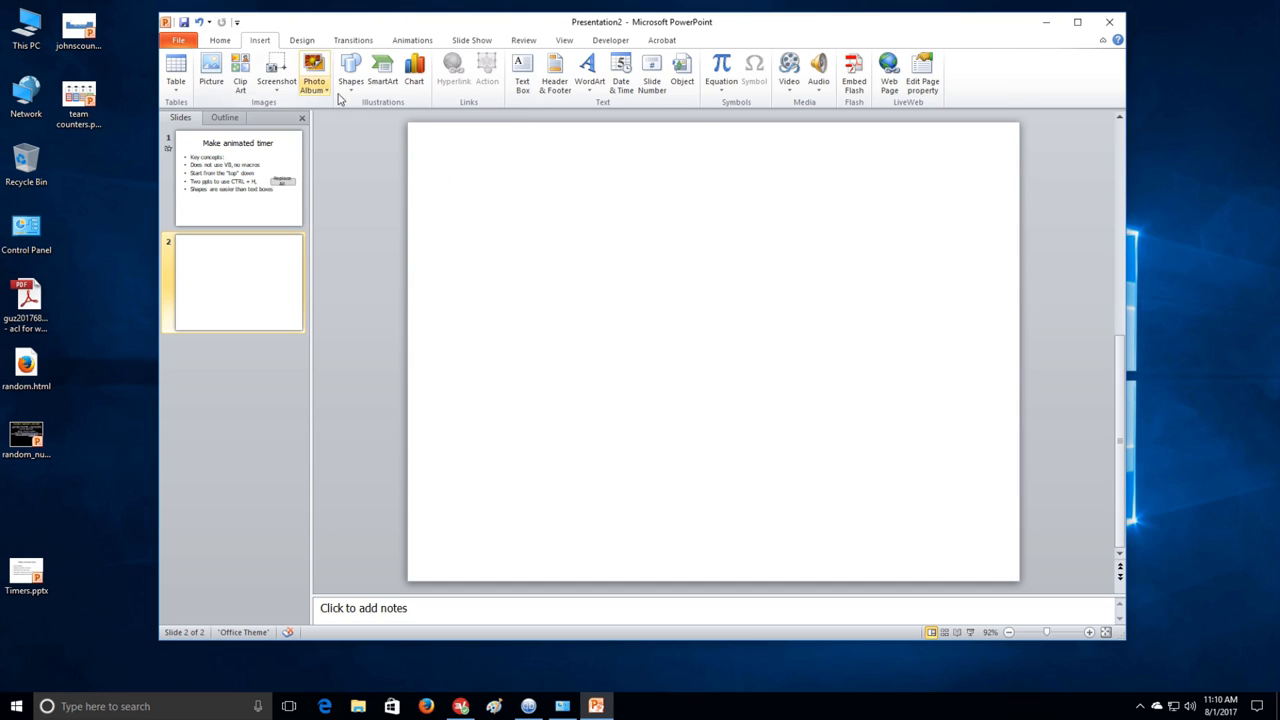
click(350, 70)
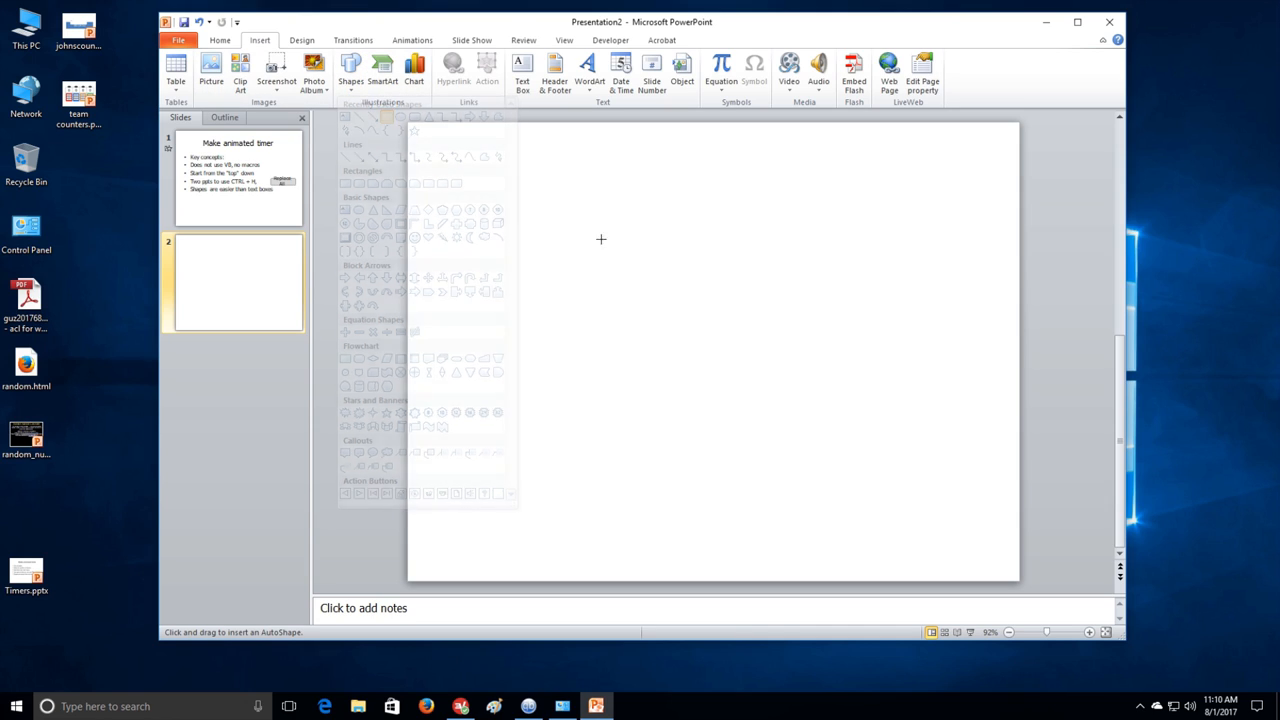
drag(565, 240, 815, 305)
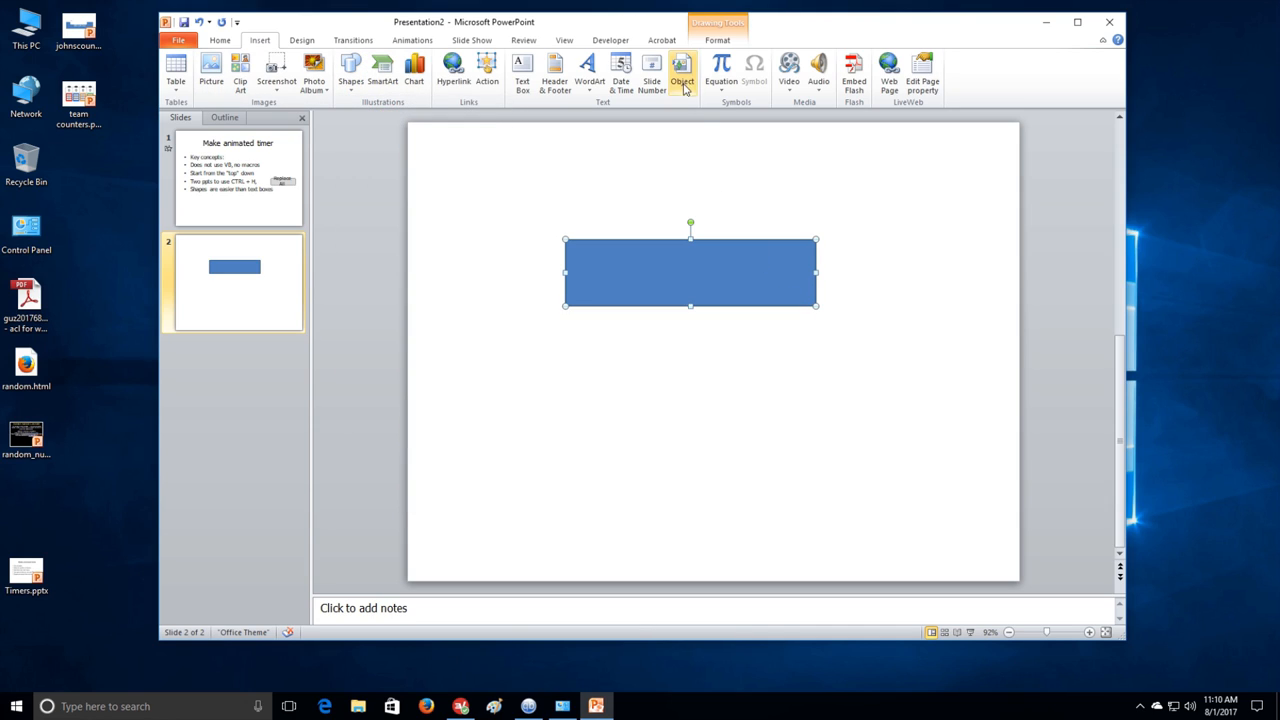
click(717, 40)
text(1)
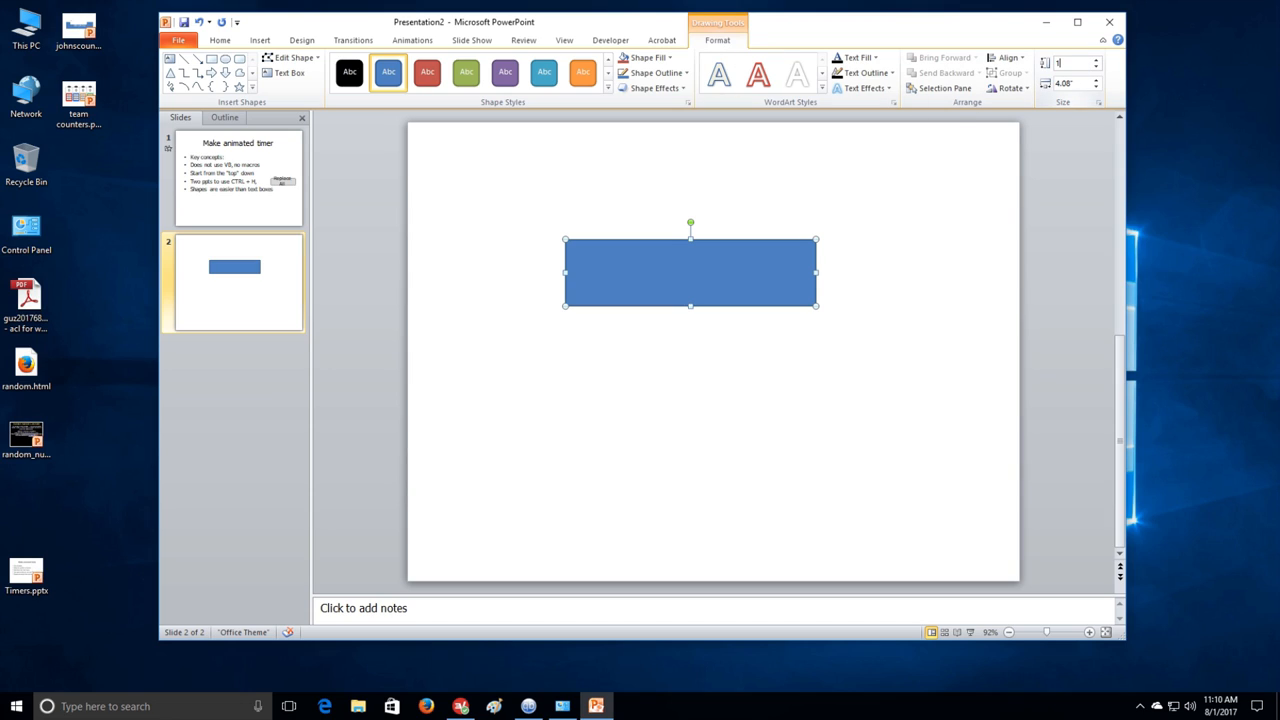
Size the rectangle 1" by 3" and type 0:X9 inside it.
triple_click(1065, 83)
text(3)
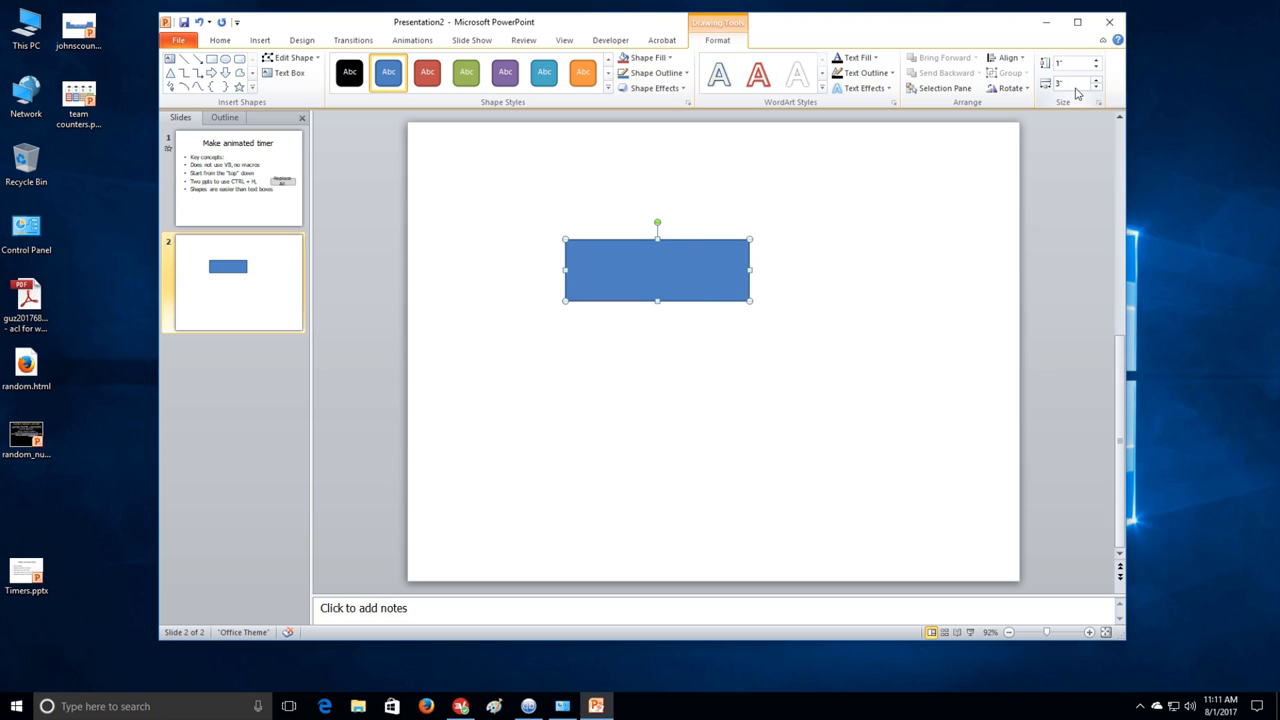
right_click(657, 270)
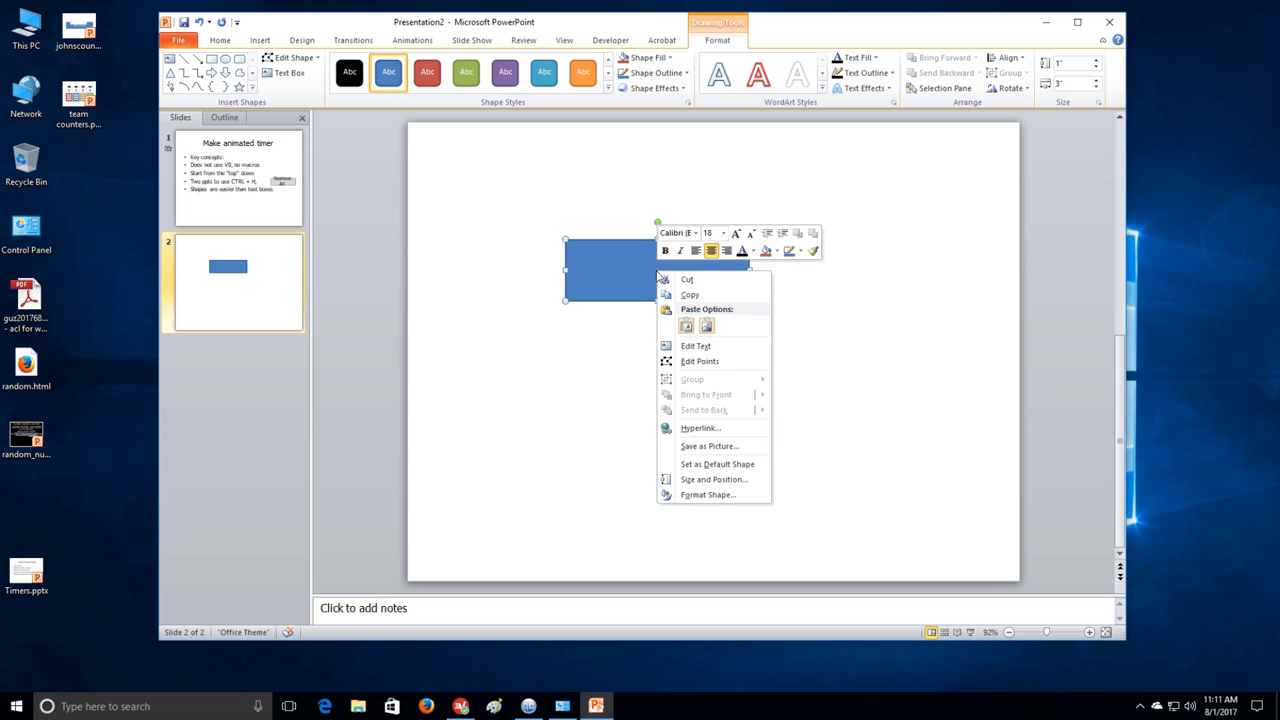
mouse_move(720, 346)
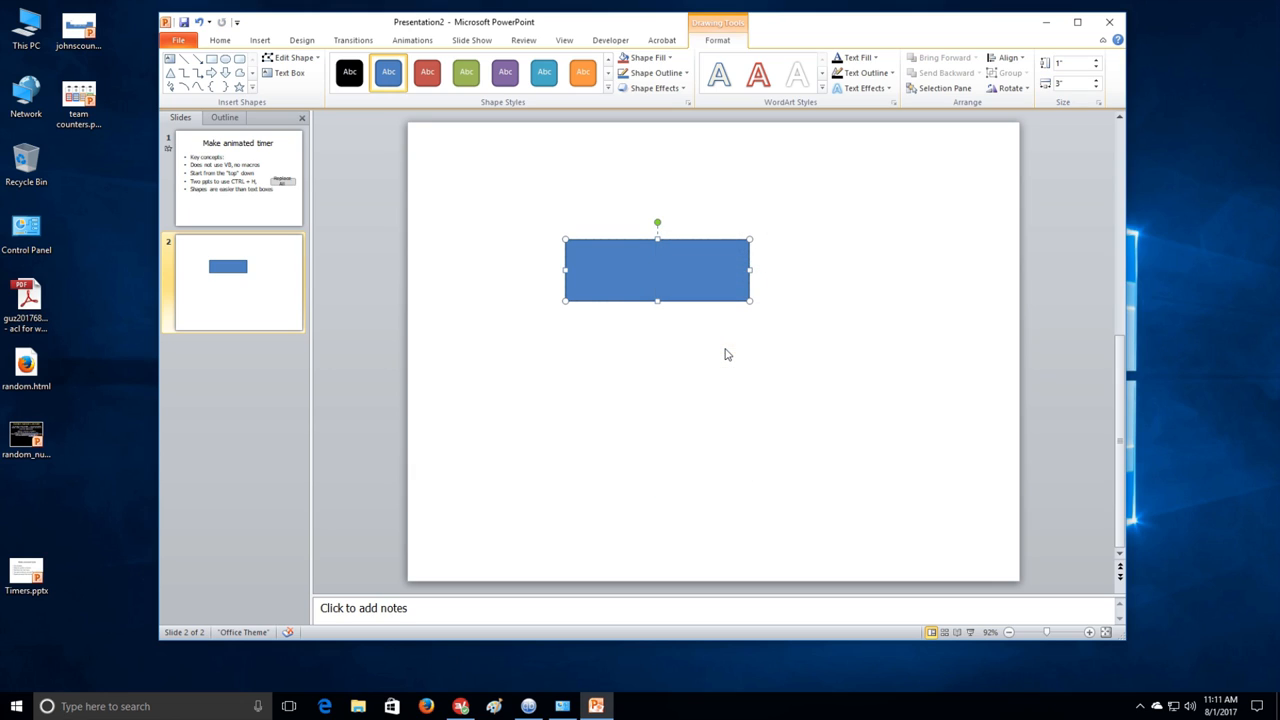
text(0:)
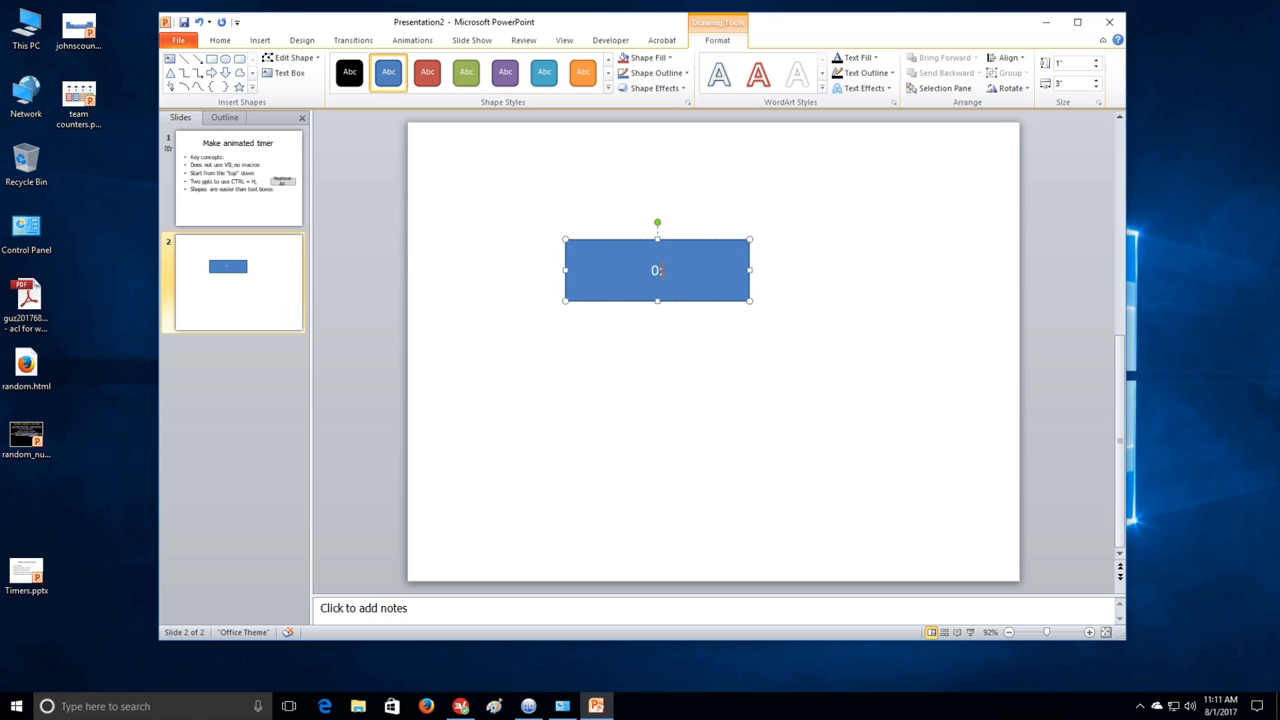
text(X)
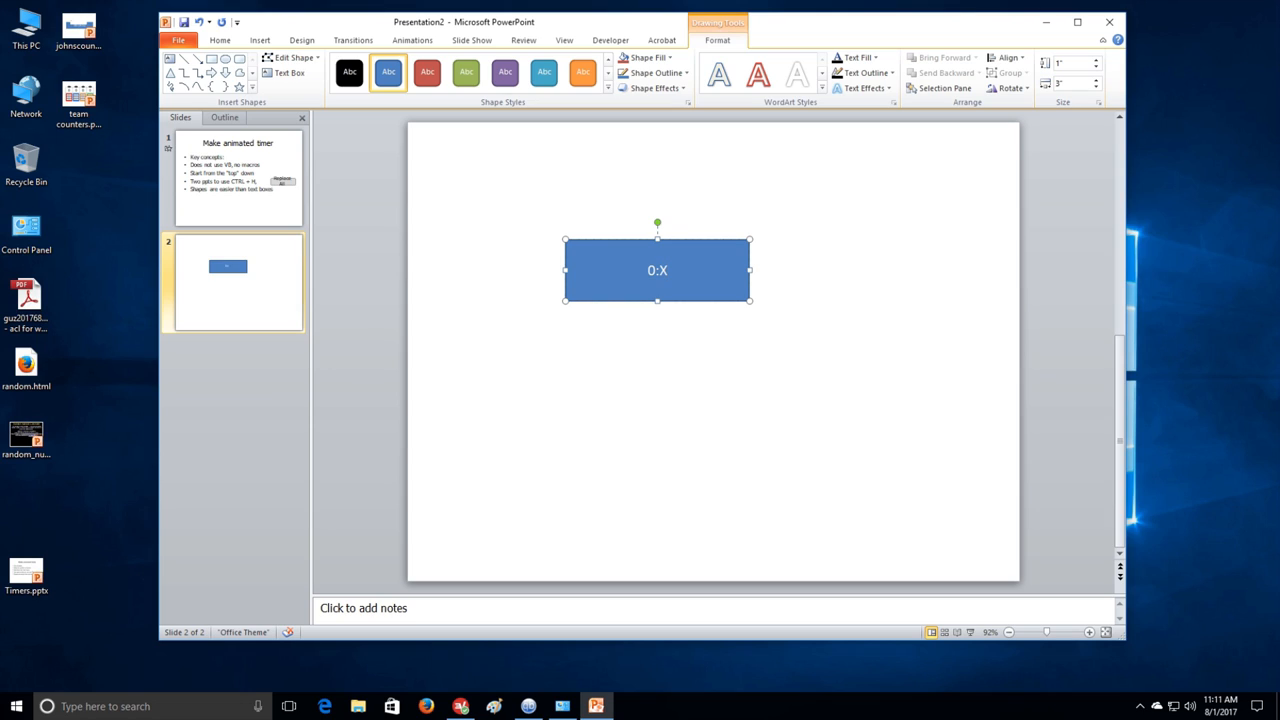
text(9)
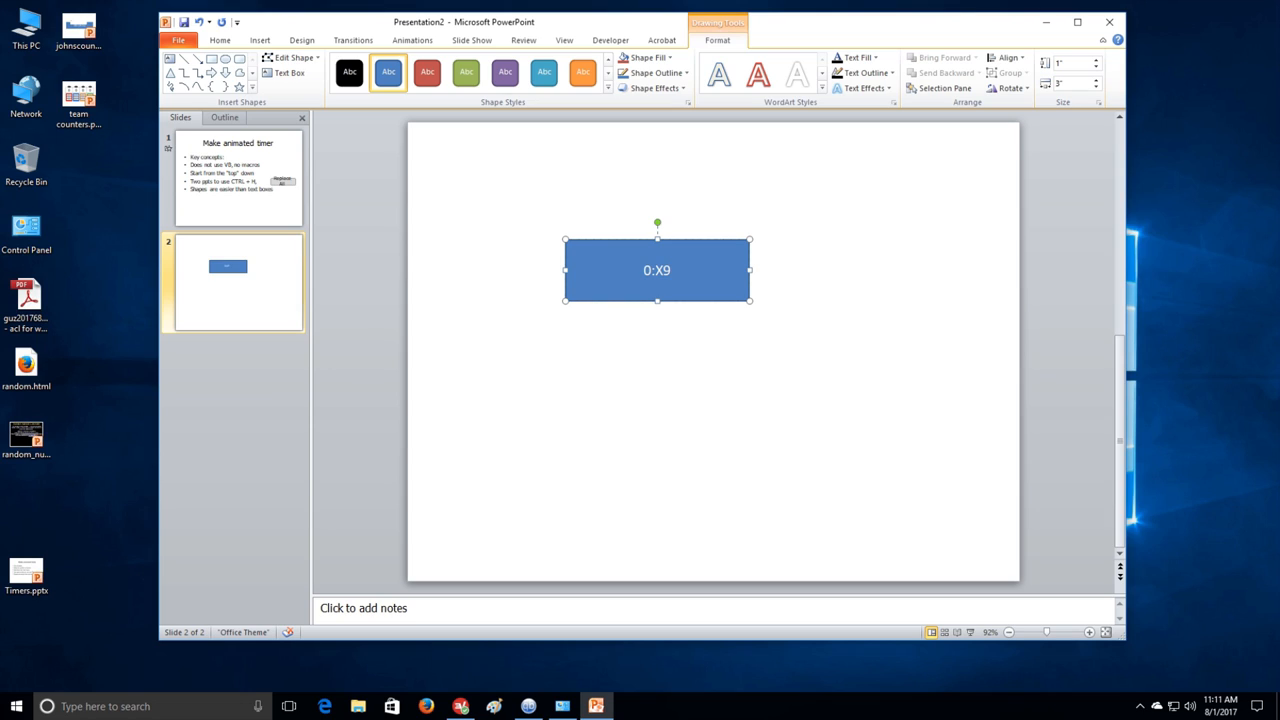
Enlarge the 0:X9 text to 54 pt.
click(219, 40)
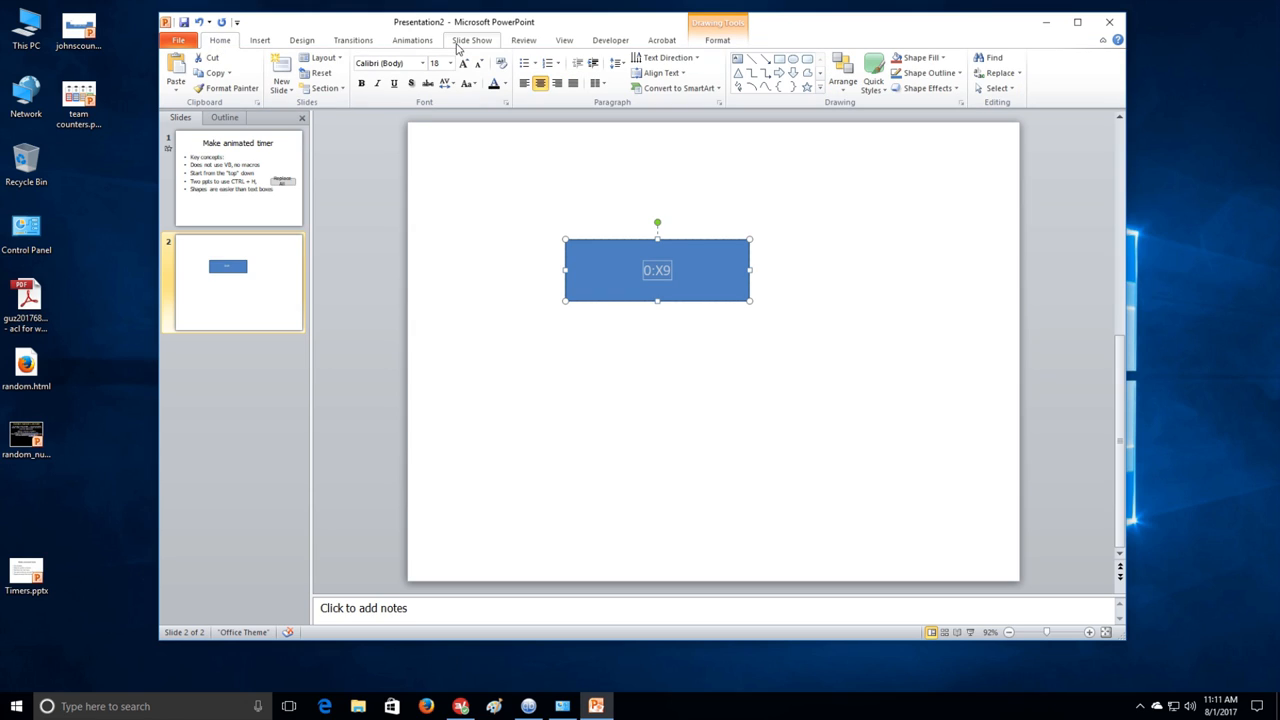
click(463, 63)
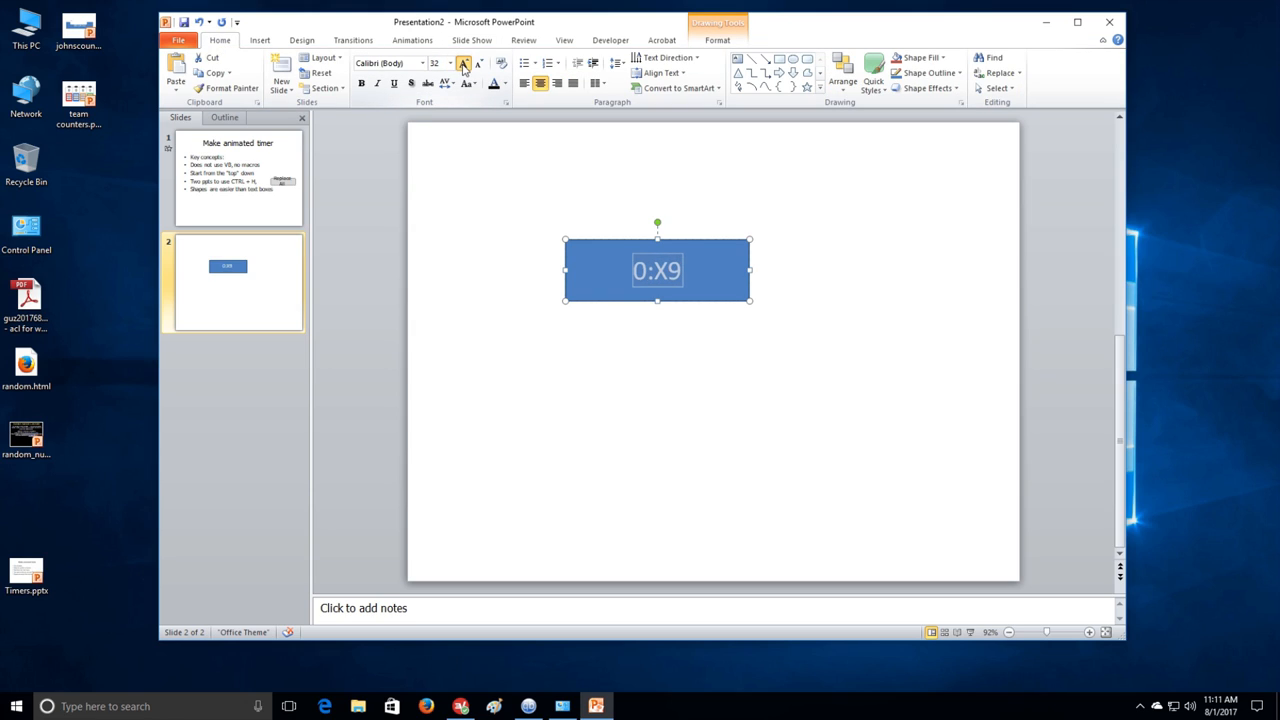
click(463, 63)
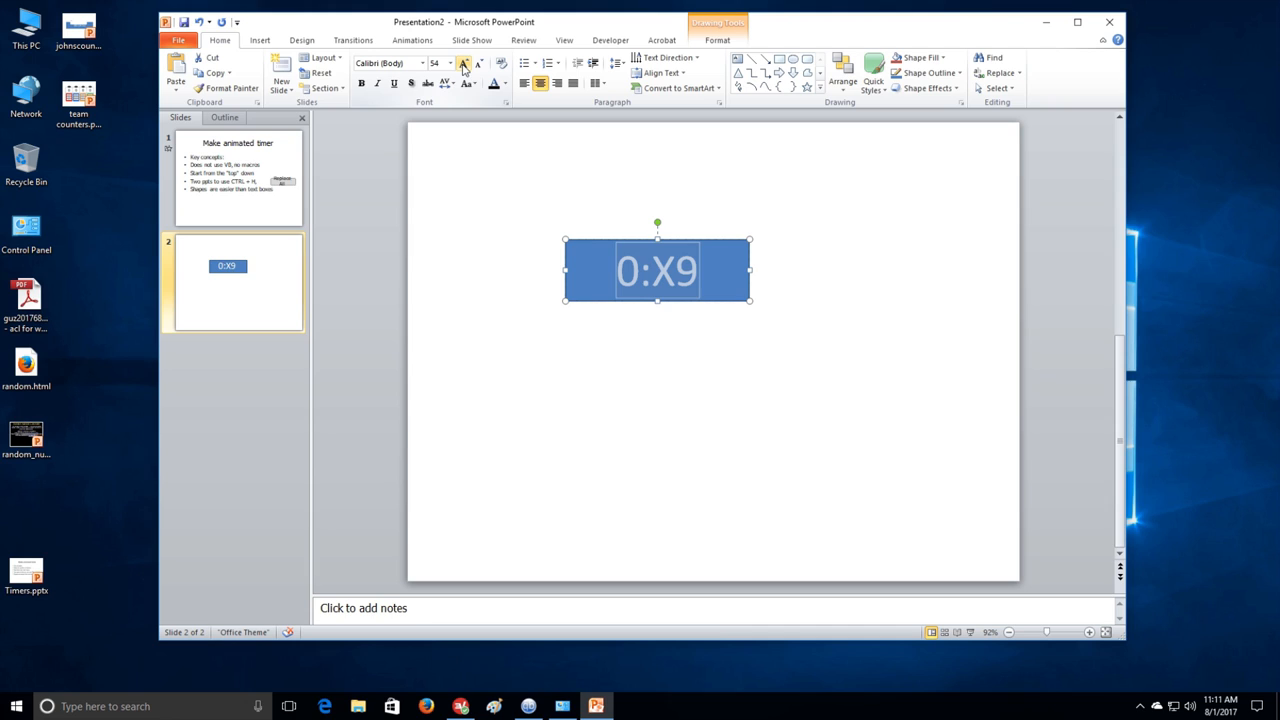
Use Format Shape to give the 0:X9 rectangle a black fill and black outline.
right_click(657, 270)
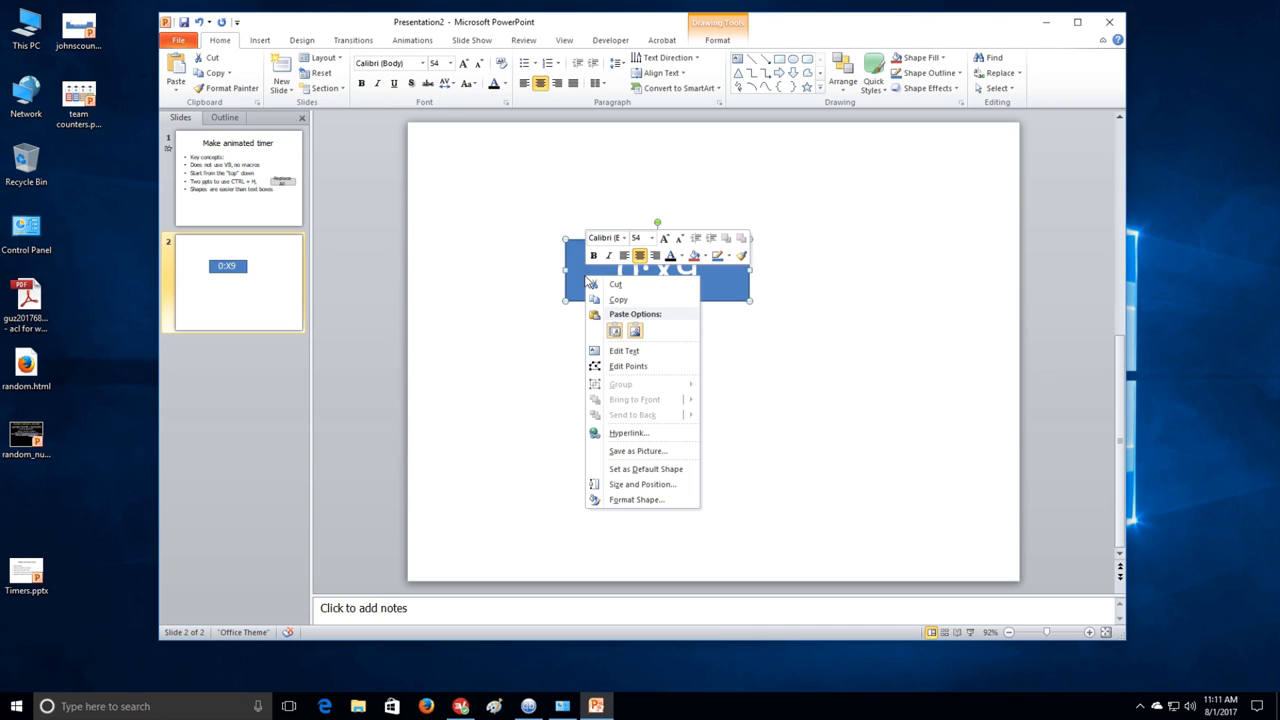
click(636, 499)
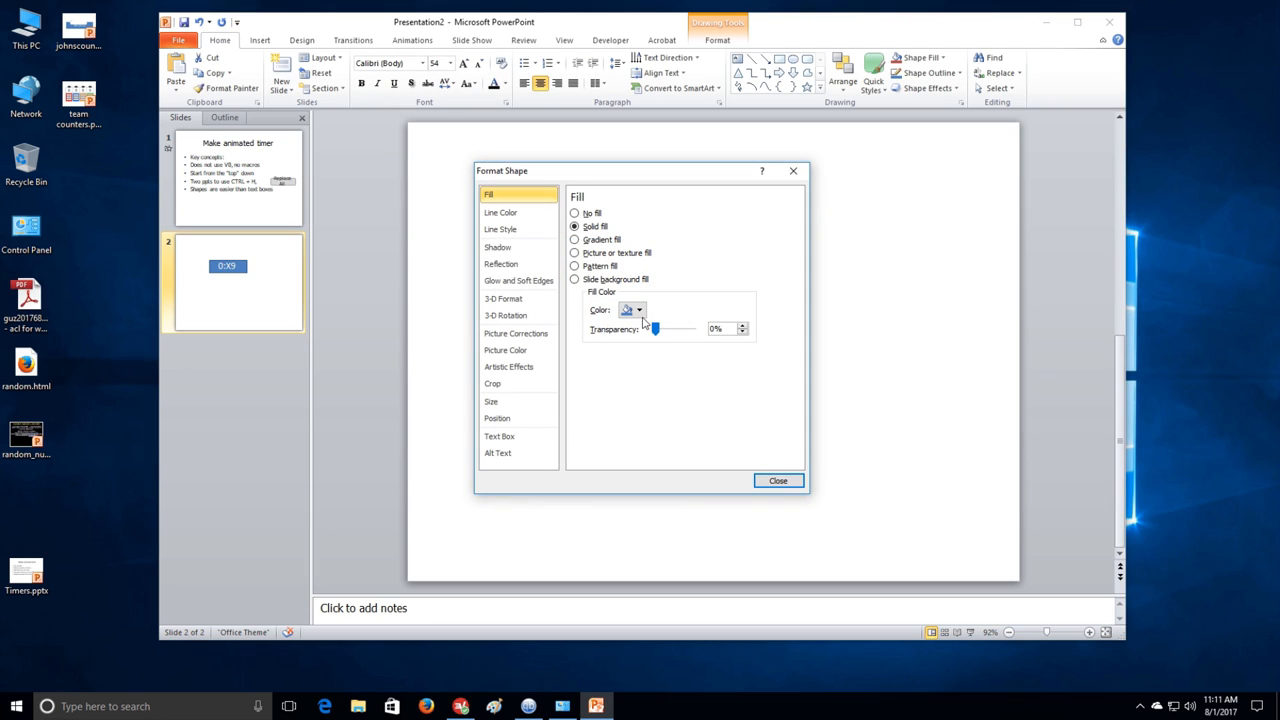
click(638, 309)
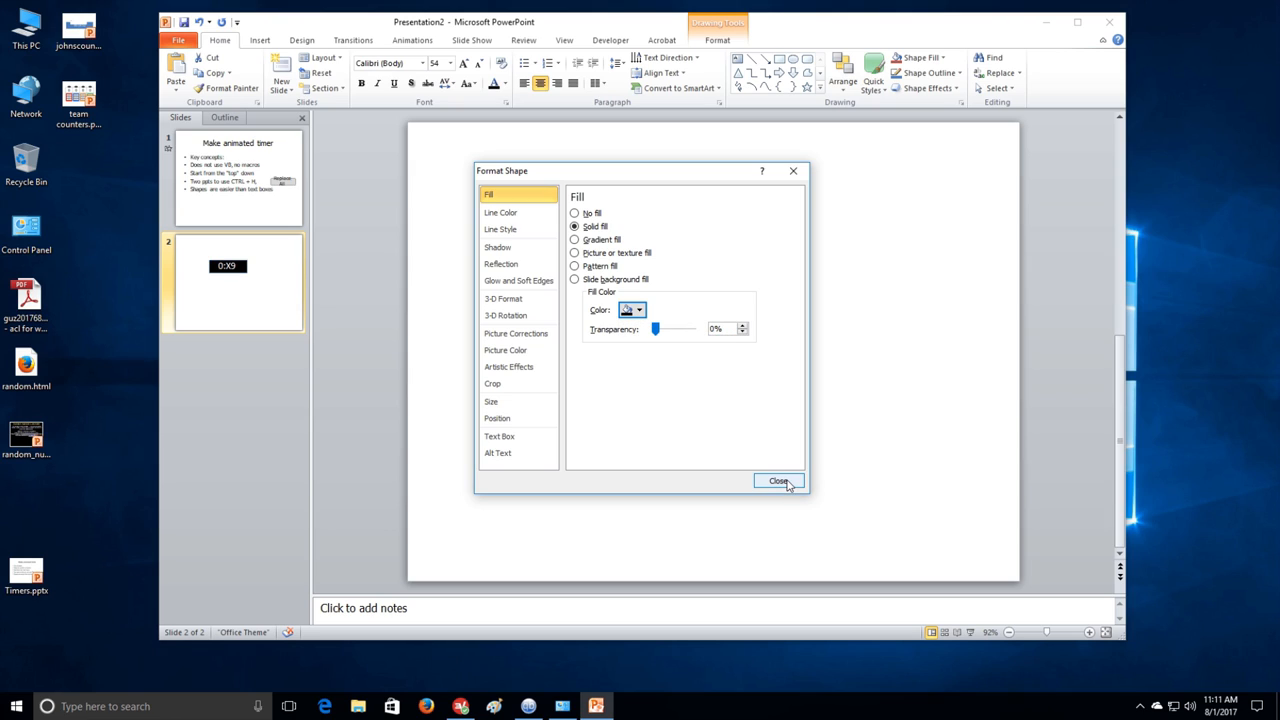
click(779, 481)
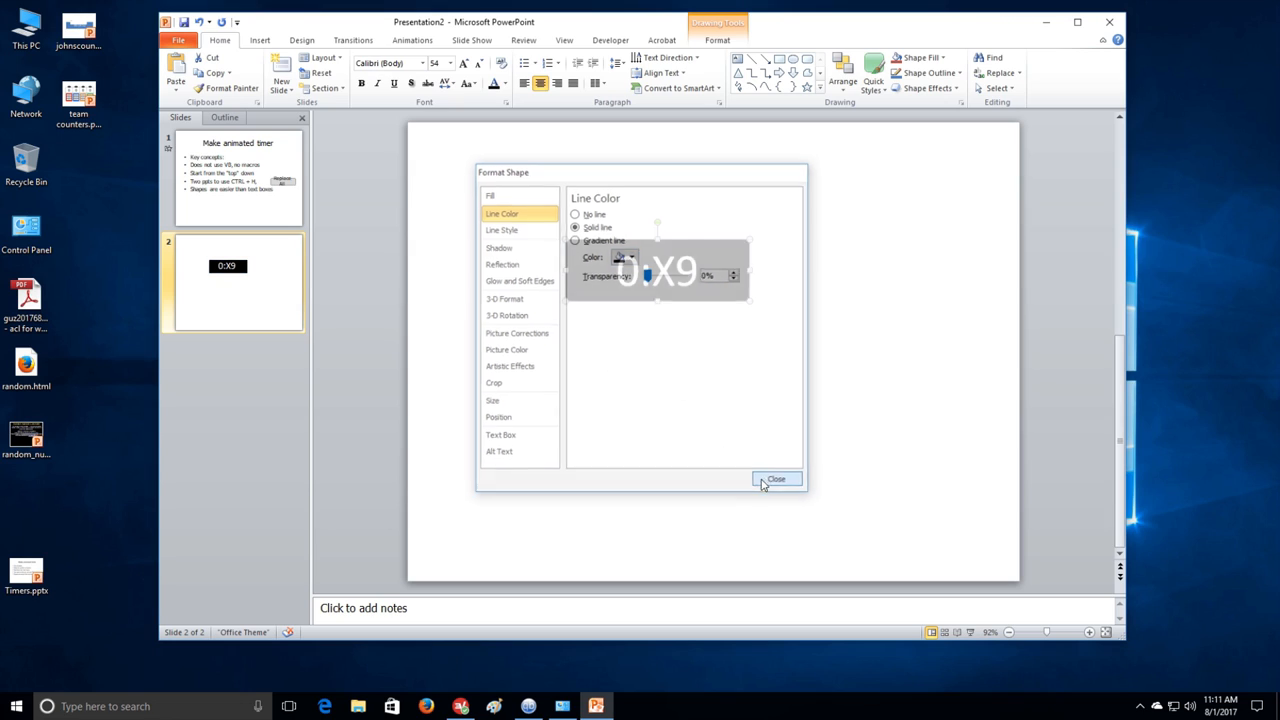
click(776, 479)
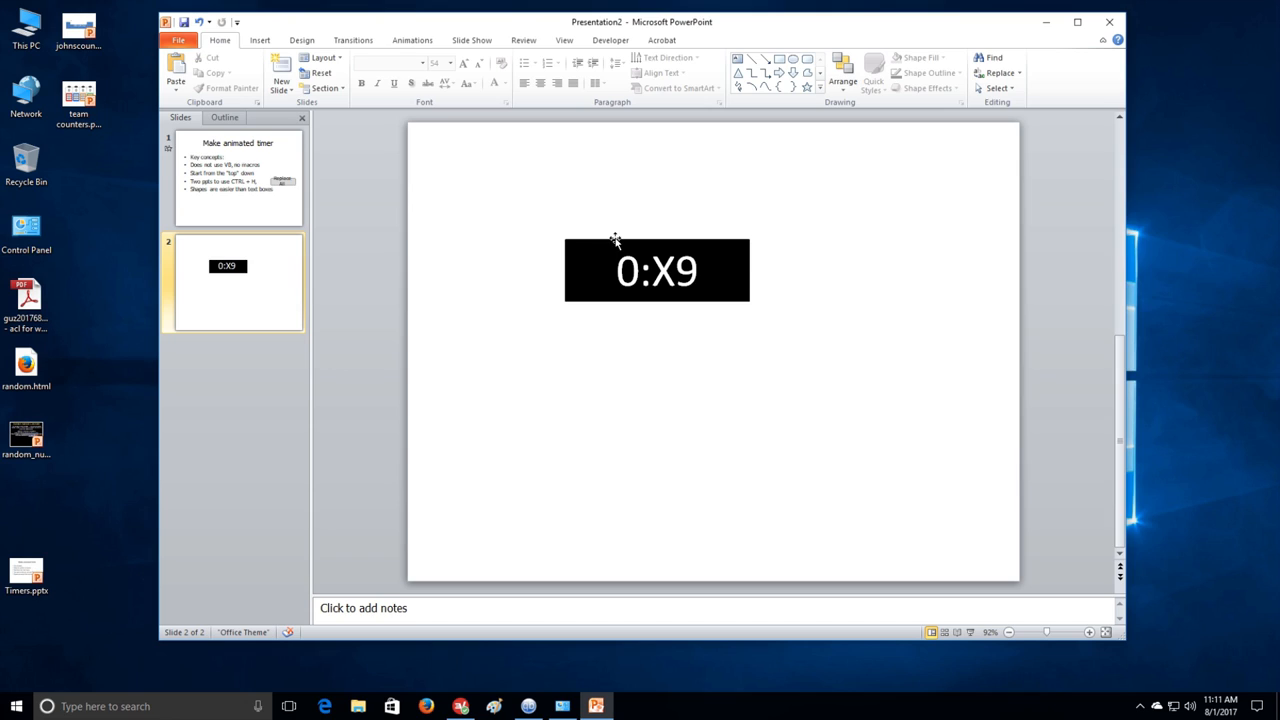
click(657, 270)
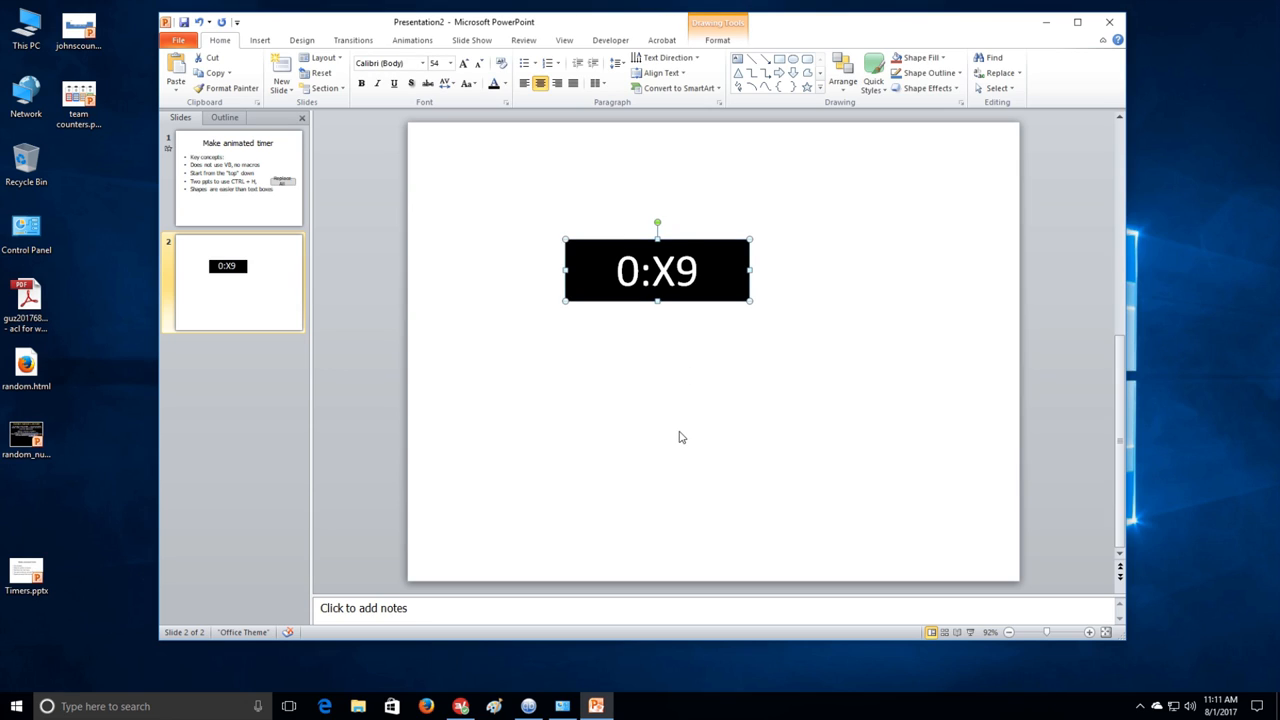
Add an Appear animation to the 0:X9 rectangle, starting After Previous.
click(412, 40)
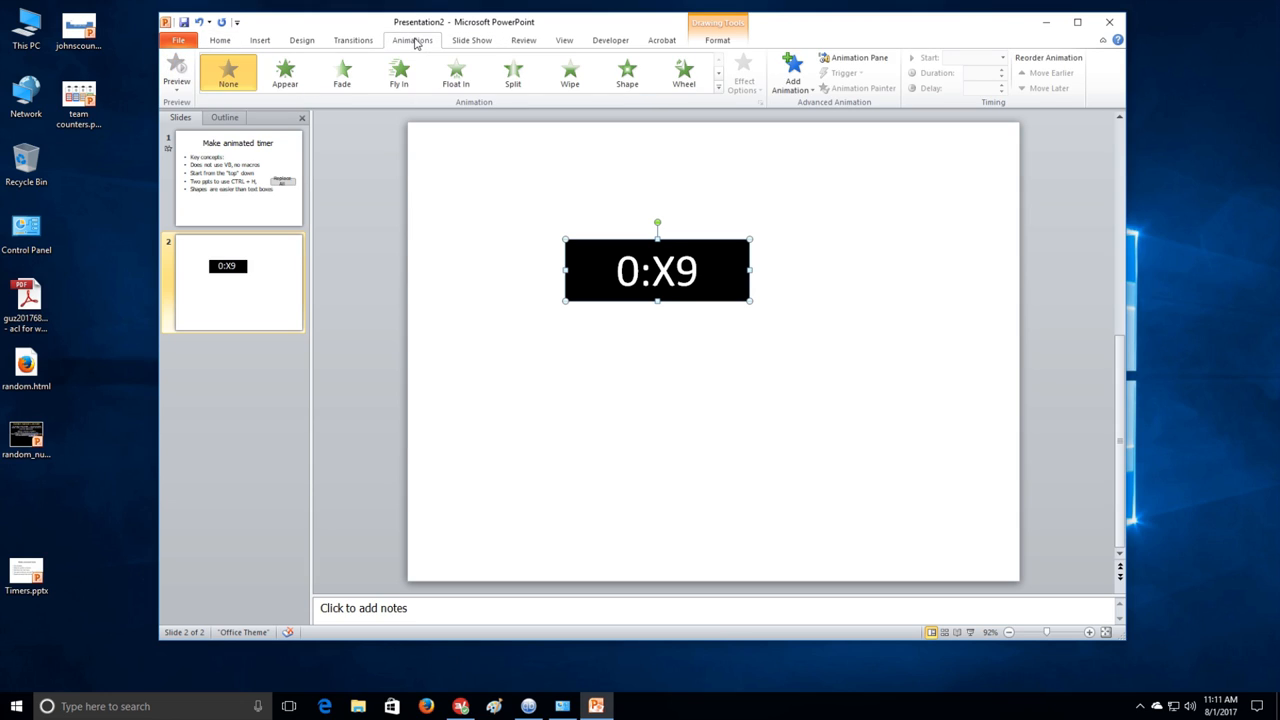
click(855, 57)
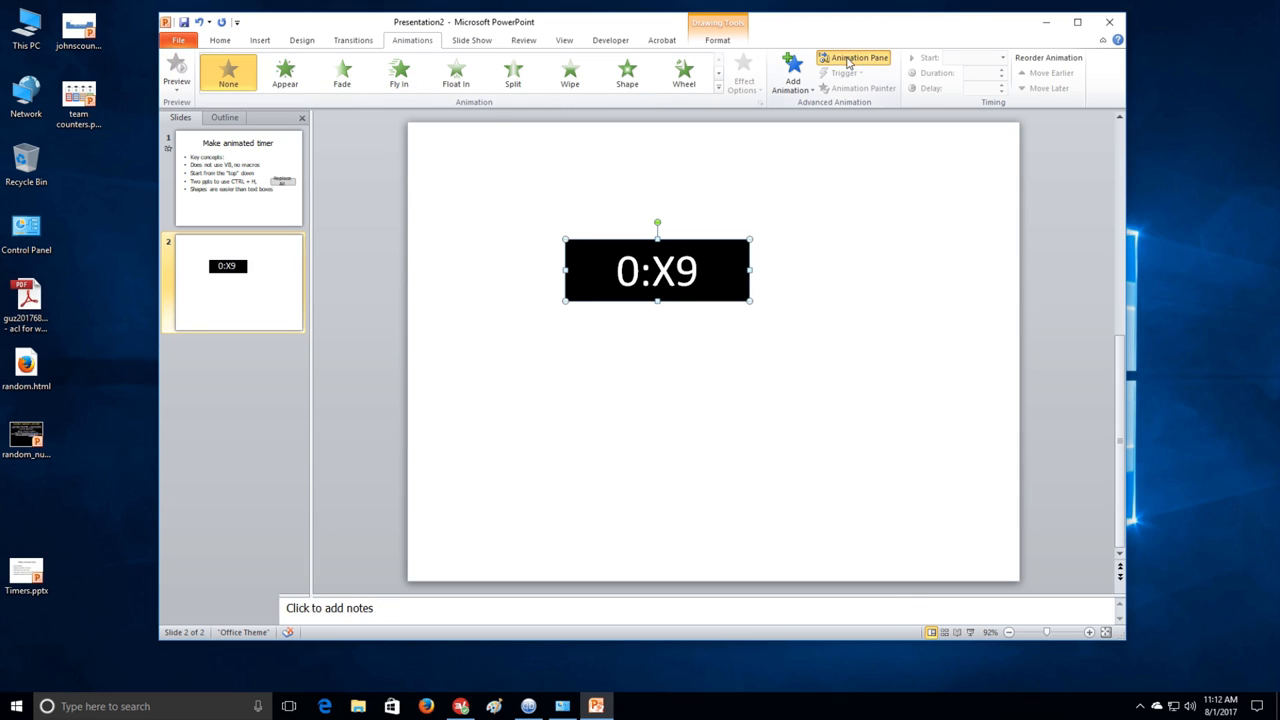
click(853, 57)
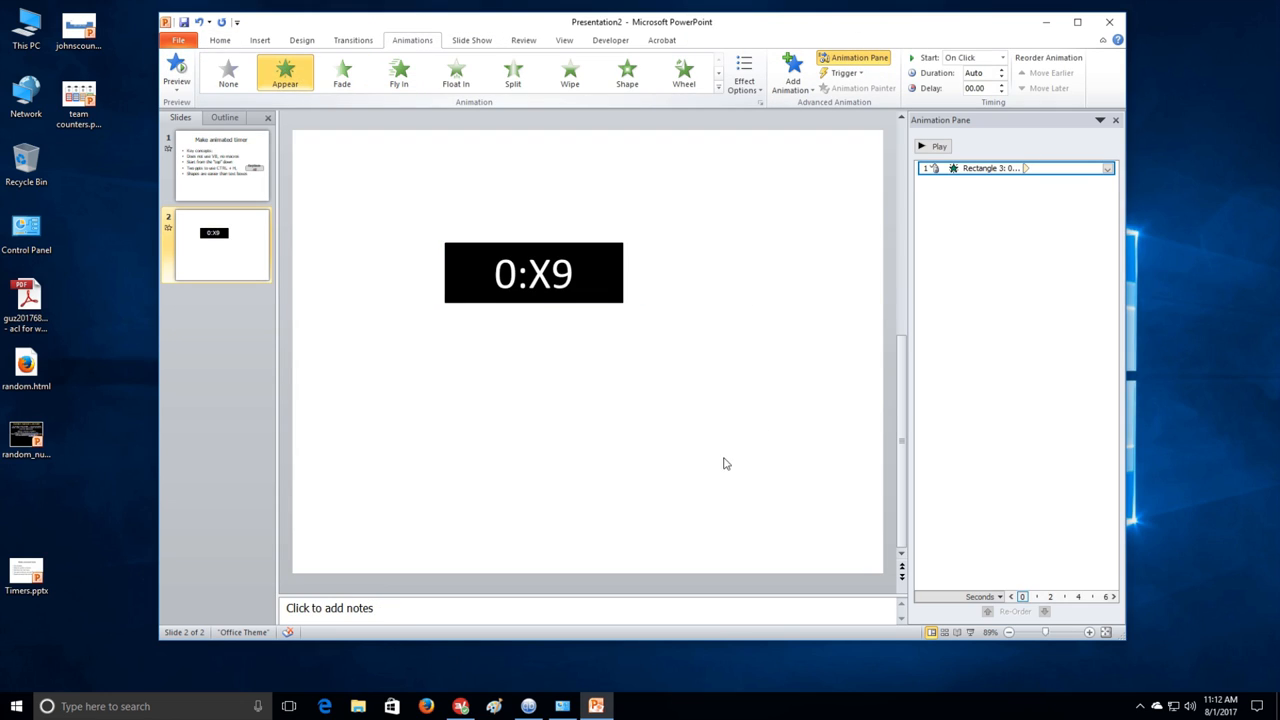
click(533, 273)
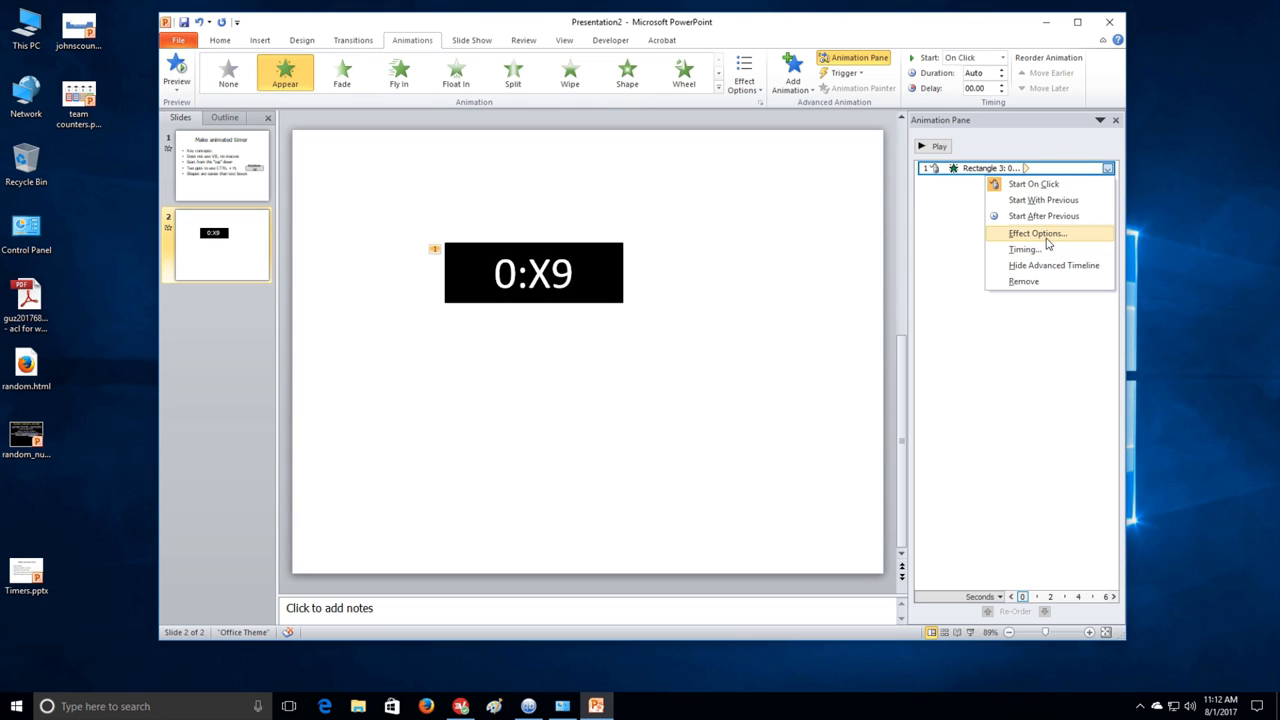
click(1037, 233)
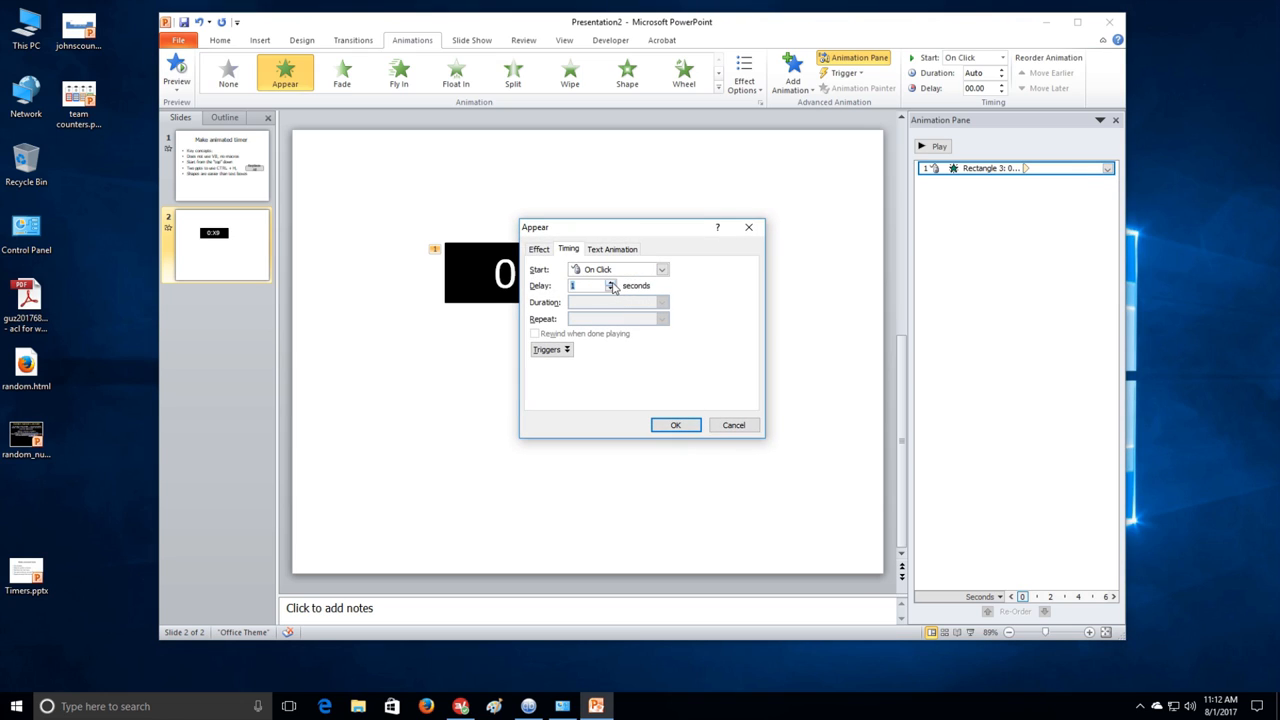
click(660, 269)
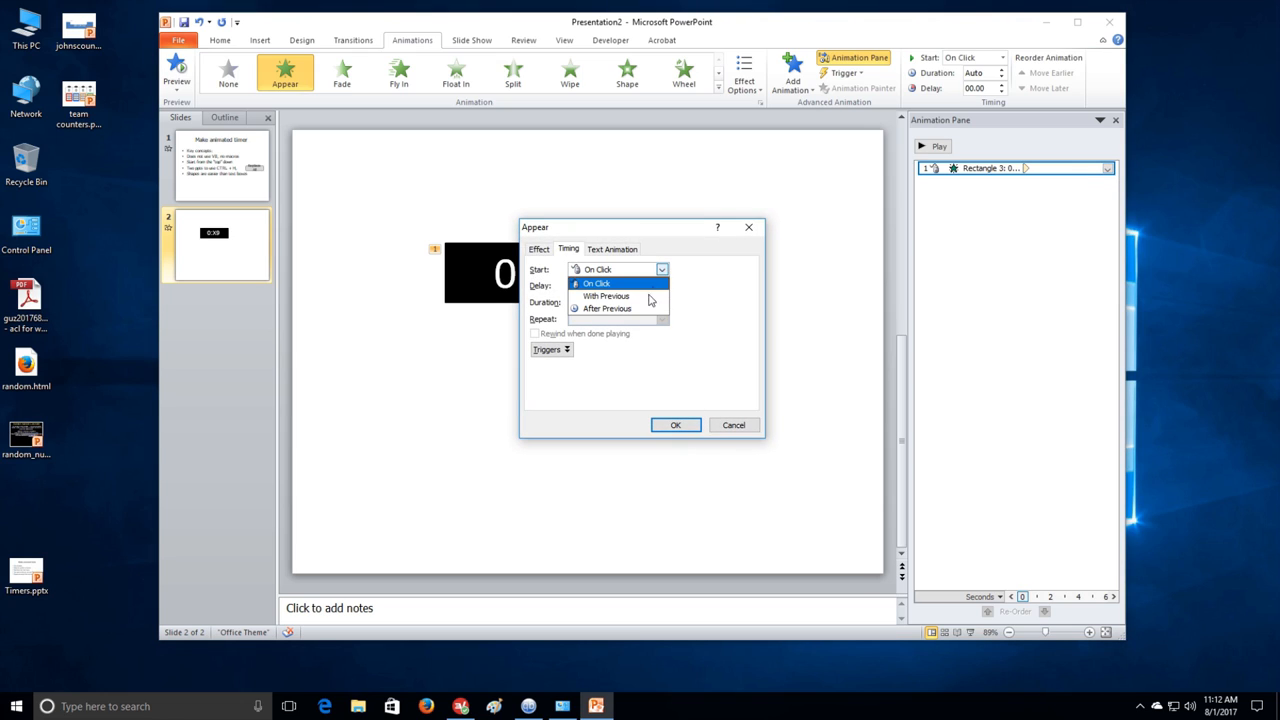
click(606, 296)
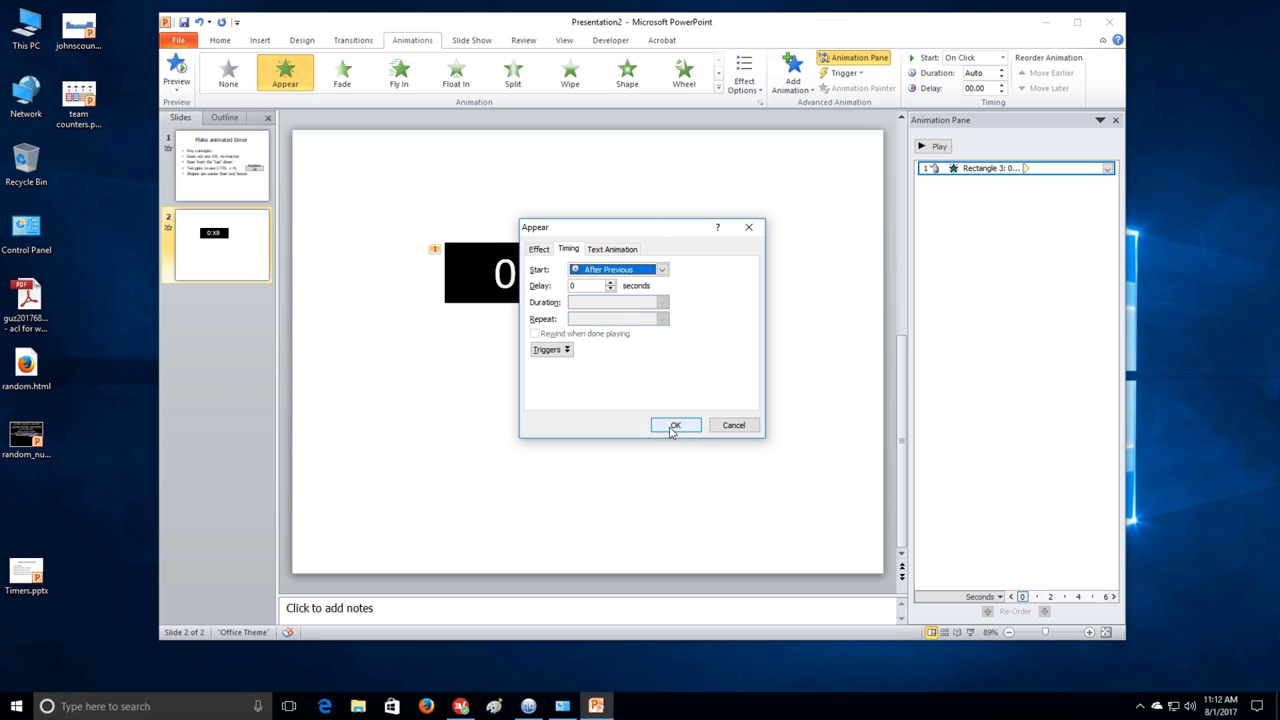
click(675, 425)
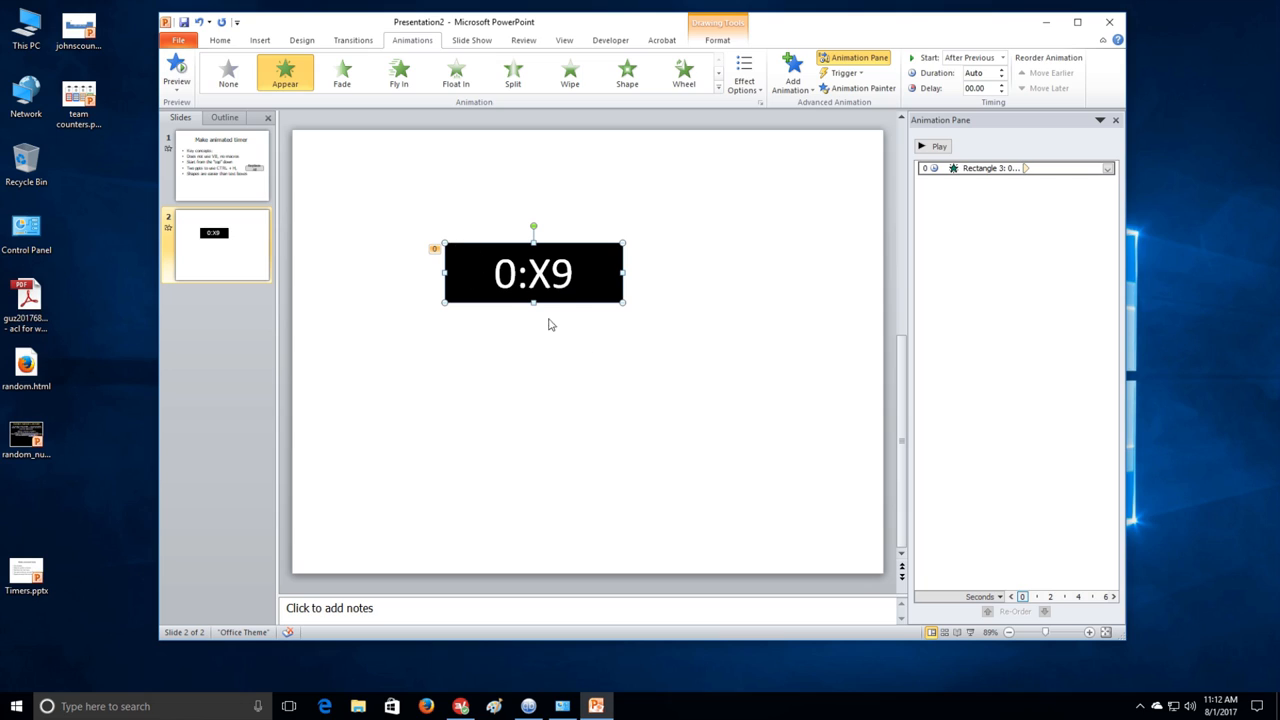
mouse_move(620, 377)
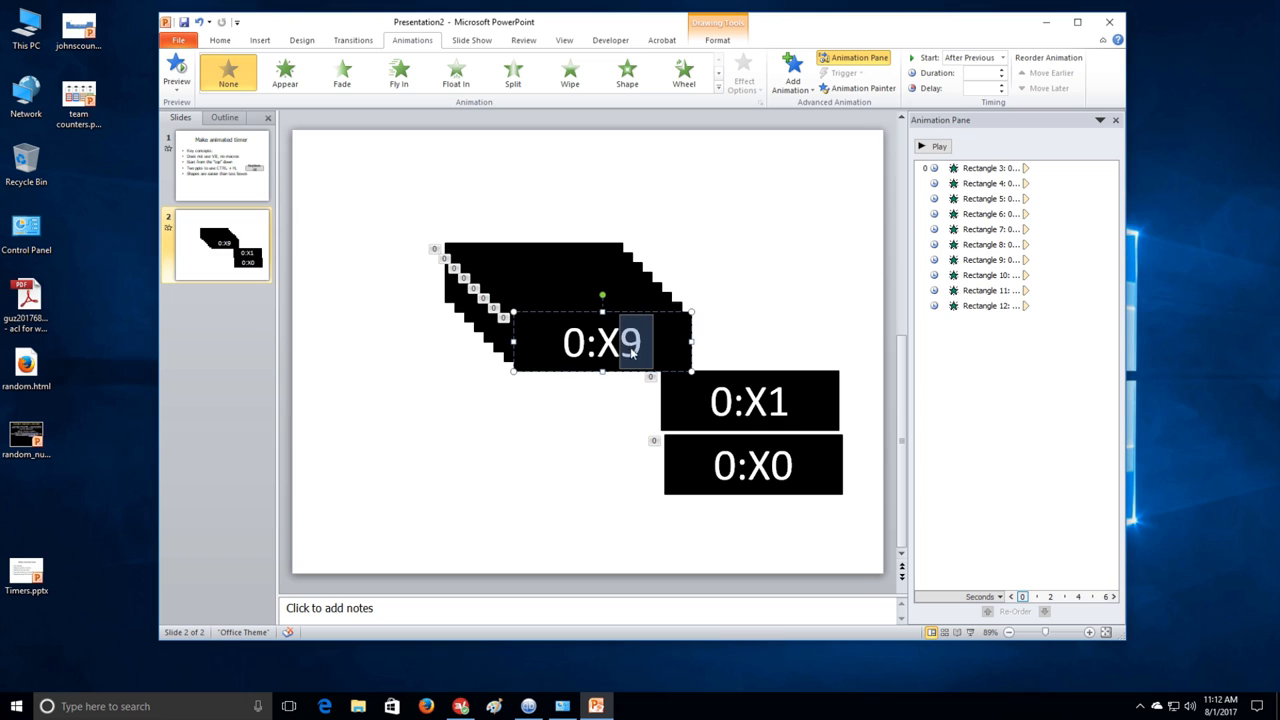
Stop editing the 0:X9 text so rectangles 0:X9 through 0:X0 show separately.
click(285, 72)
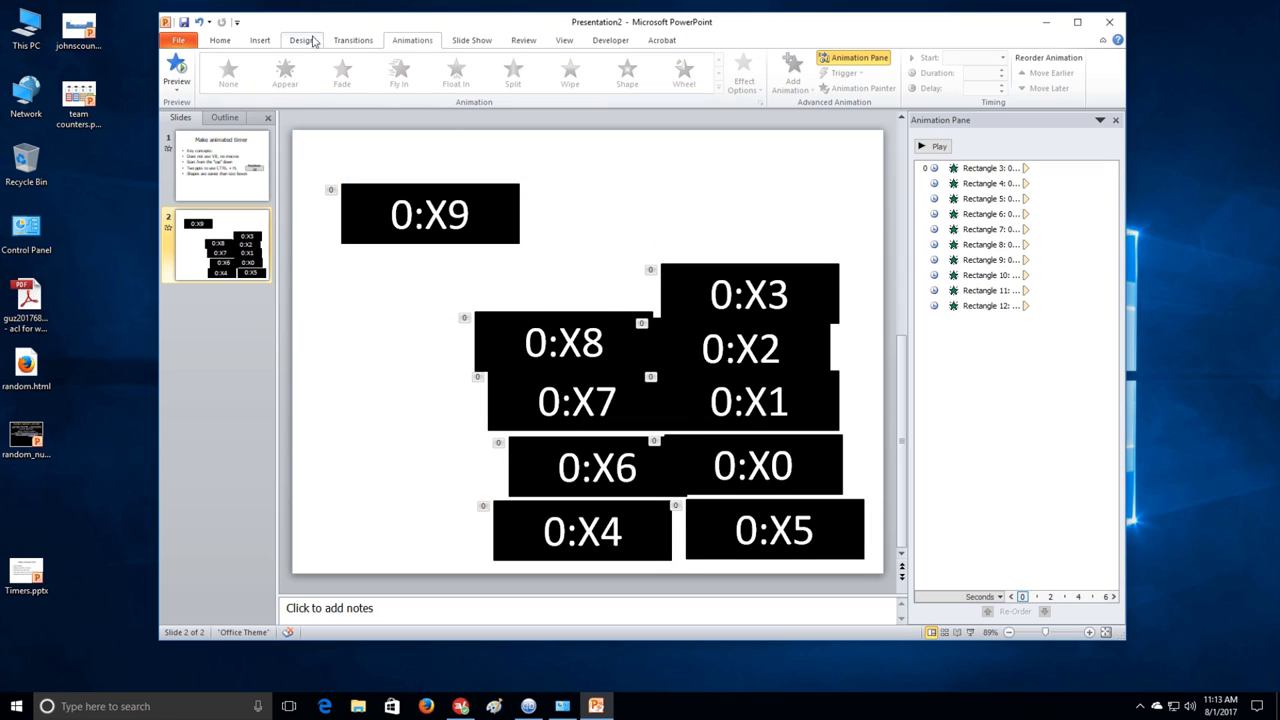
Turn on gridlines and snap the 0:X9 rectangle to a grid spot near the top left.
click(564, 40)
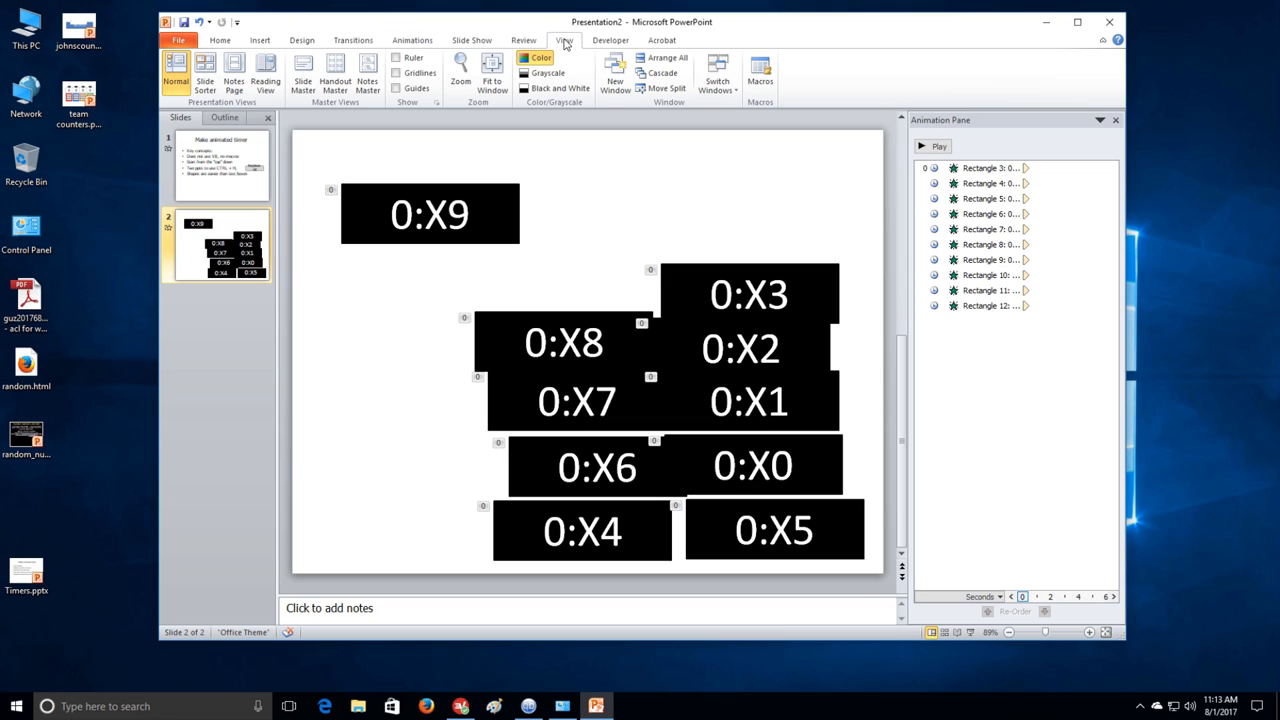
click(397, 72)
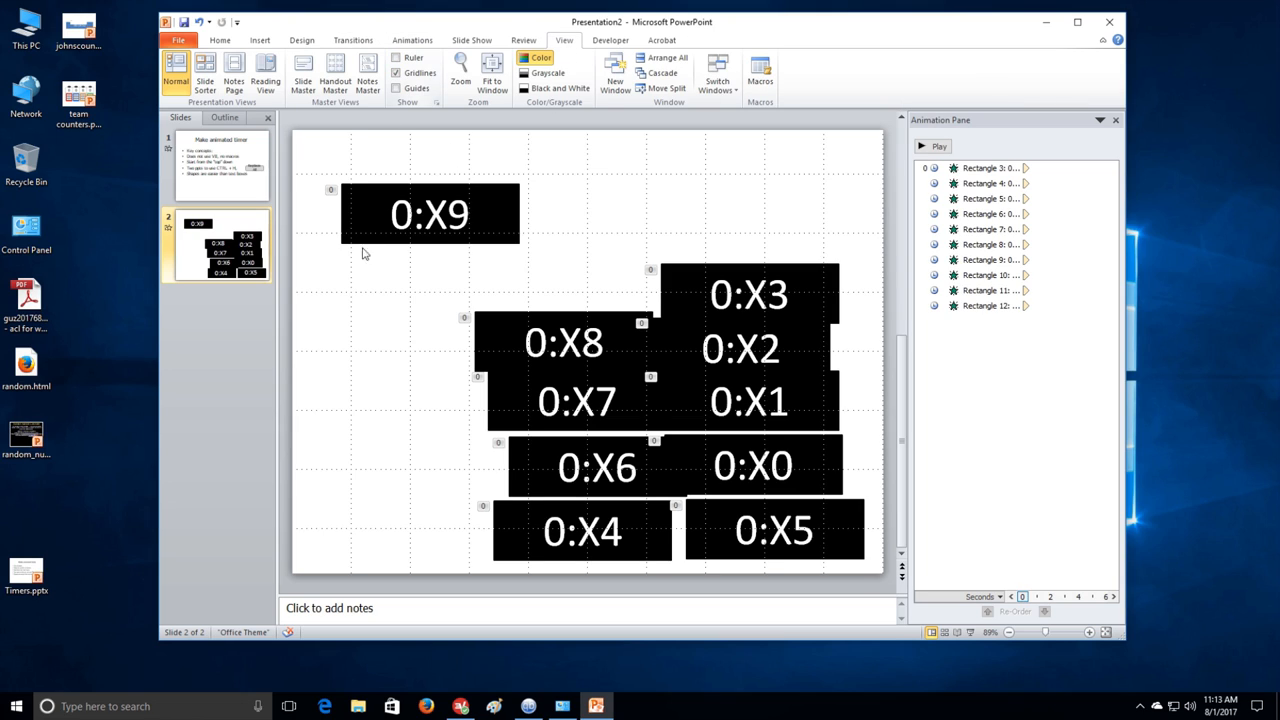
click(430, 212)
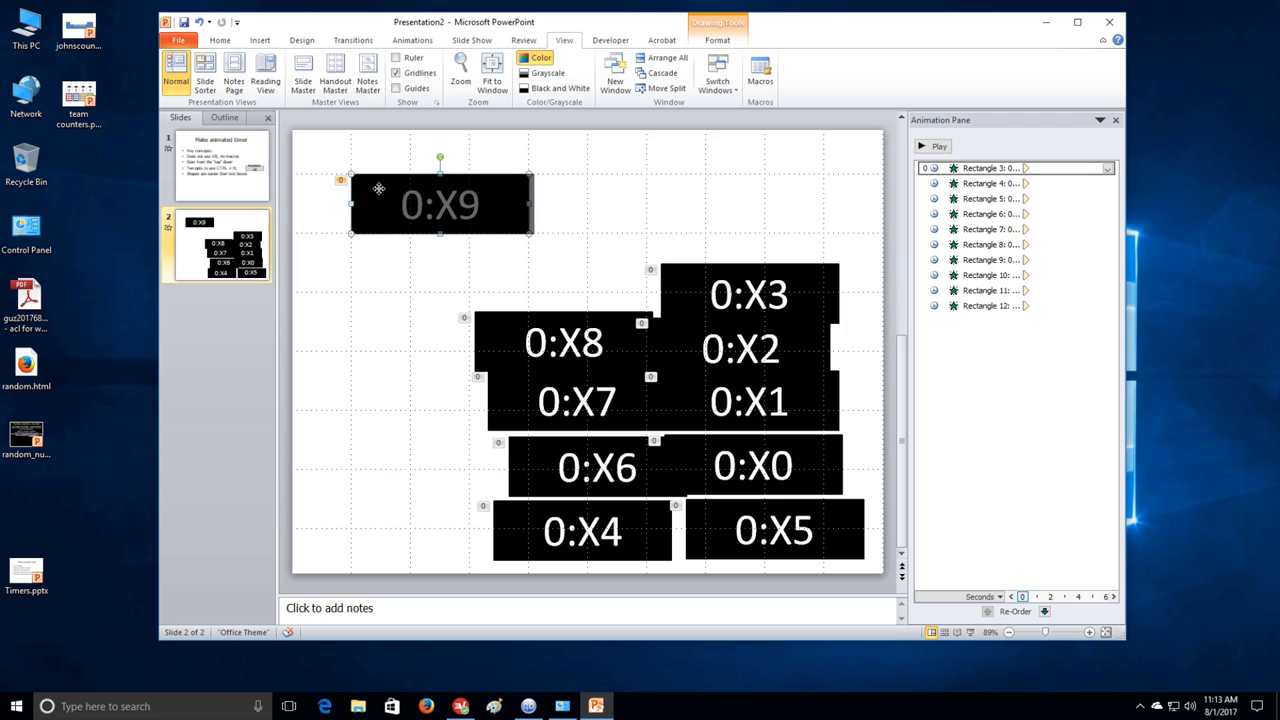
mouse_move(380, 280)
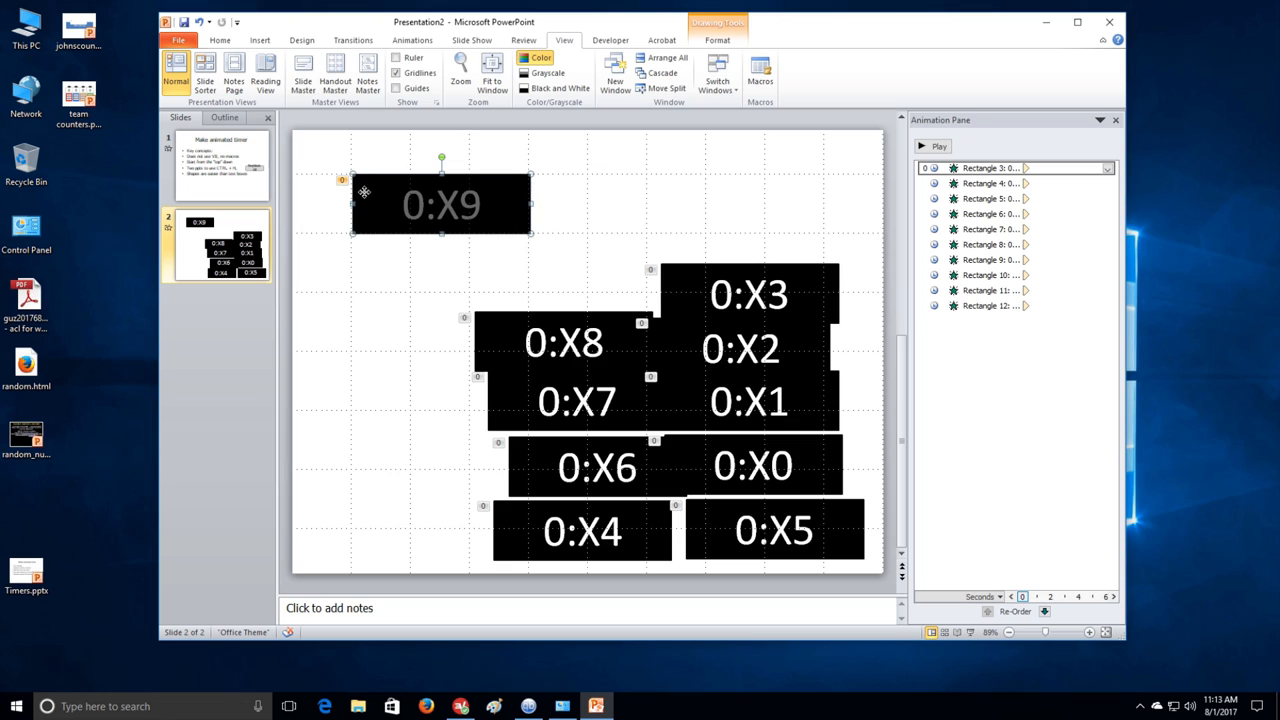
click(452, 338)
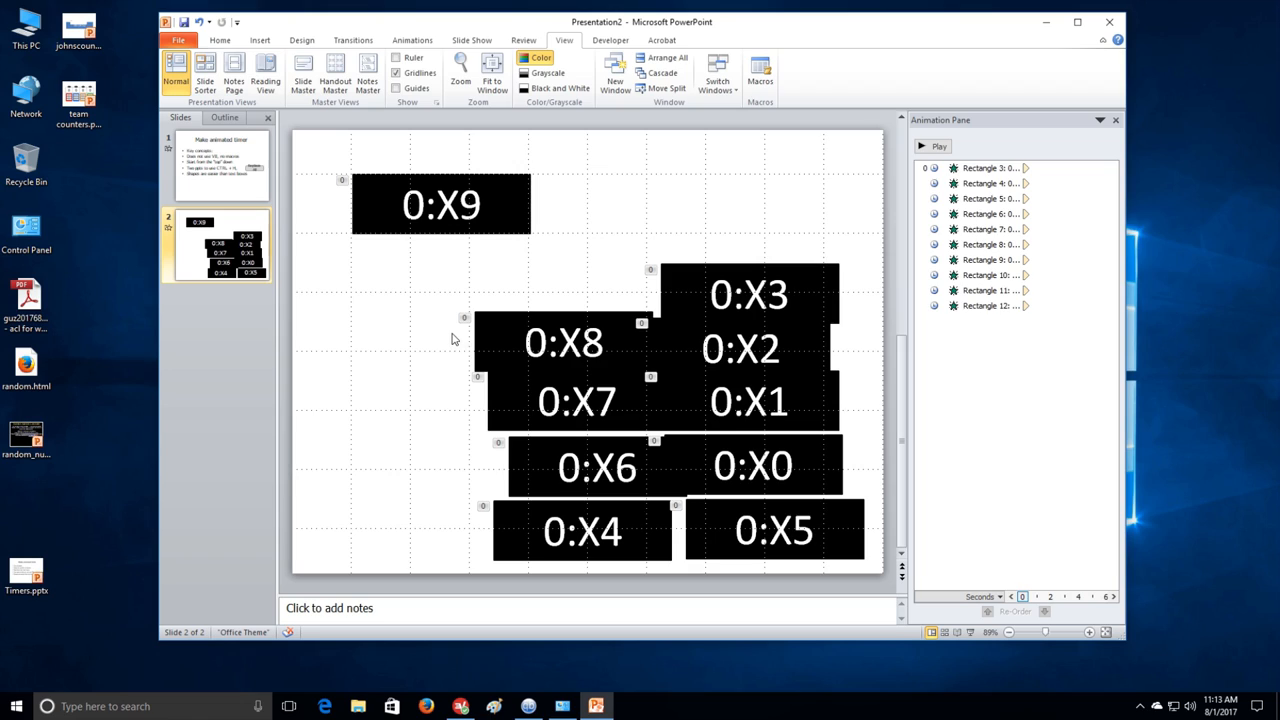
mouse_move(463, 434)
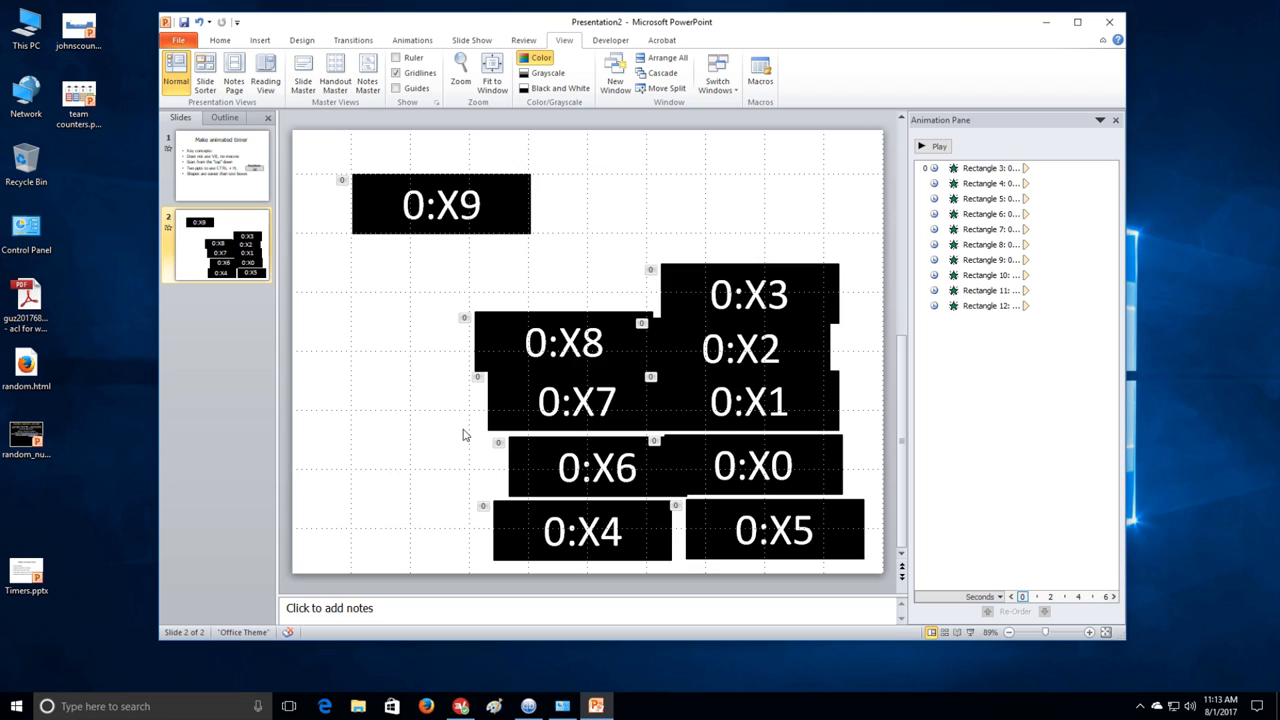
Stack 0:X8 through 0:X0 onto the 0:X9 spot, with 0:X0 on top.
click(565, 342)
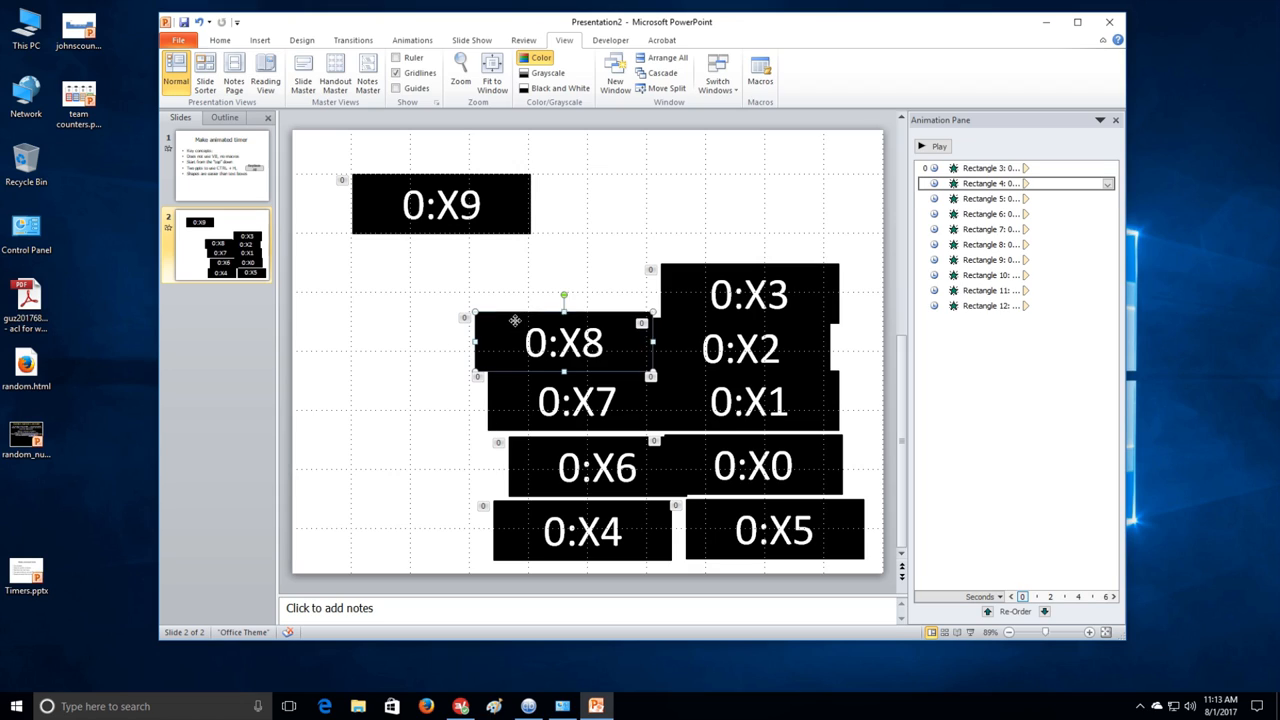
click(441, 203)
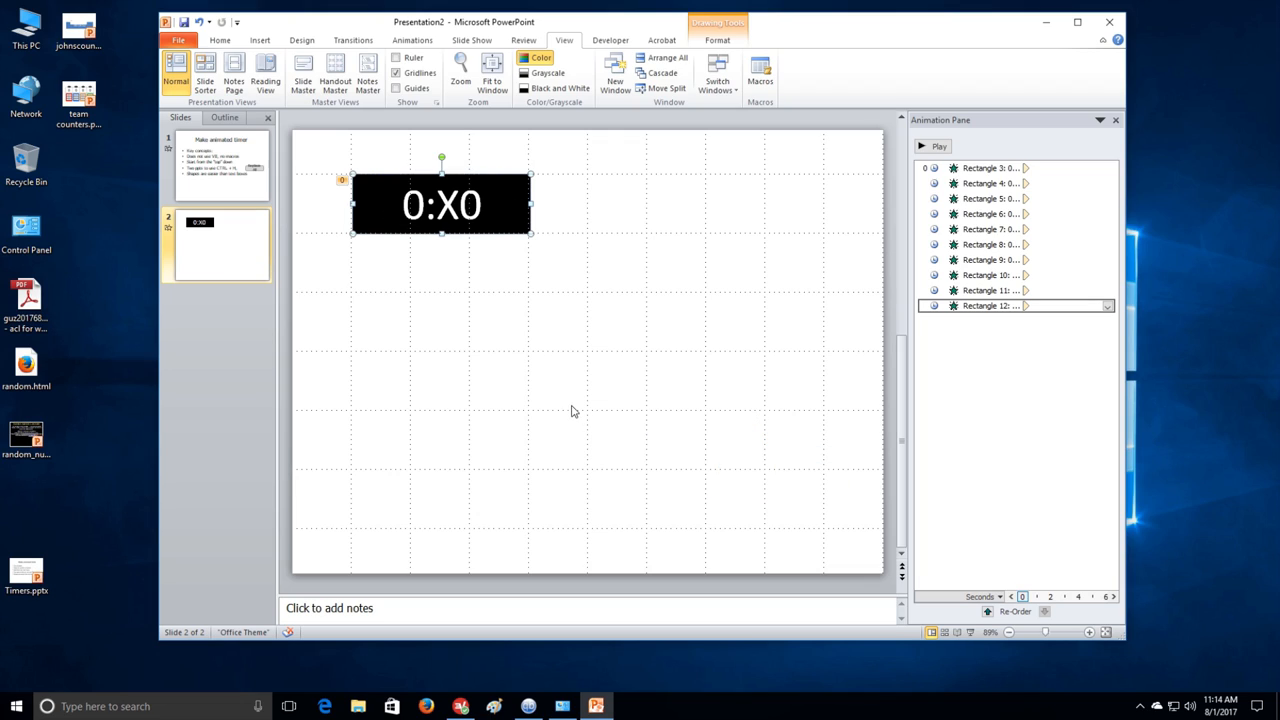
click(583, 372)
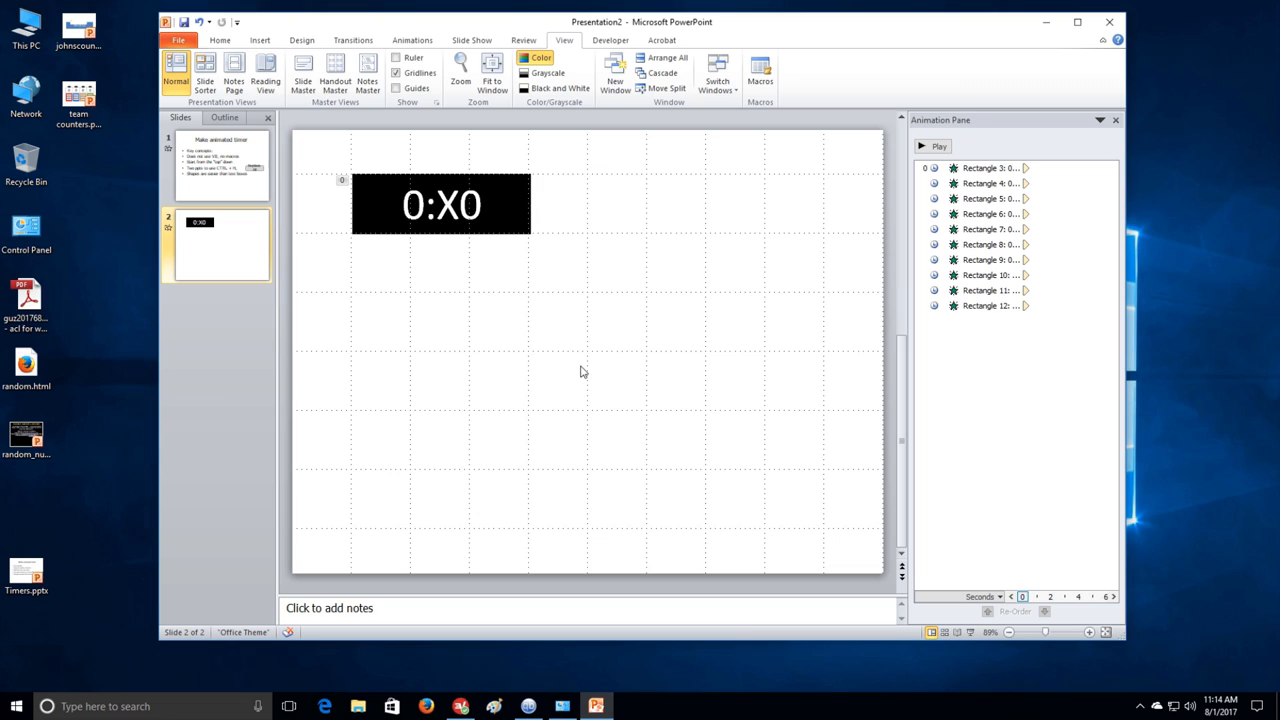
mouse_move(558, 345)
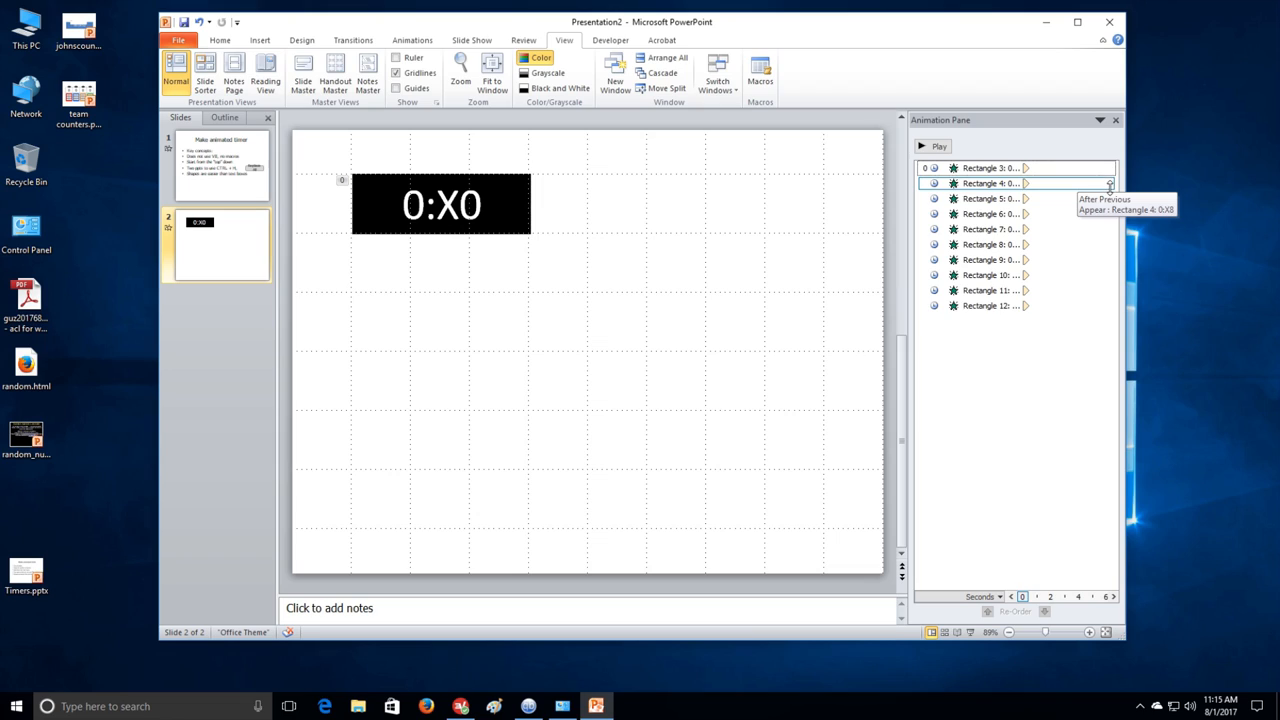
click(1108, 183)
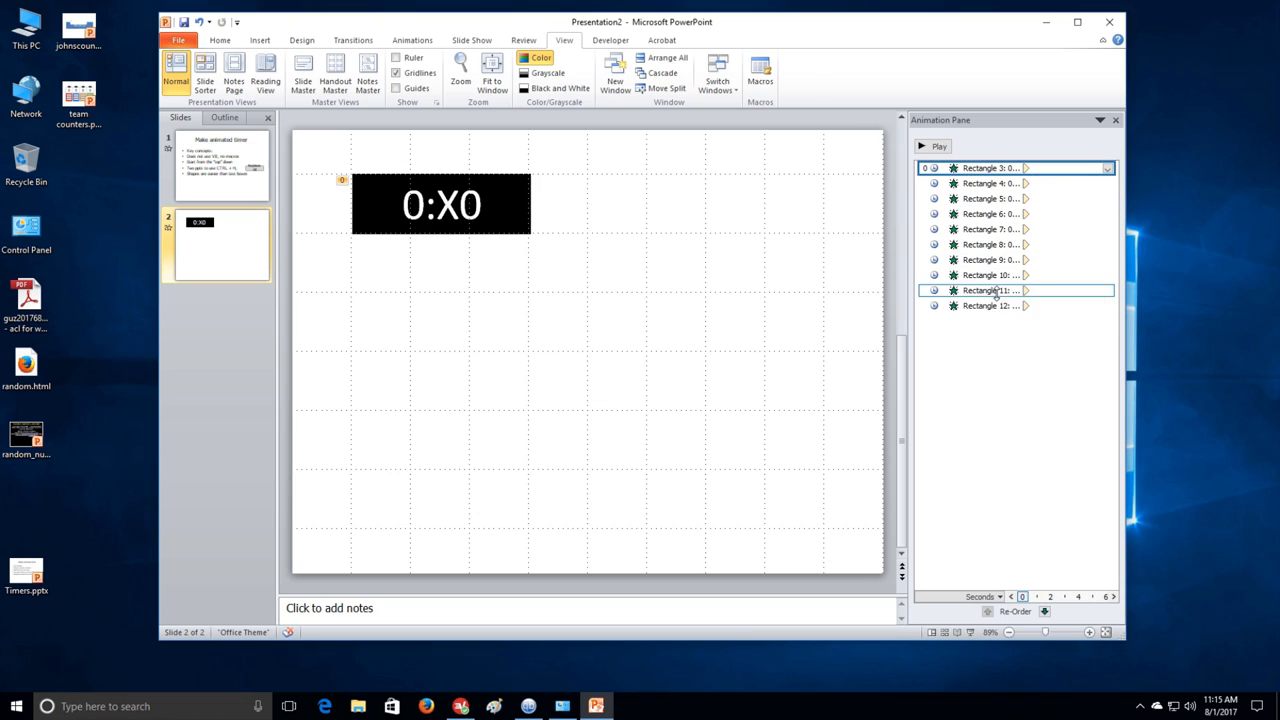
Set a 0.5-second delay on all the appear animations, then add a slide after the title slide.
right_click(990, 290)
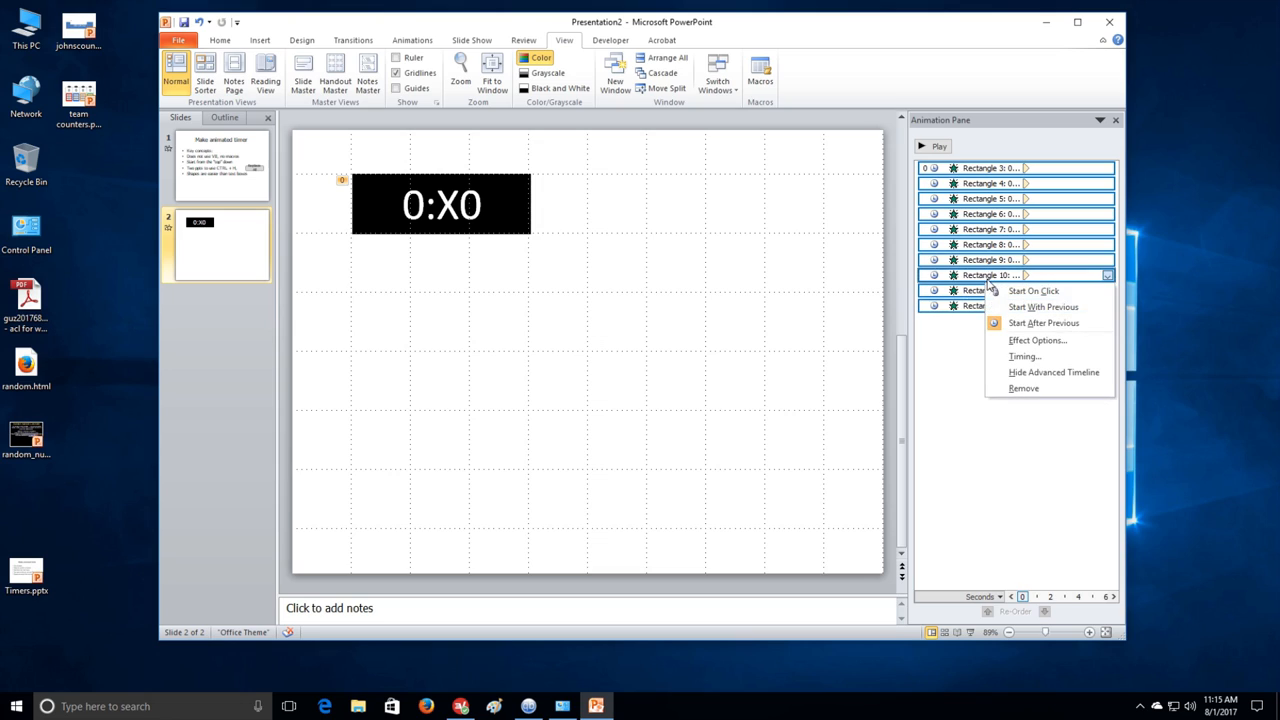
click(1037, 340)
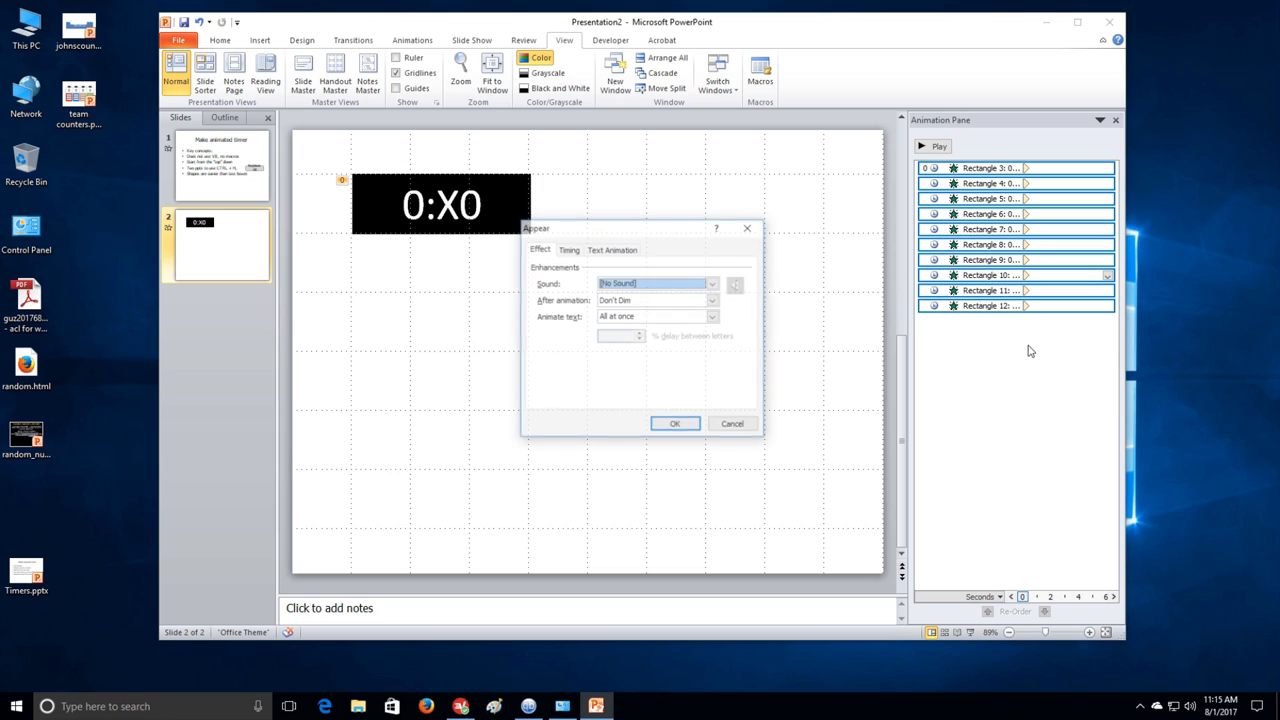
click(568, 249)
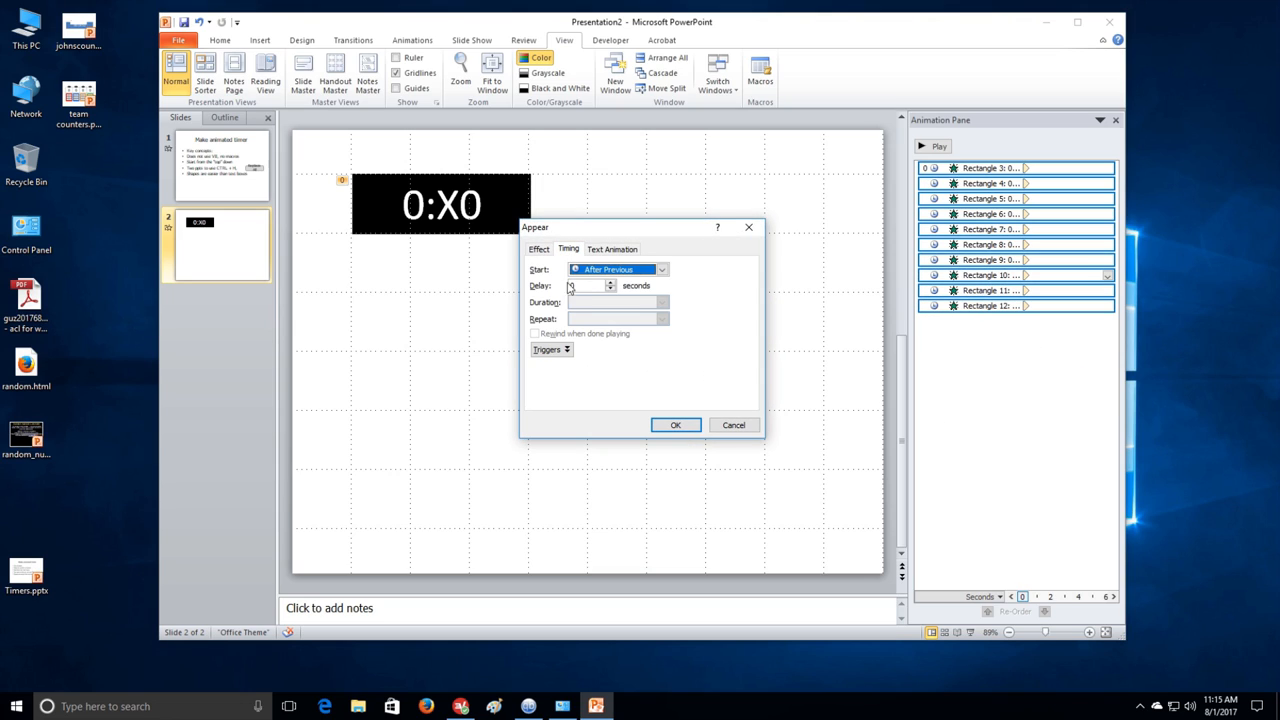
text(0.5)
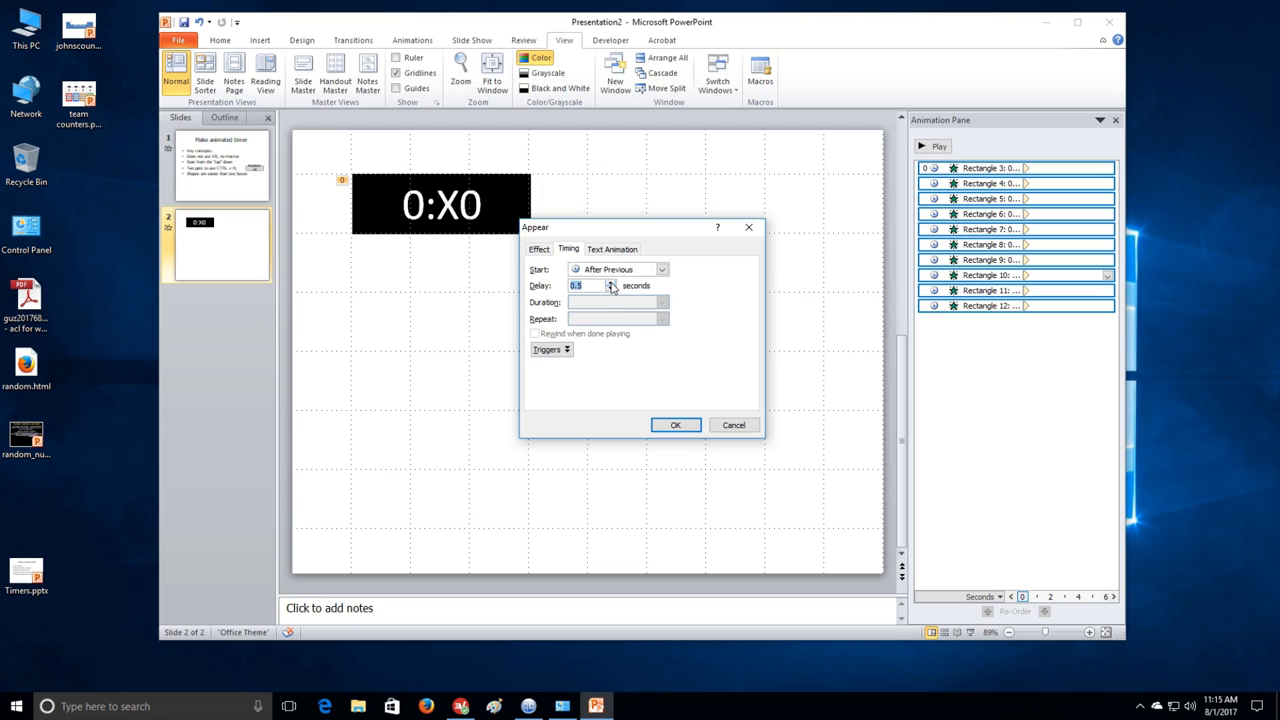
click(675, 425)
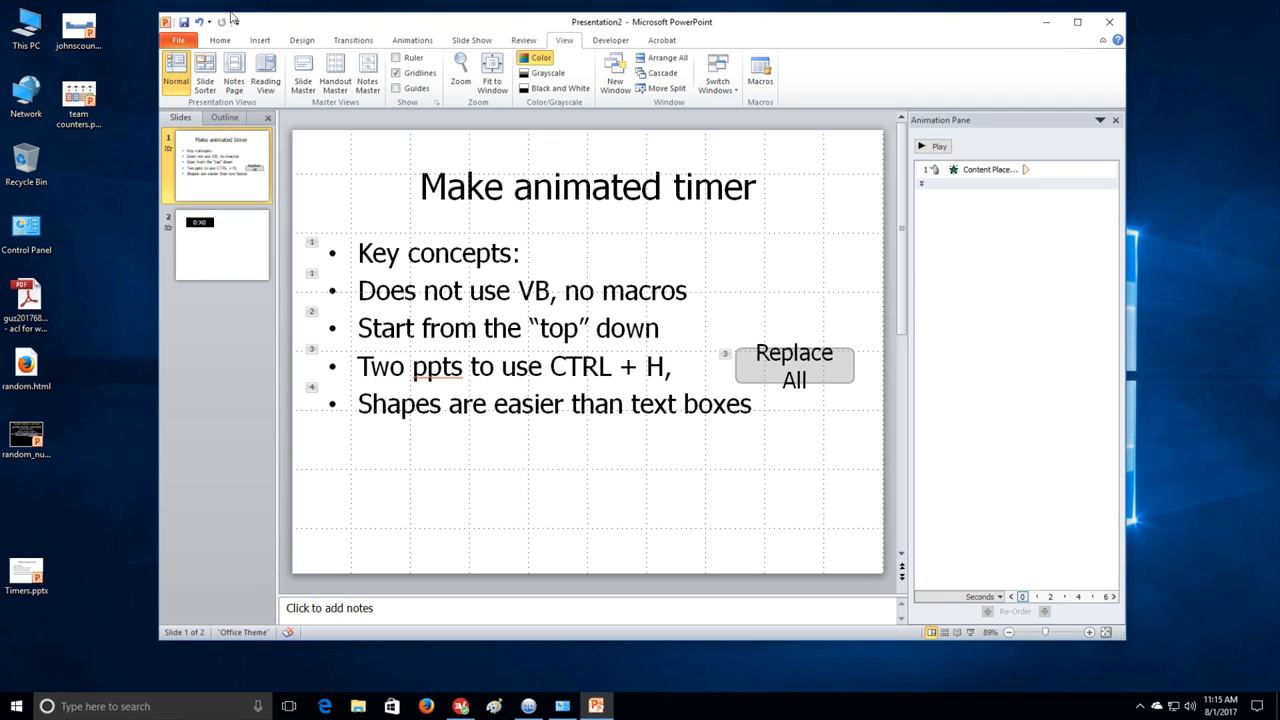
click(259, 40)
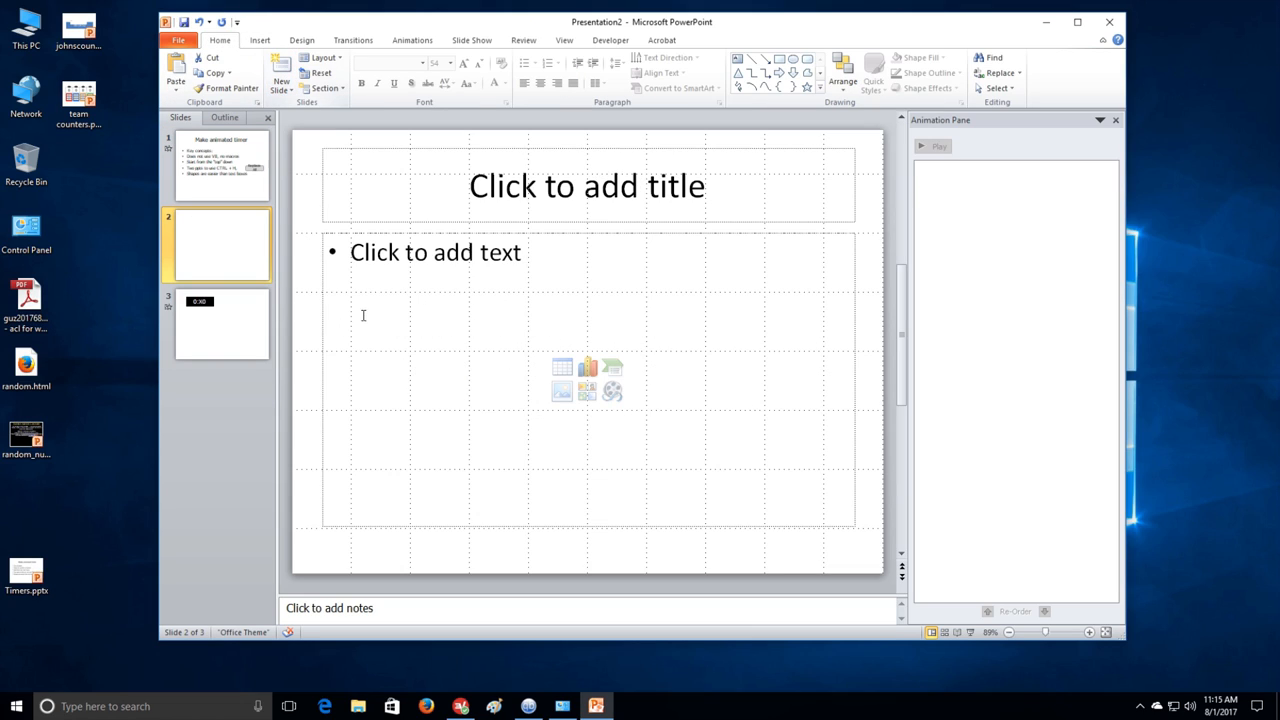
Clear the new slide's placeholders and widen the title slide's Replace All shape.
key(ctrl+a)
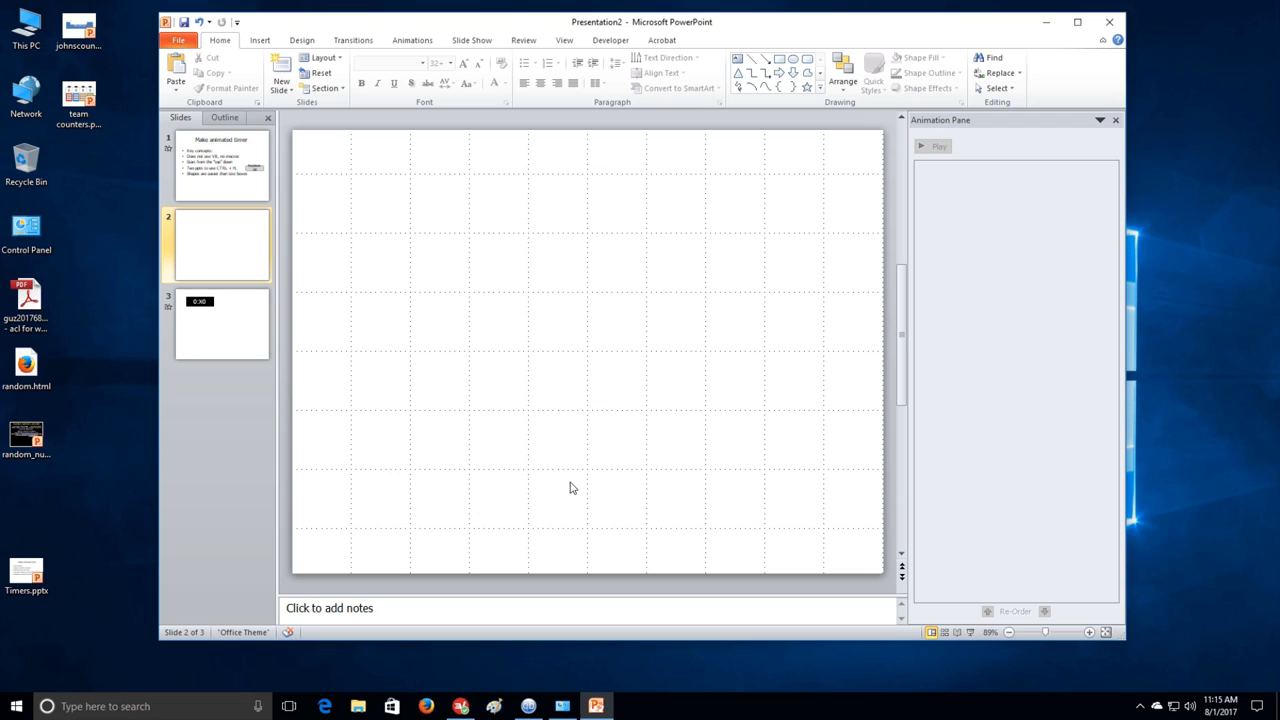
click(218, 165)
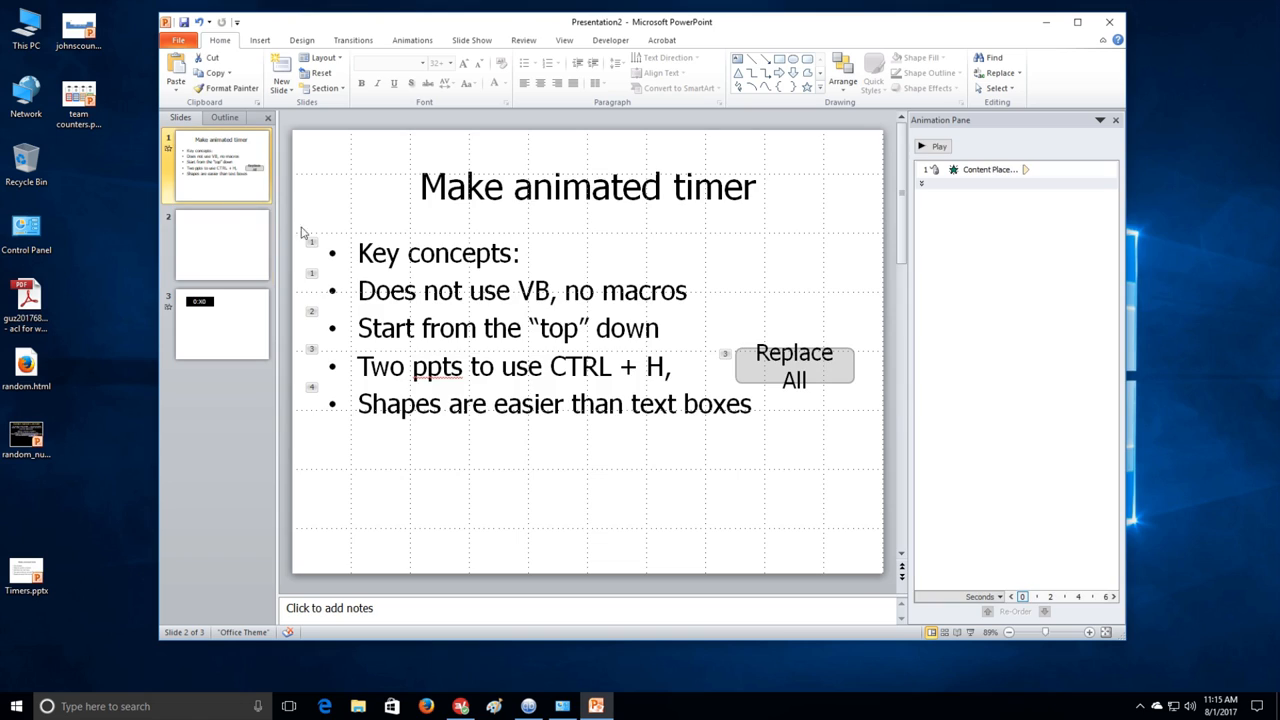
click(793, 365)
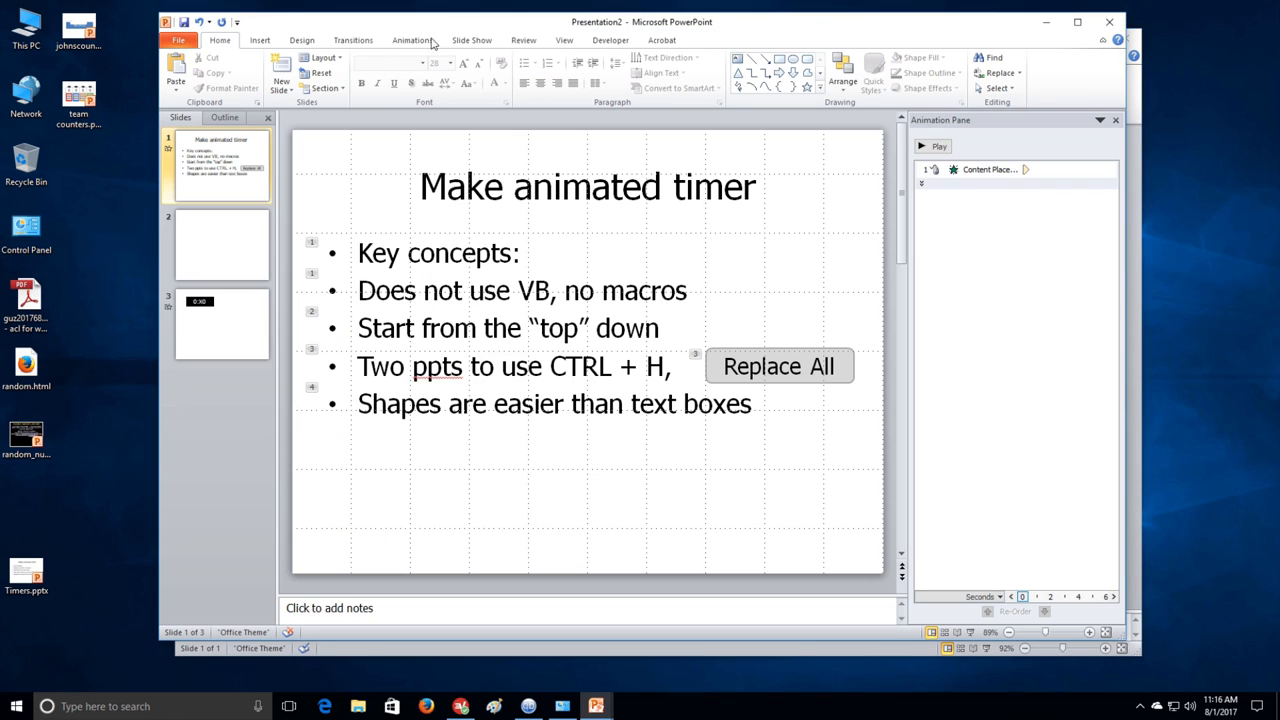
Insert two more blank slides, moving the 0:X0 timer slide to slide 5.
click(221, 322)
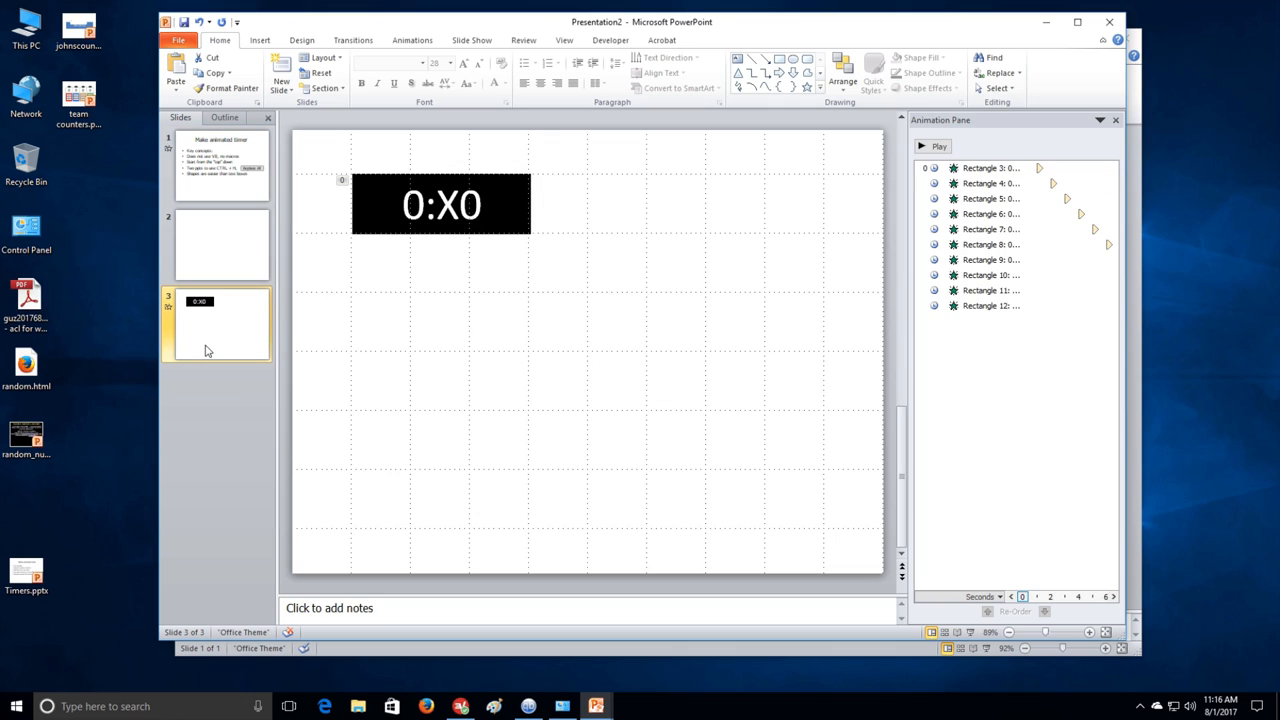
click(220, 323)
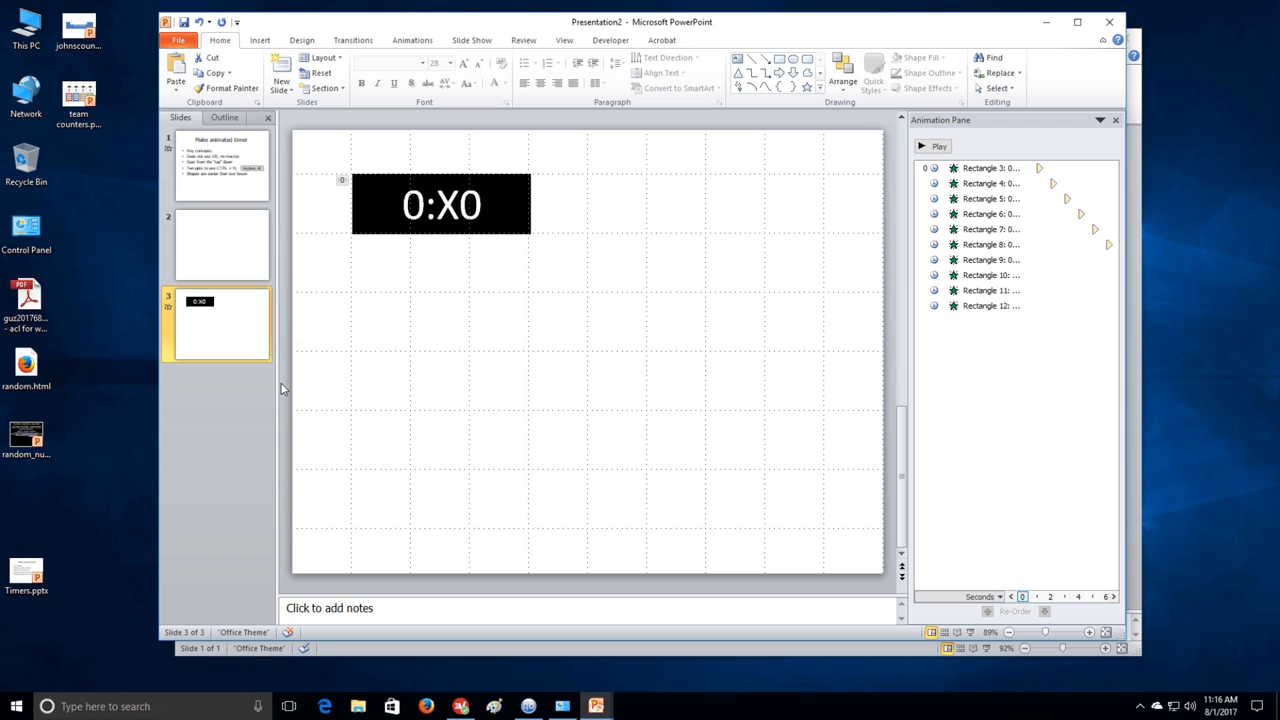
mouse_move(367, 215)
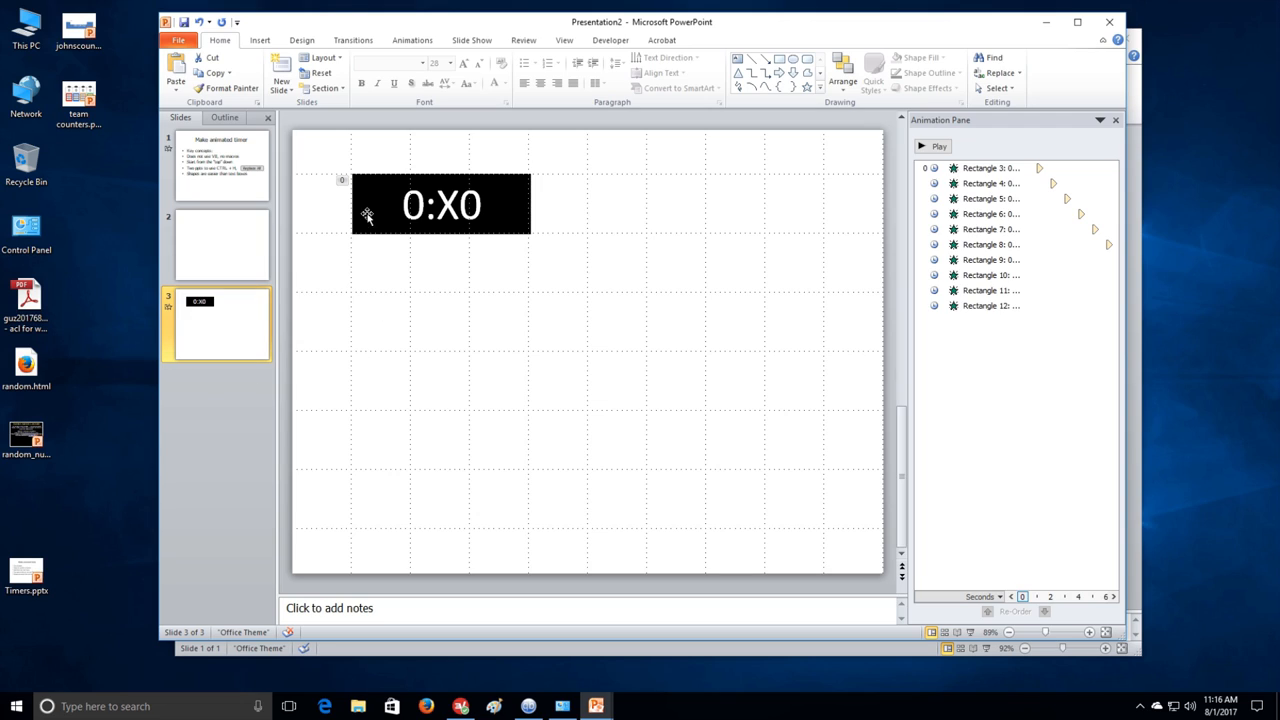
click(441, 204)
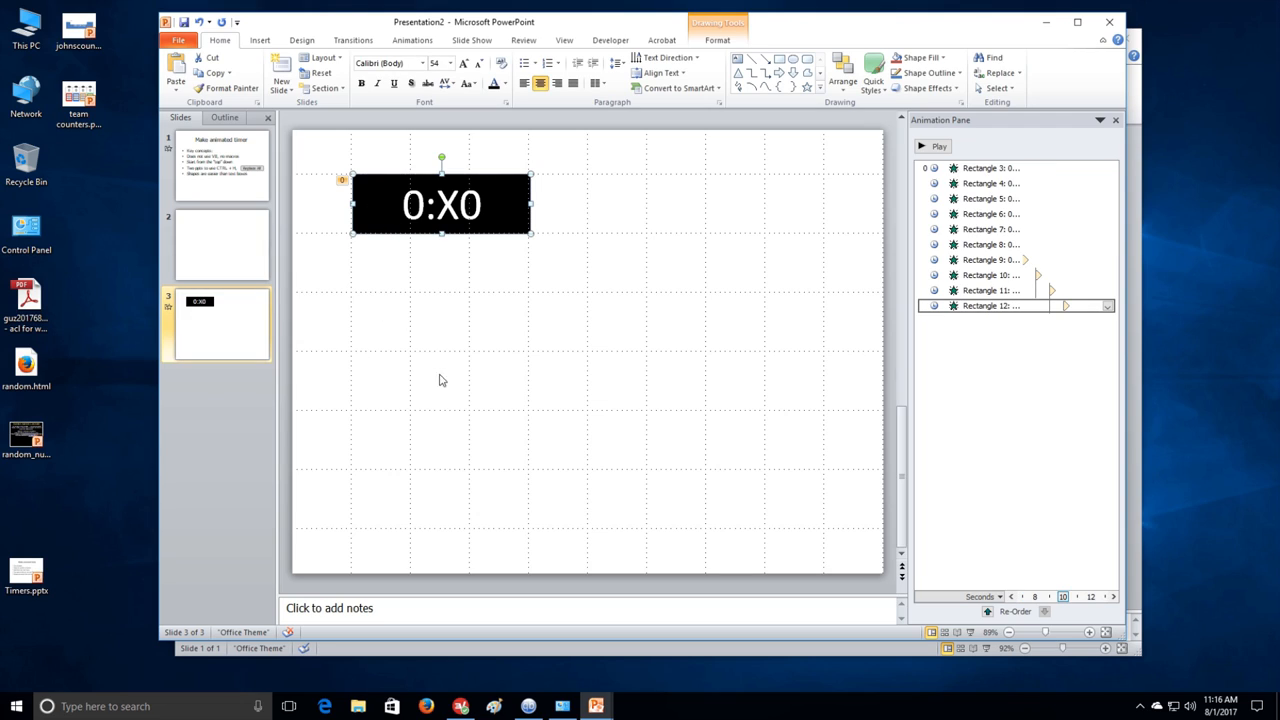
mouse_move(138, 231)
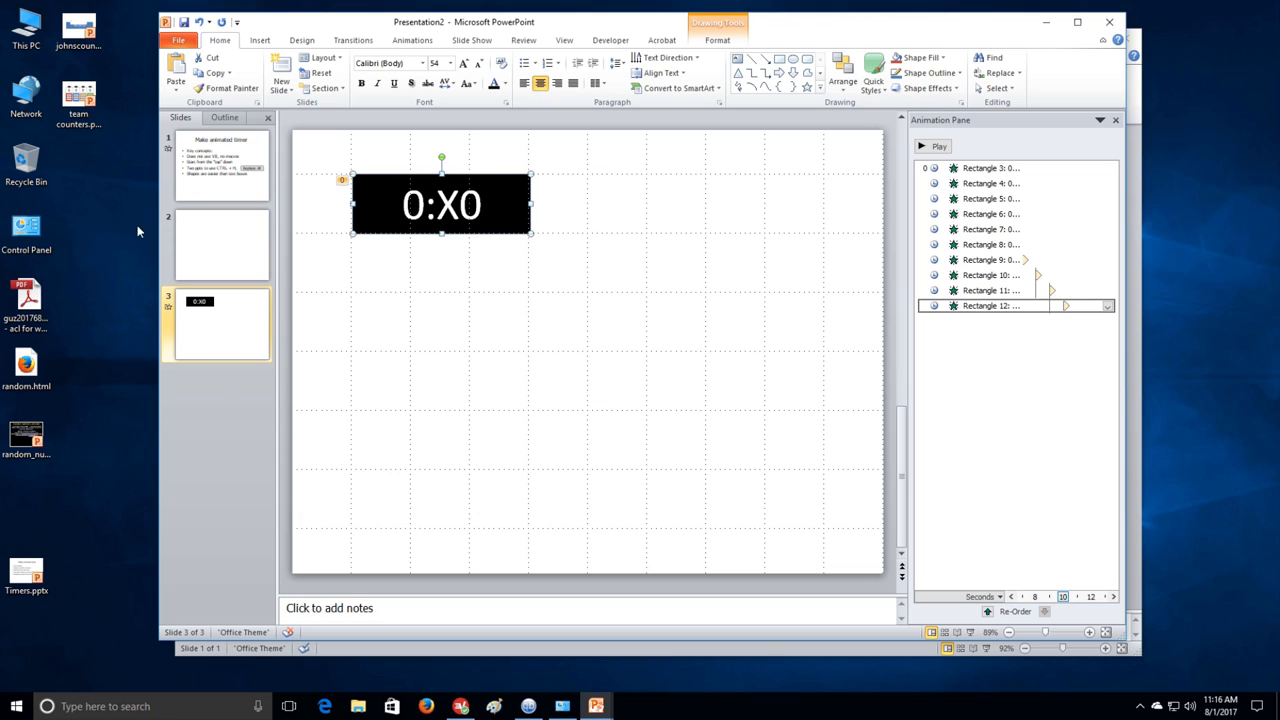
click(222, 245)
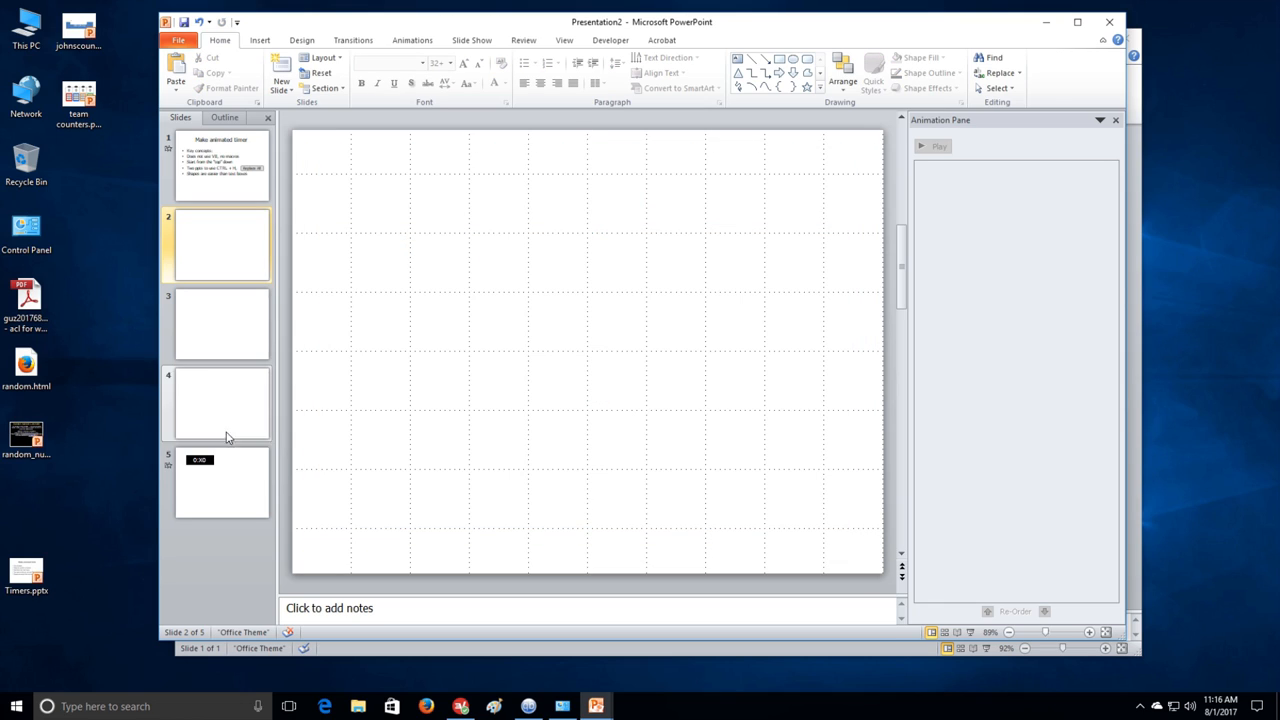
Add a 'Fifty-nine to zero' text box at slide 4's top right, then open slide 5.
click(220, 403)
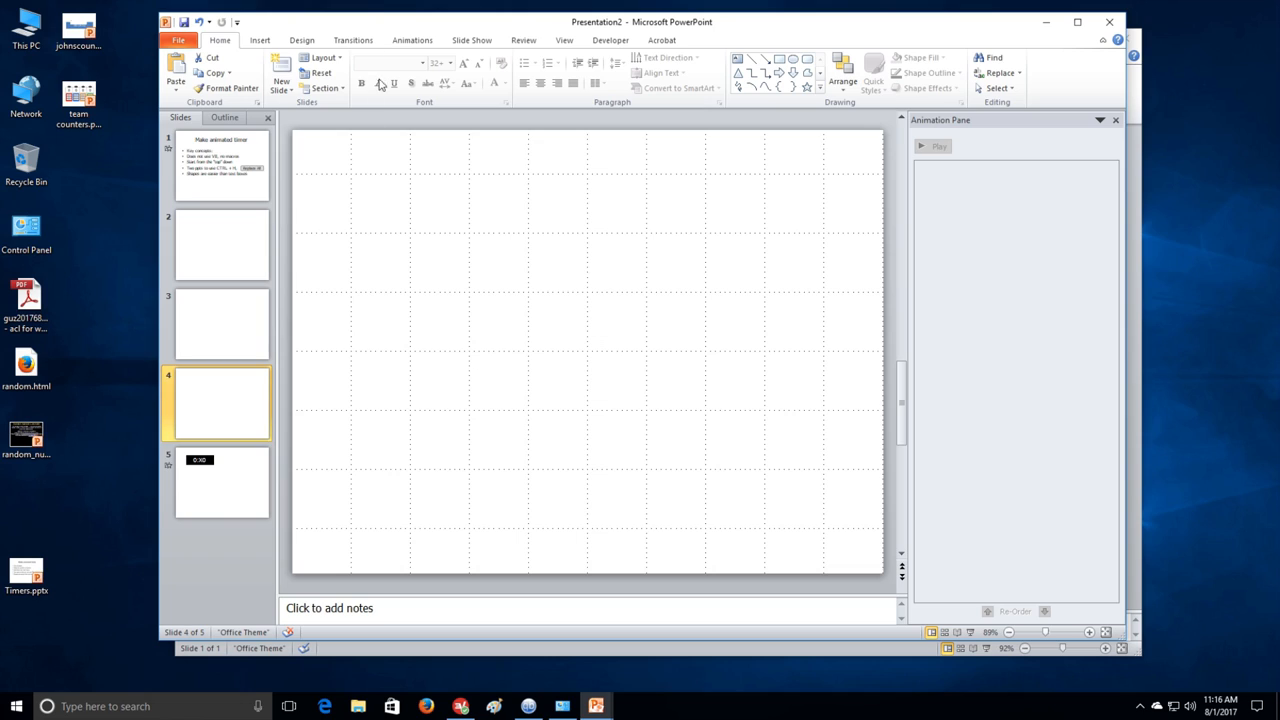
click(259, 40)
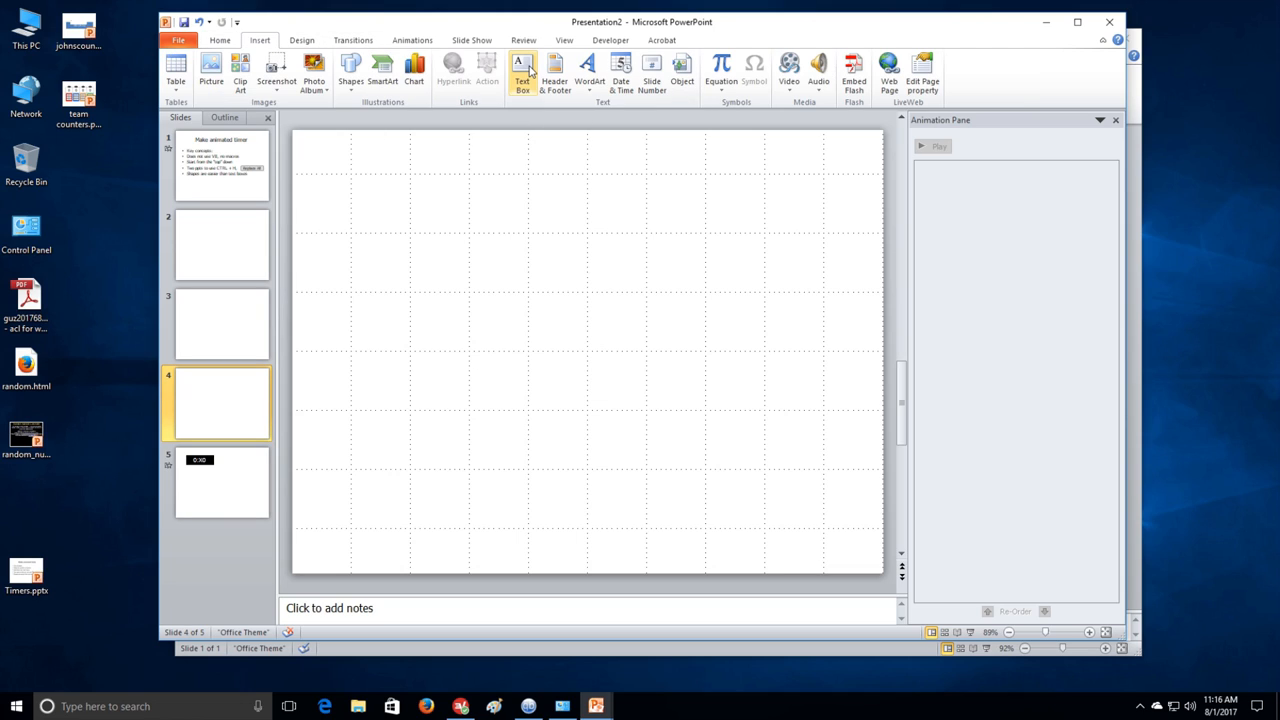
click(521, 70)
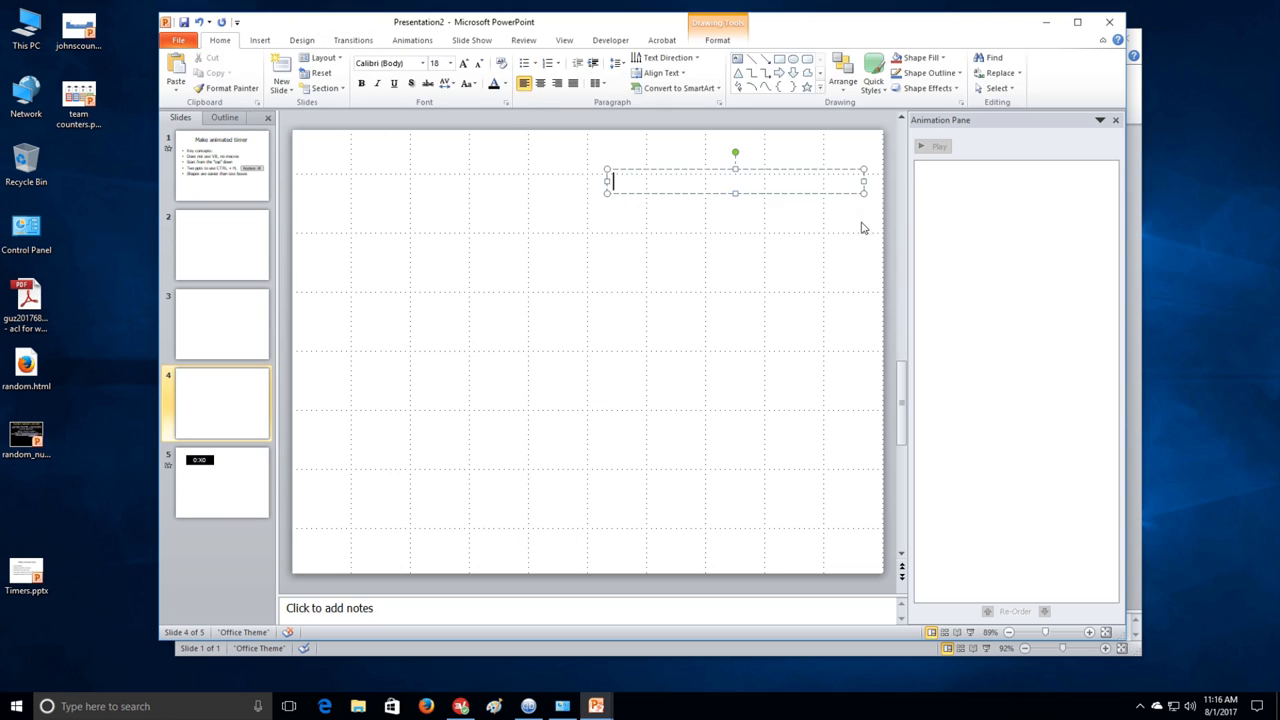
text(Fifty-nine to zero)
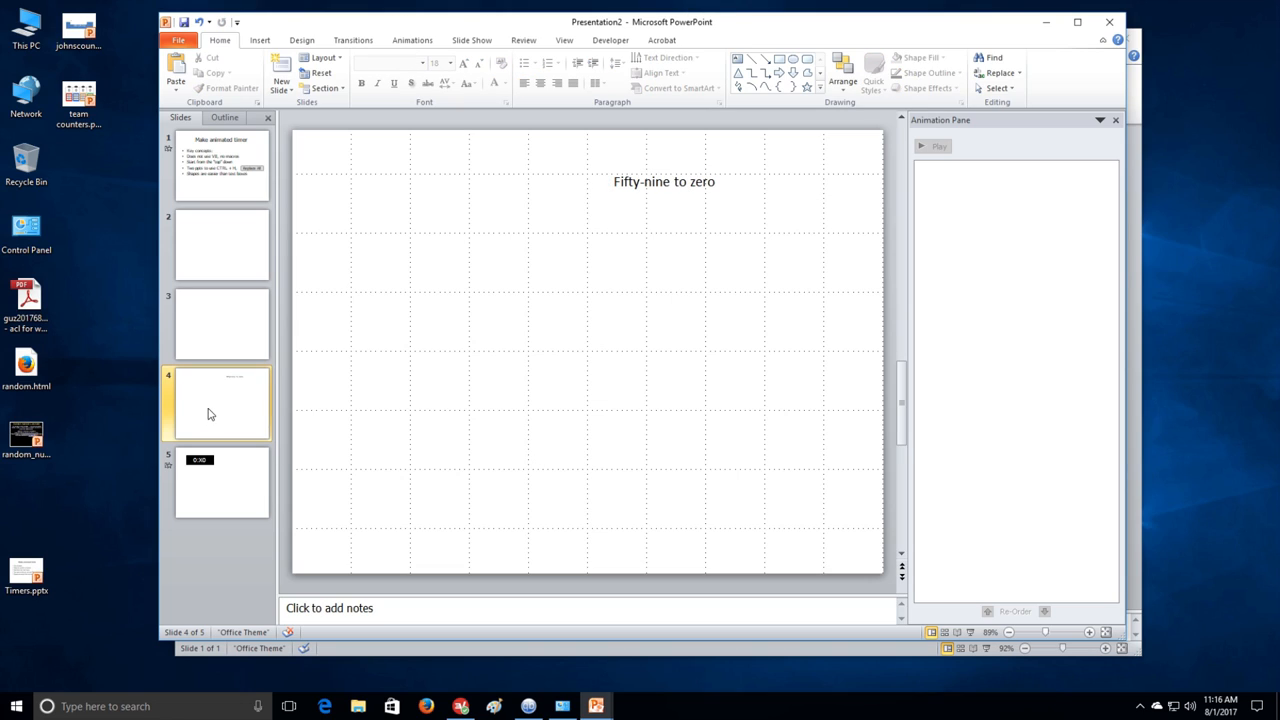
click(220, 483)
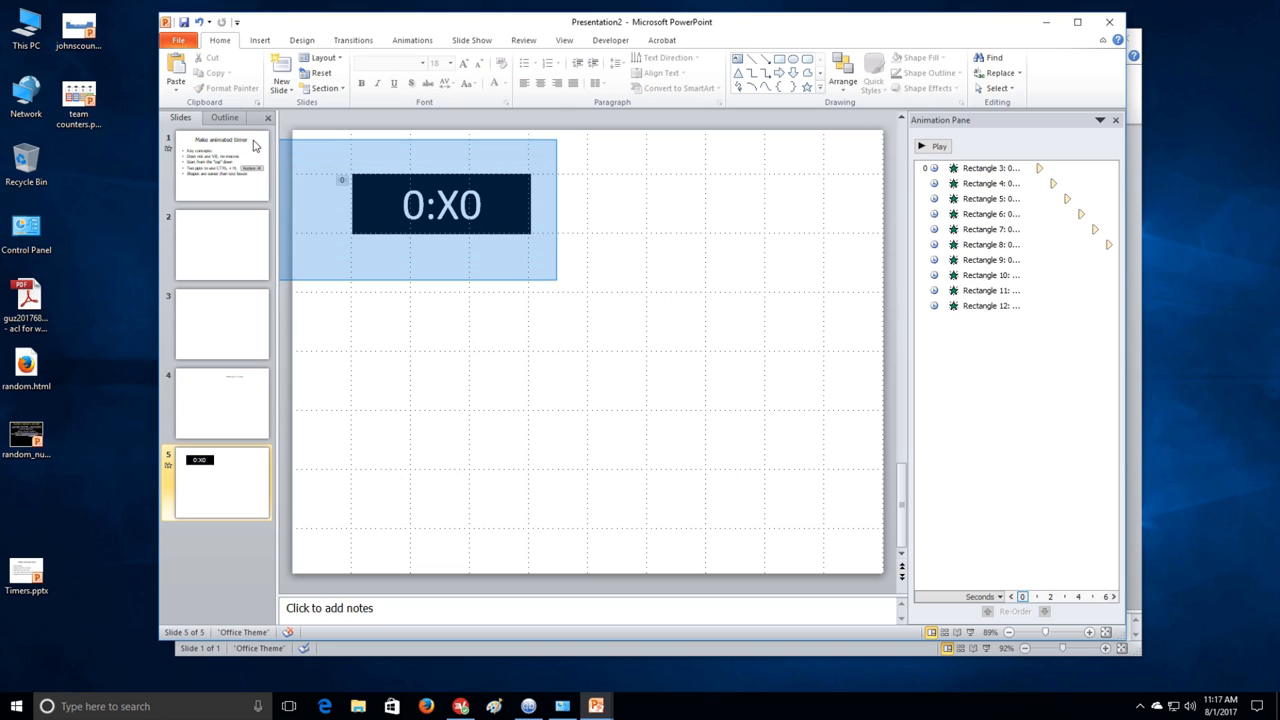
Paste the copied 0:X0 timer into the new presentation and set Replace X with 5.
click(442, 204)
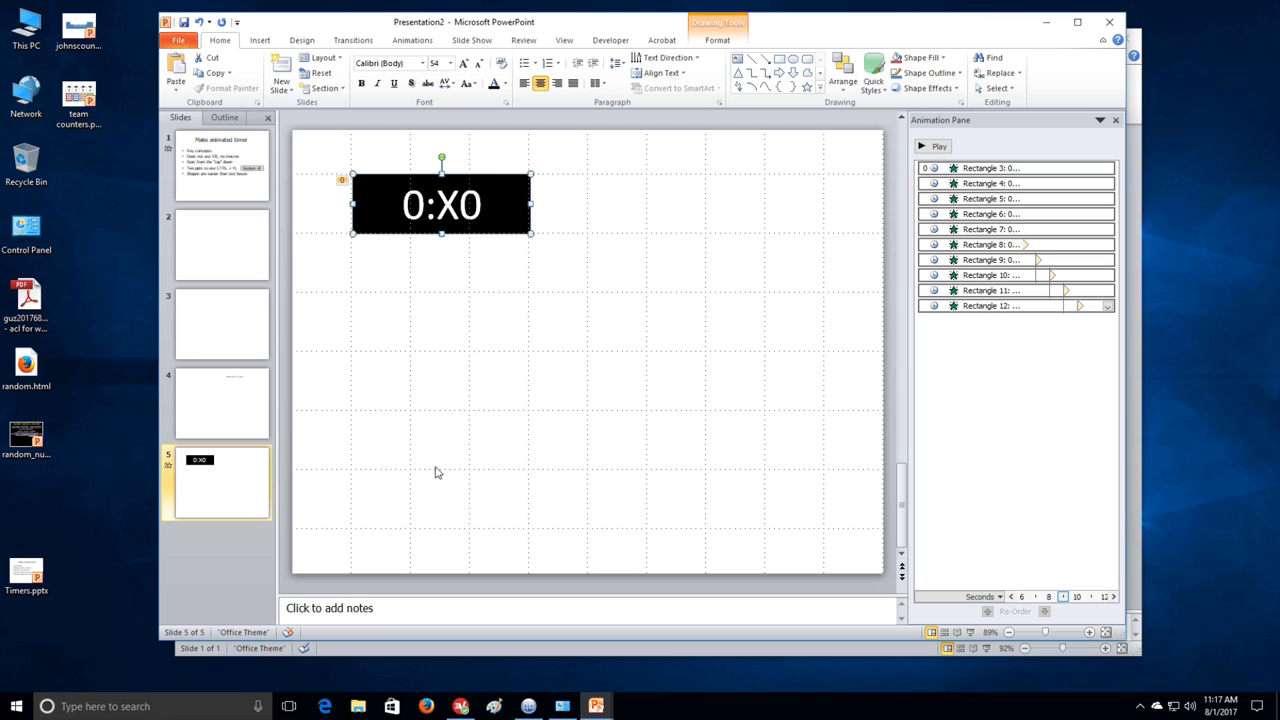
mouse_move(596, 706)
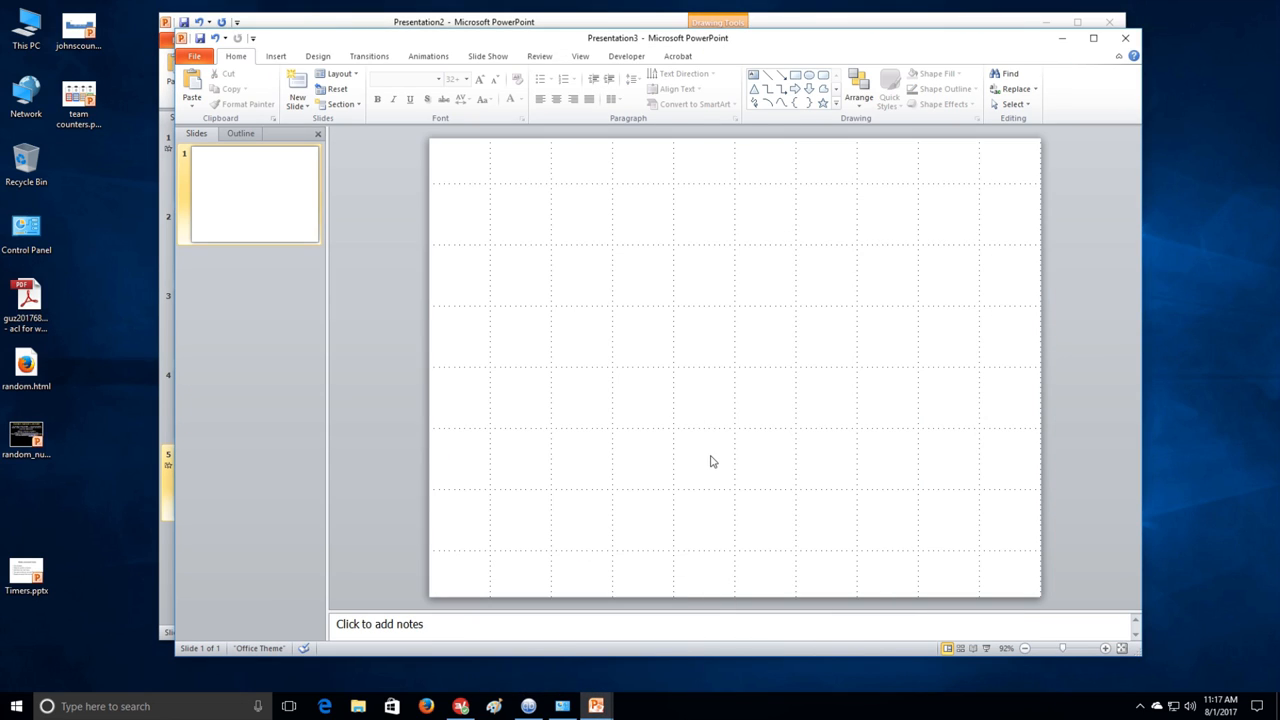
key(ctrl+v)
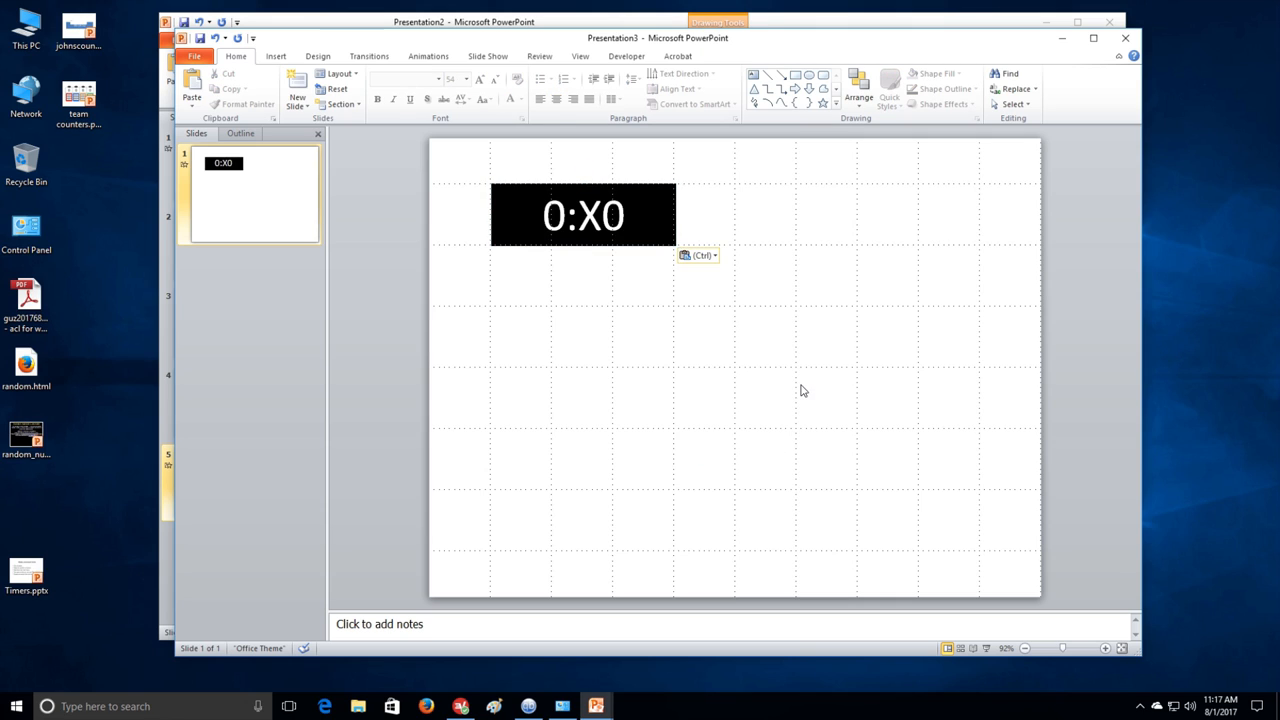
click(583, 214)
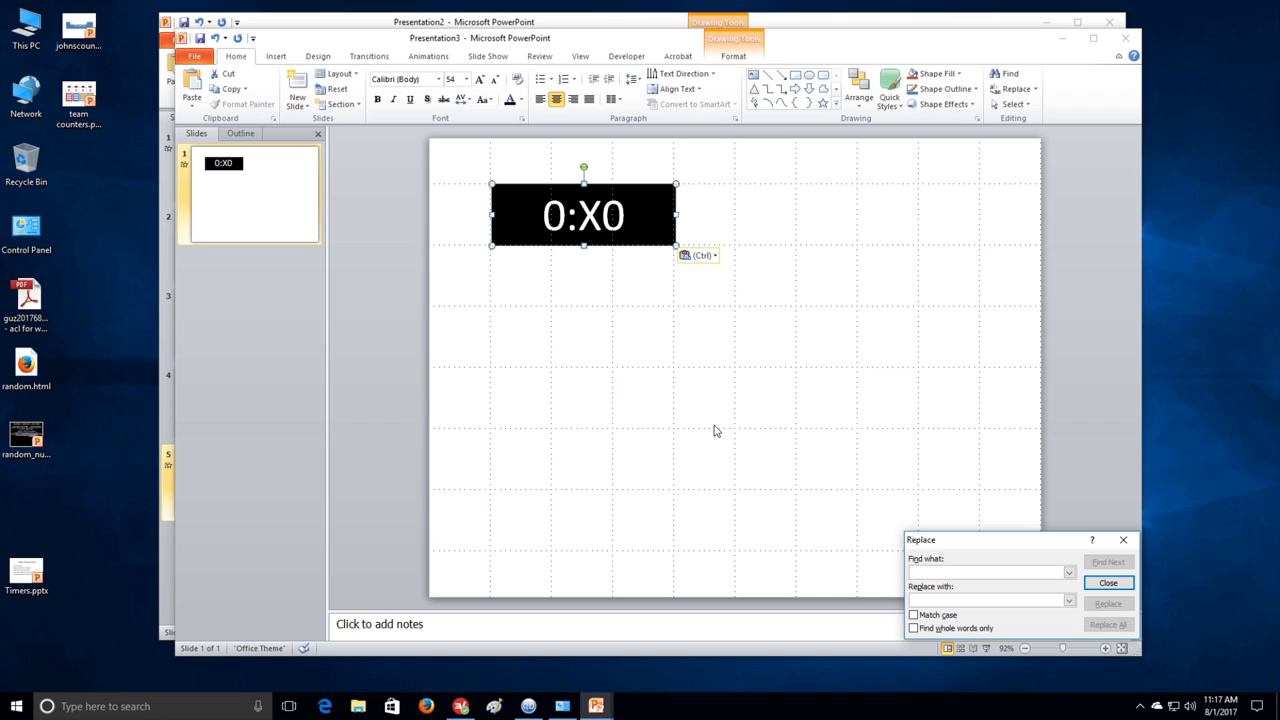
text(X)
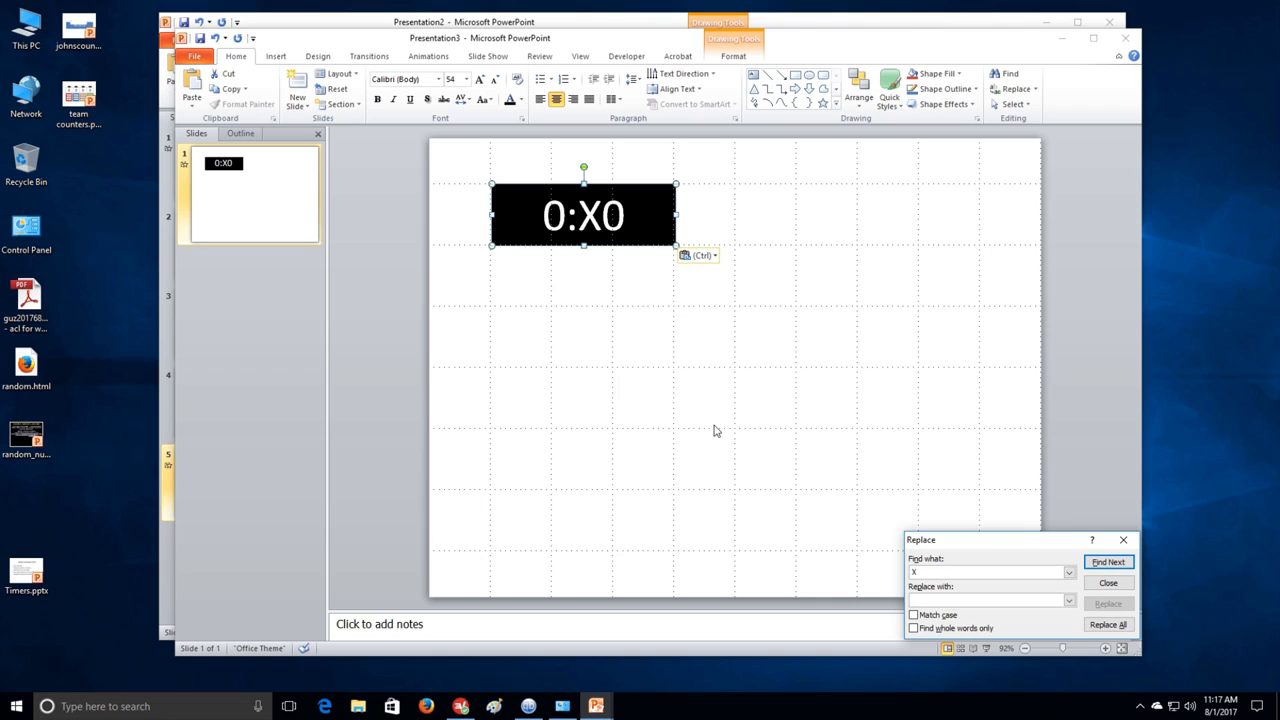
text(5)
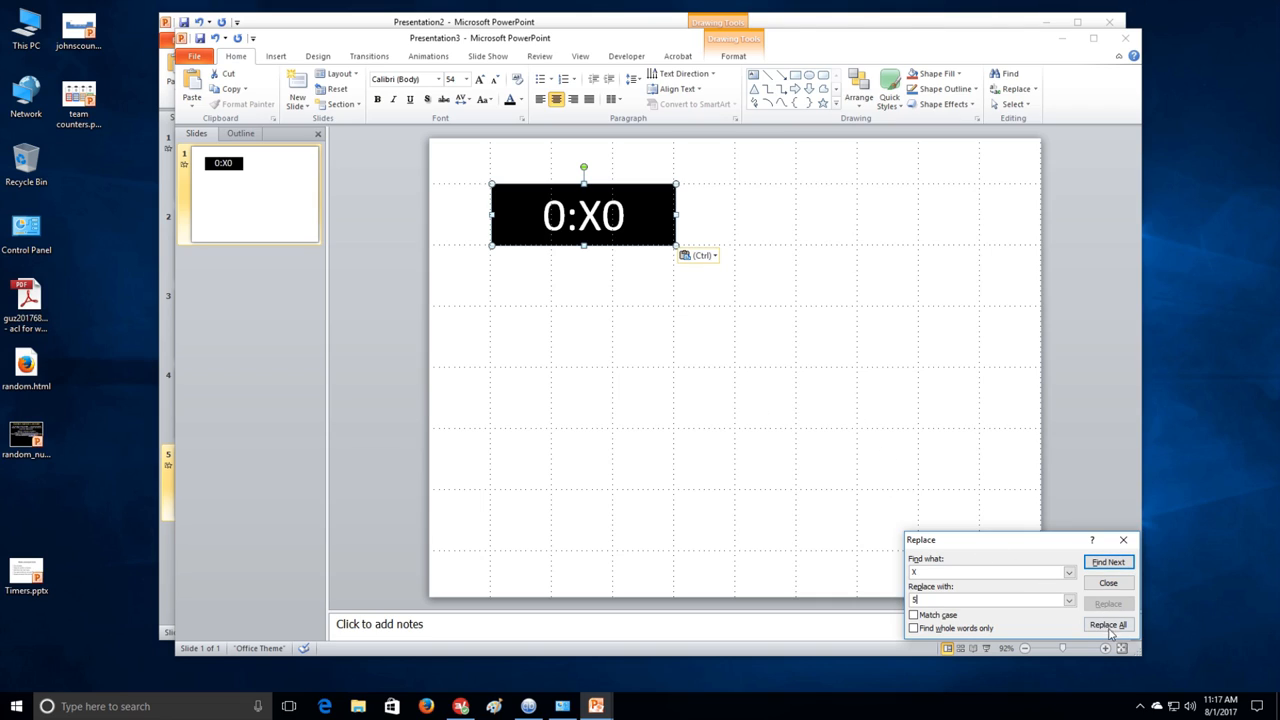
Replace all X with 5 to make 0:50, then revert the copy to 0:X0.
click(1108, 624)
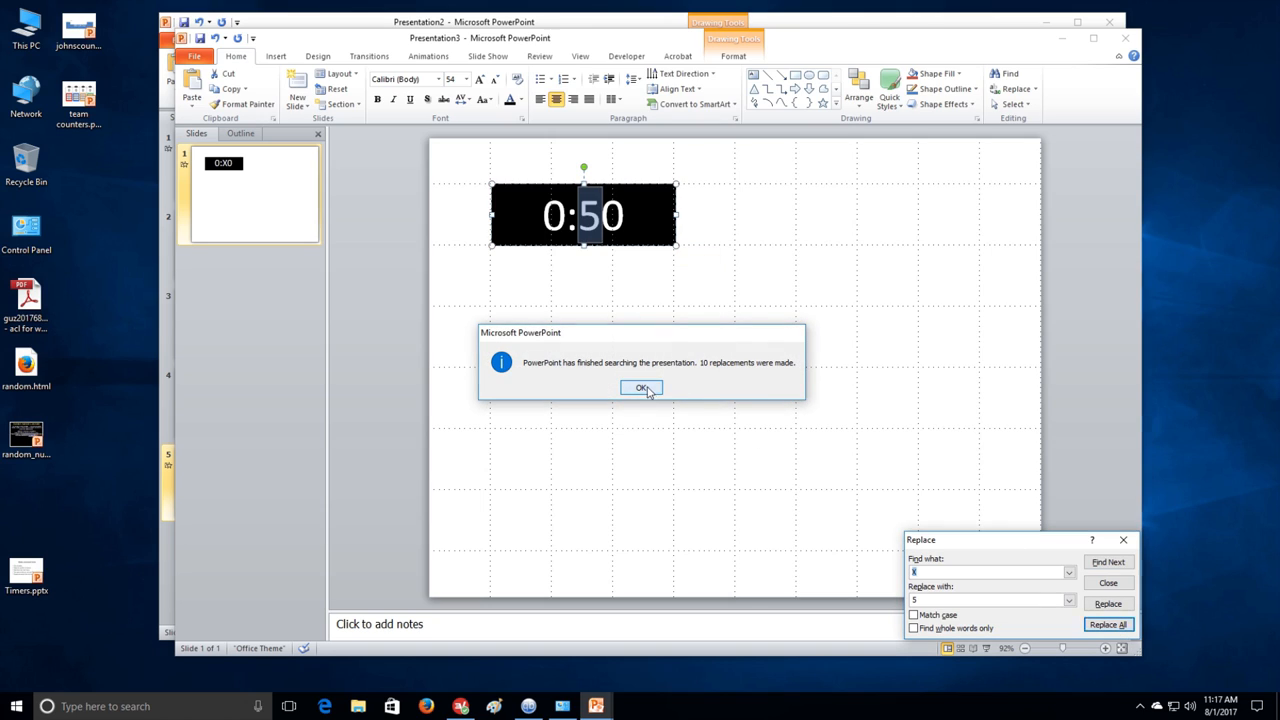
click(641, 388)
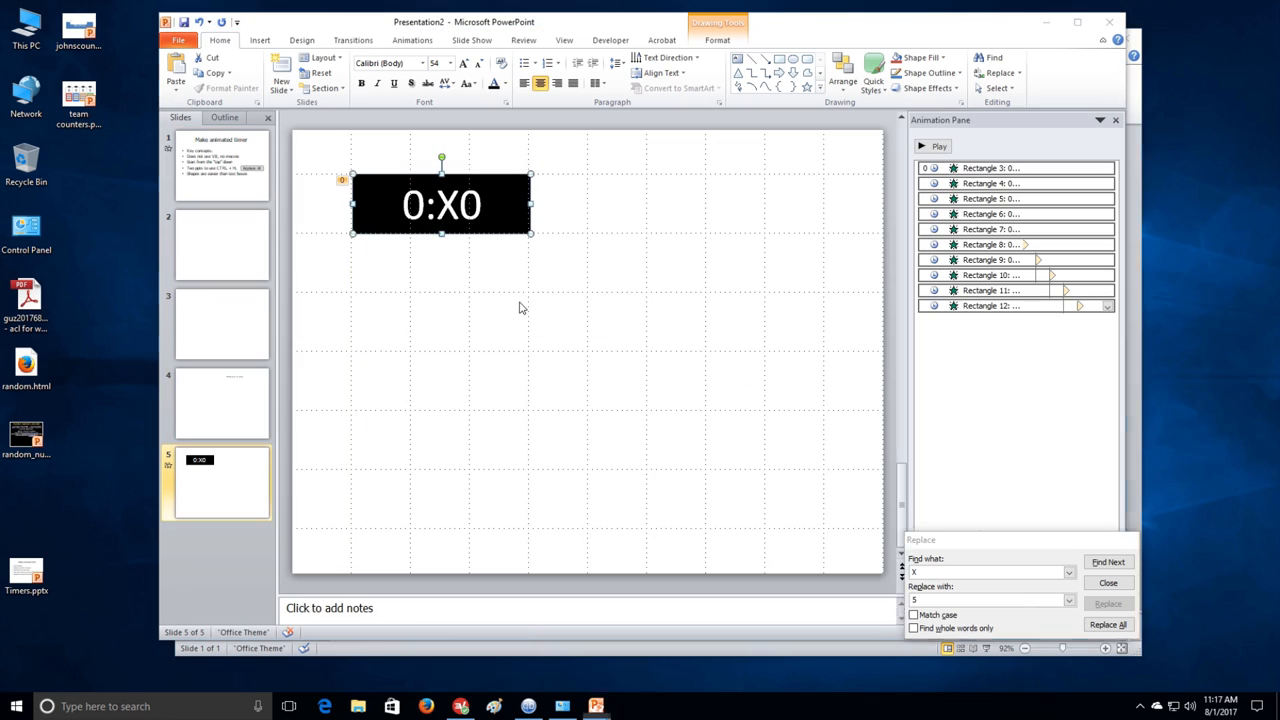
click(220, 403)
text(4)
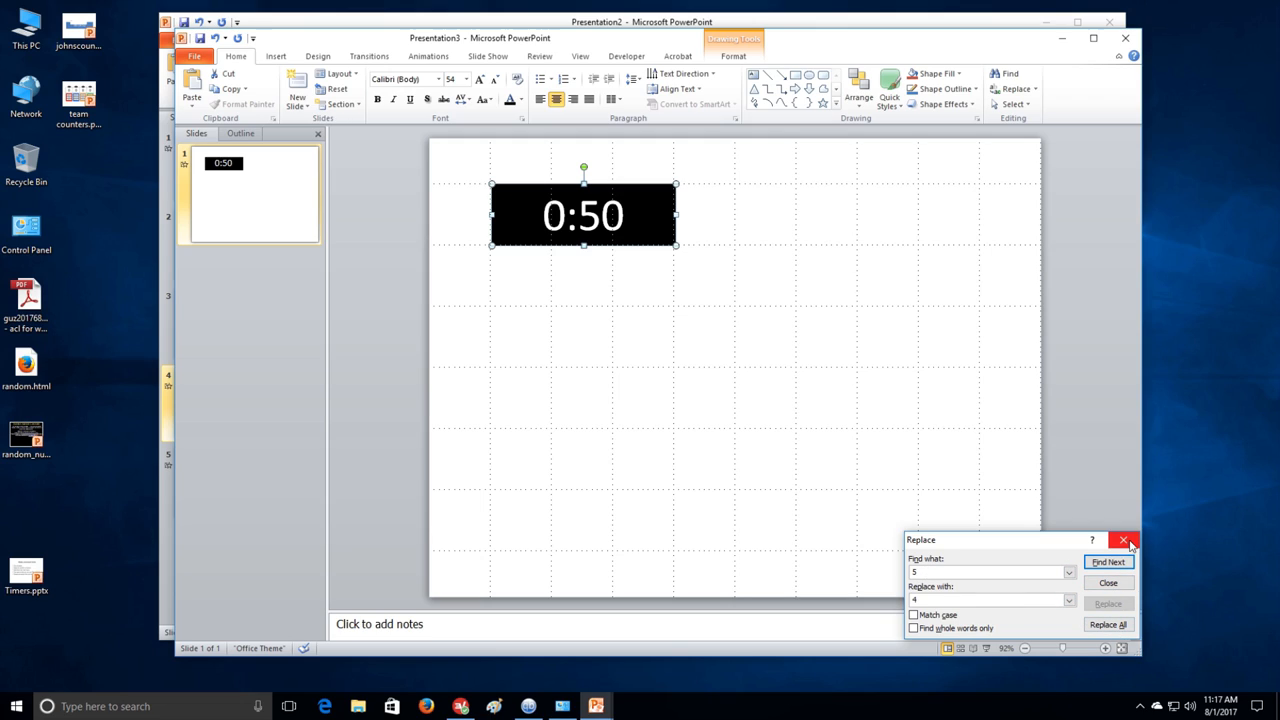
click(1123, 540)
text(X)
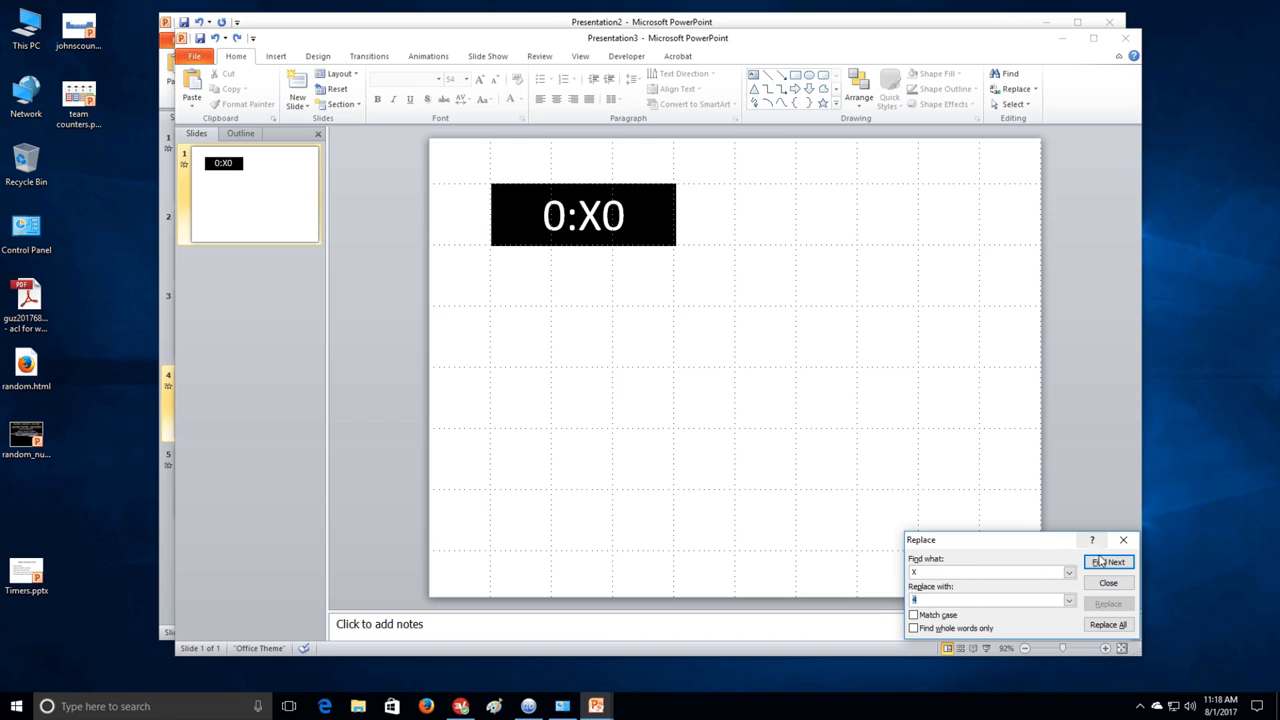
Replace X with 4 in the scratch timer to produce a 0:40 timer.
click(1108, 562)
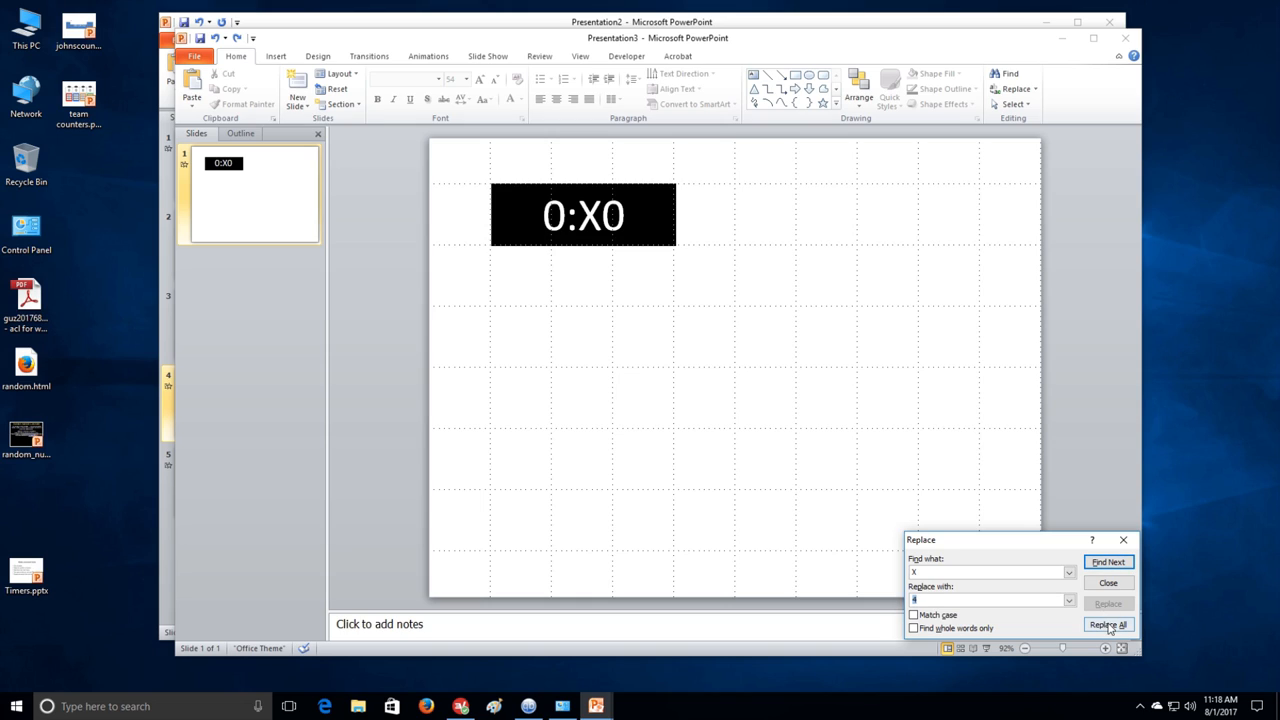
click(1108, 624)
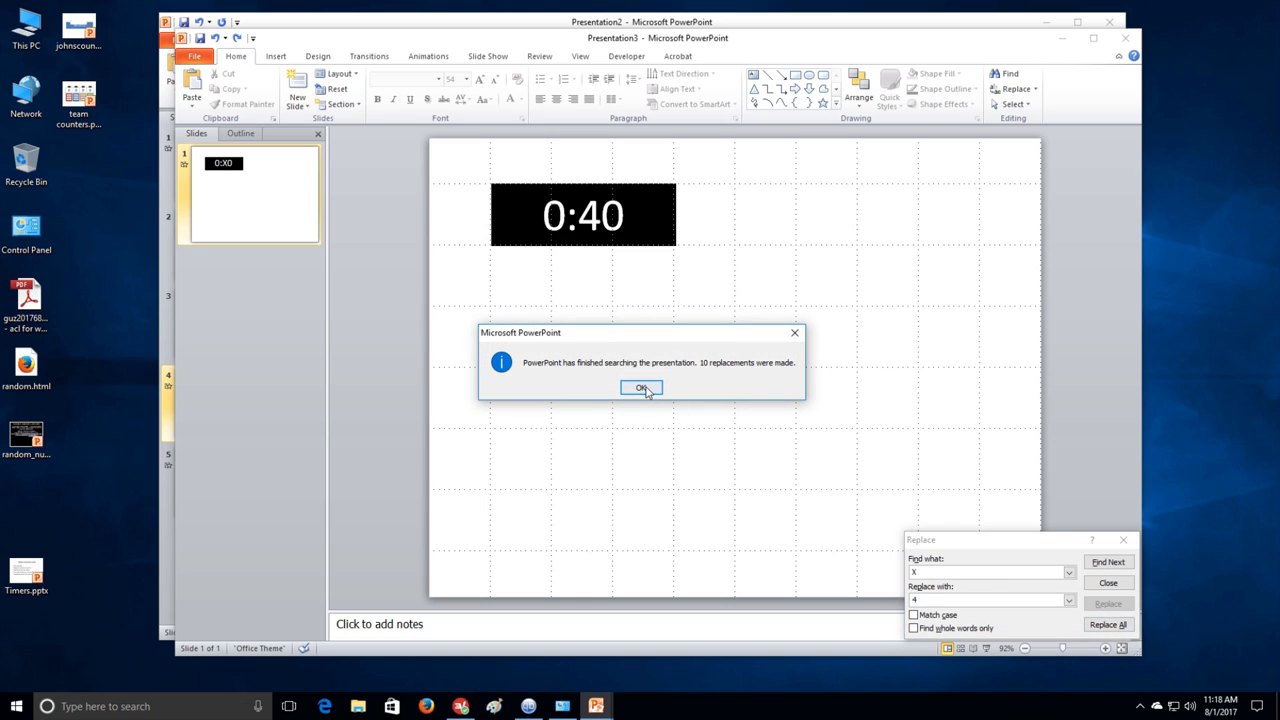
click(641, 388)
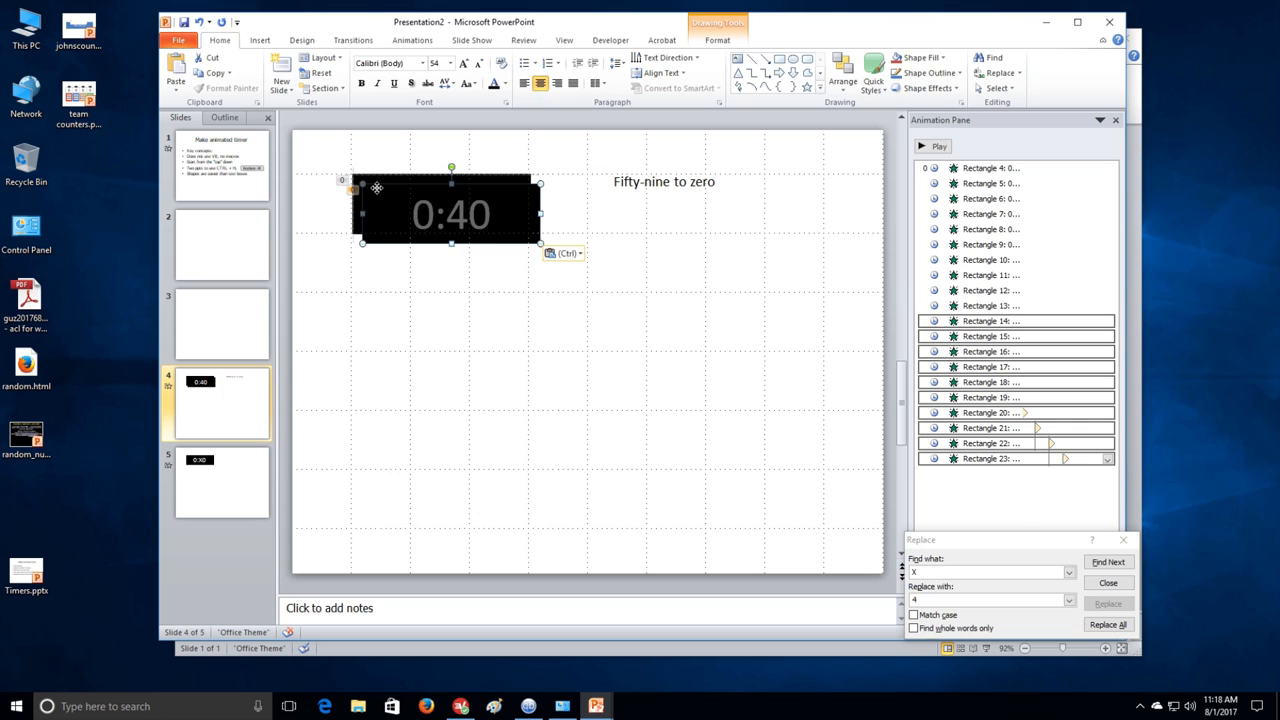
Paste the 0:40 timer onto slide 4 and undo the scratch copy to 0:X0.
click(565, 320)
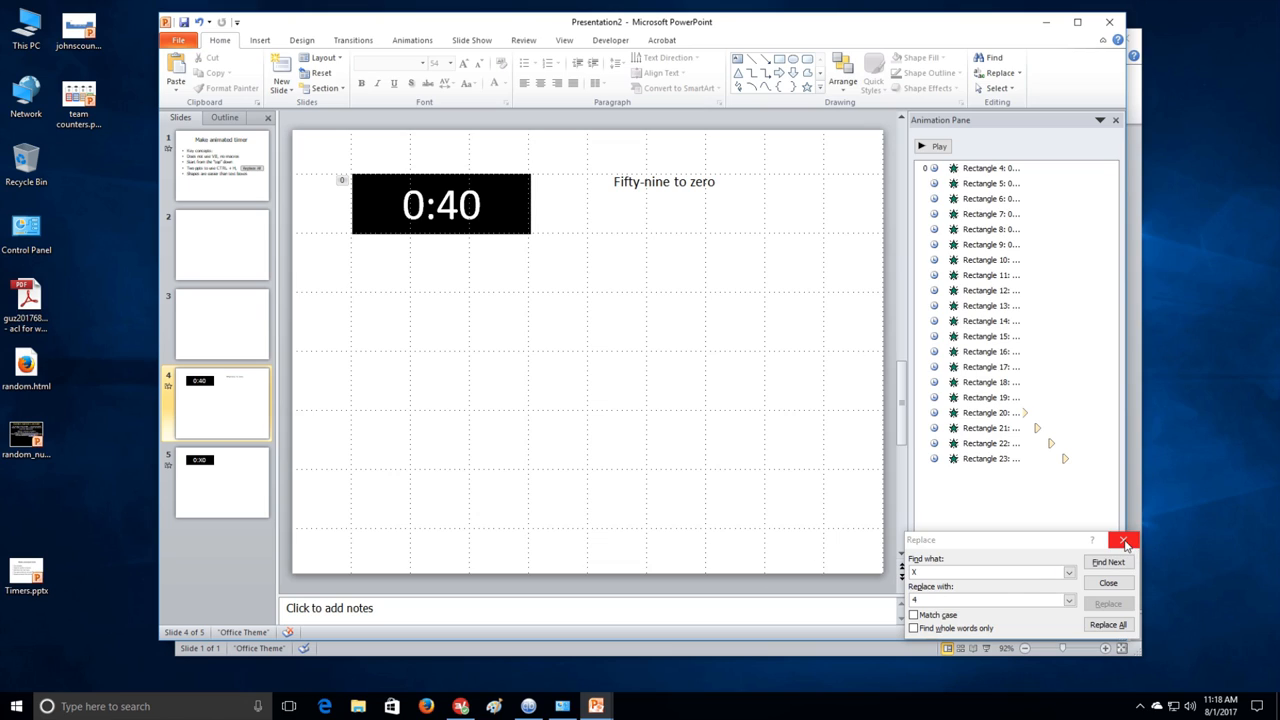
click(1124, 540)
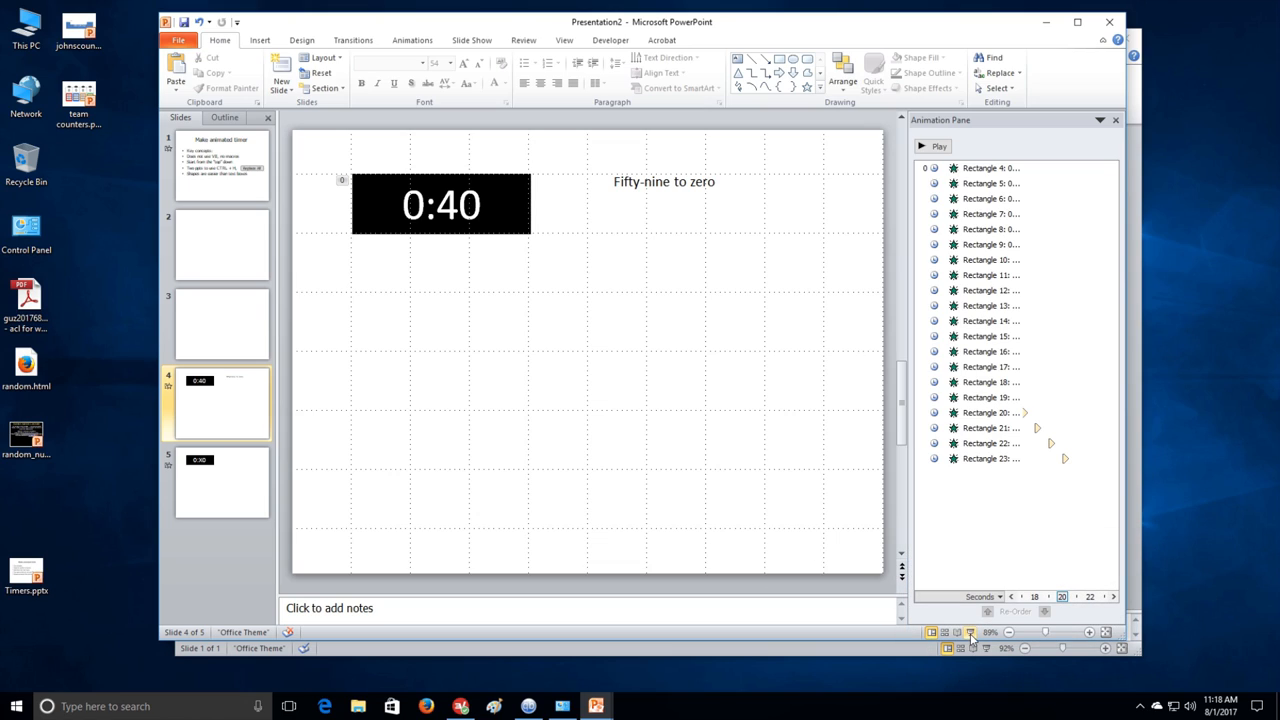
click(957, 631)
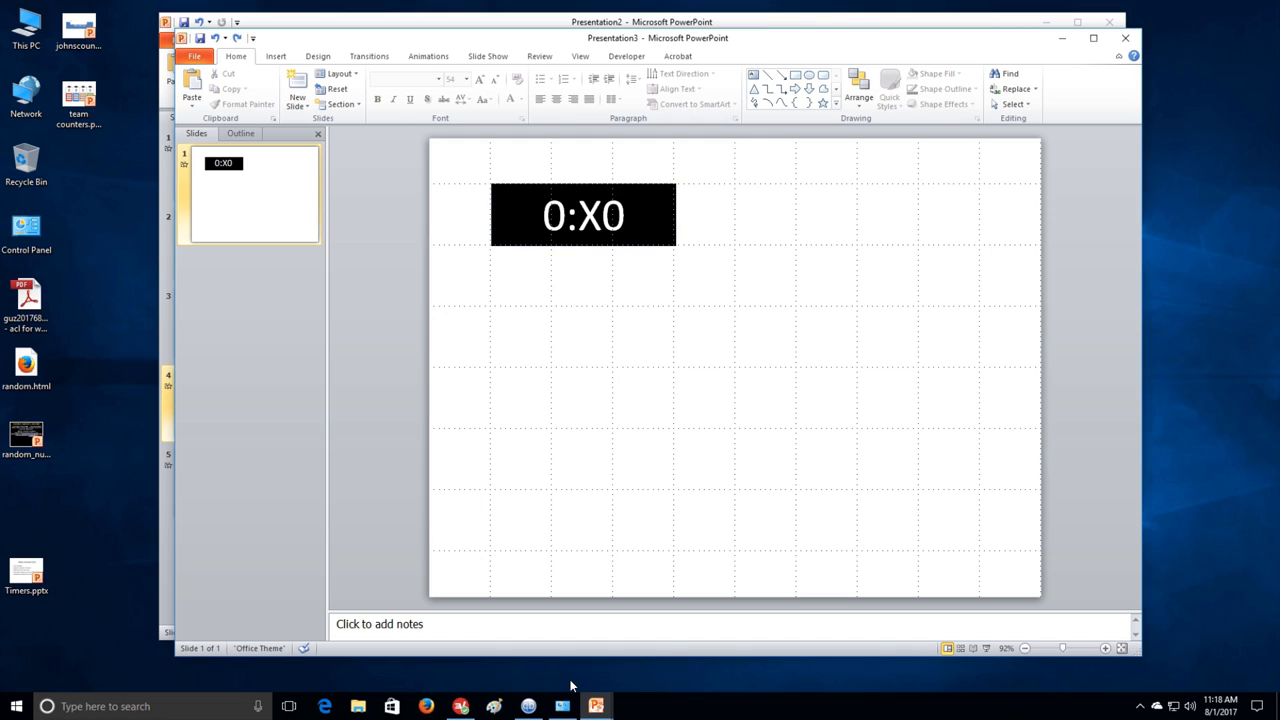
Replace X with 3 in the scratch timer to create the 0:30 timer.
click(1016, 89)
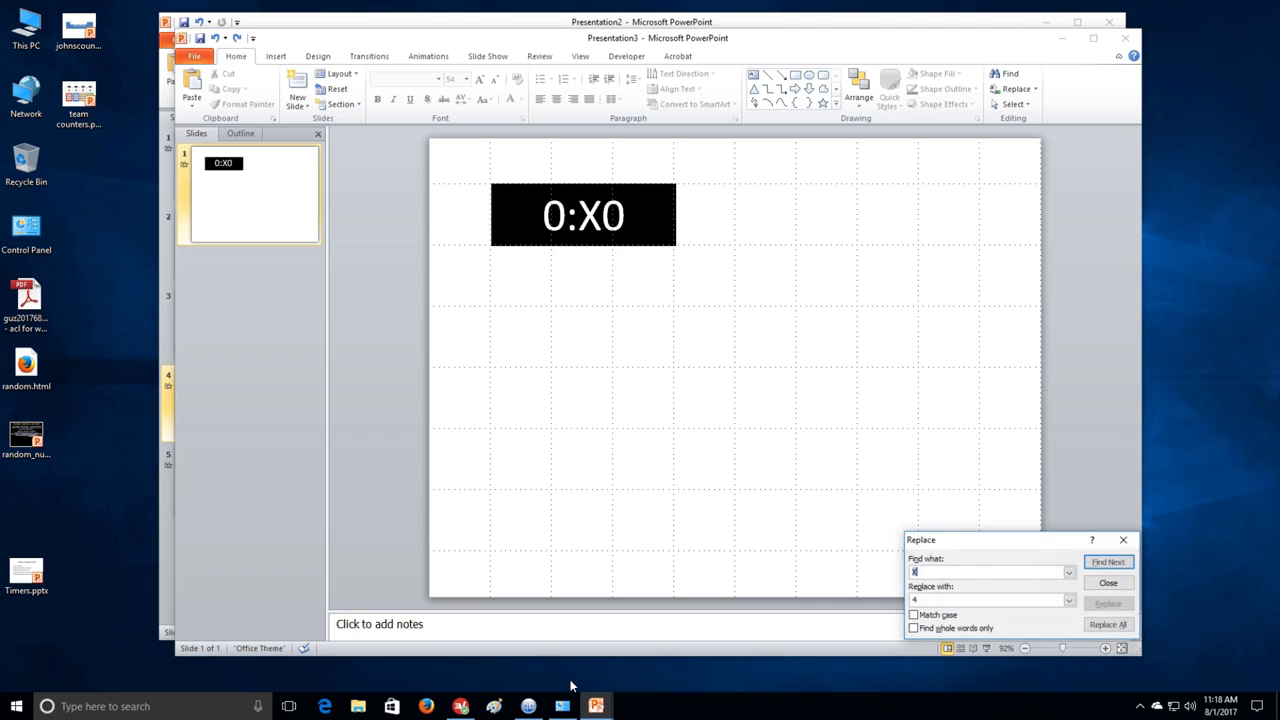
click(1108, 561)
text(3)
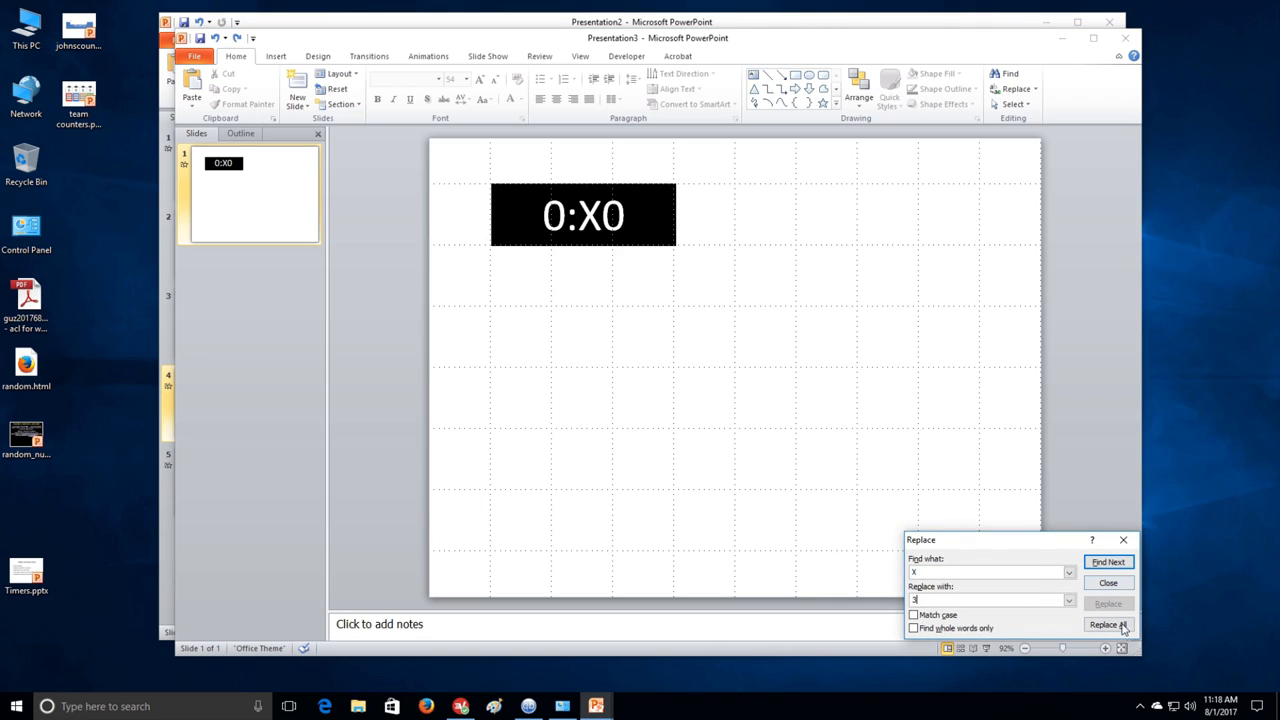
click(1108, 624)
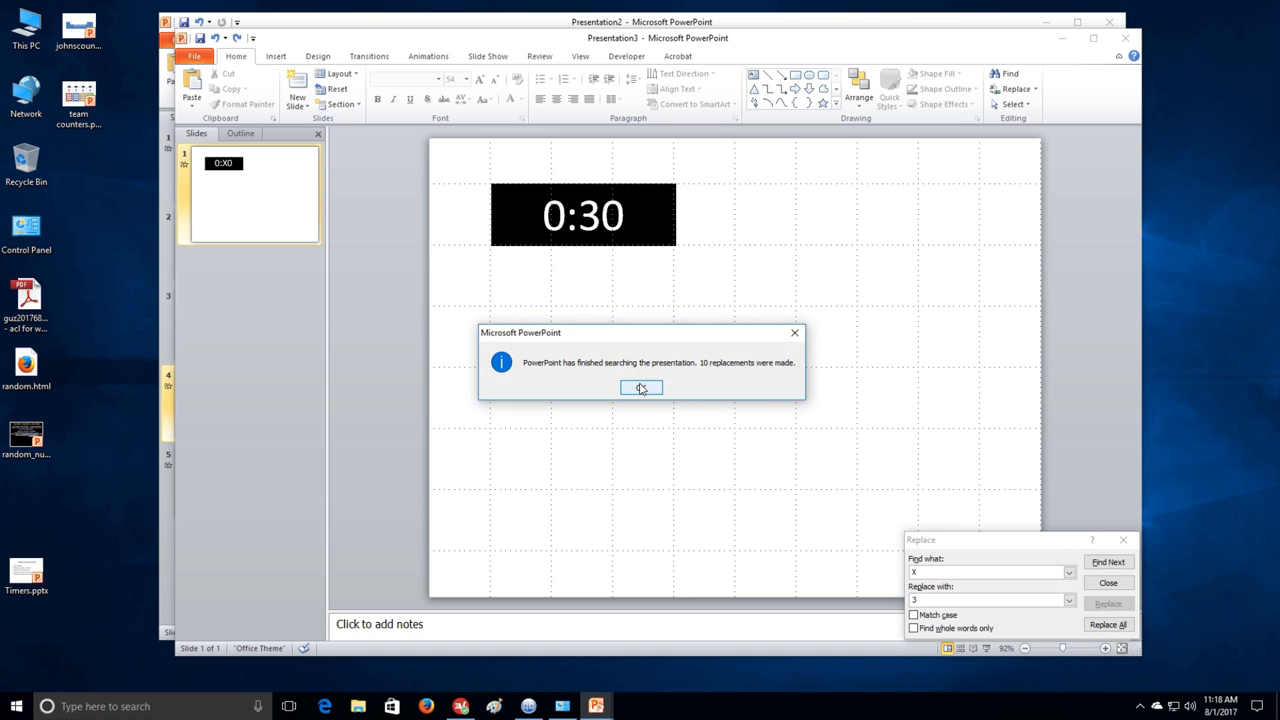
click(641, 388)
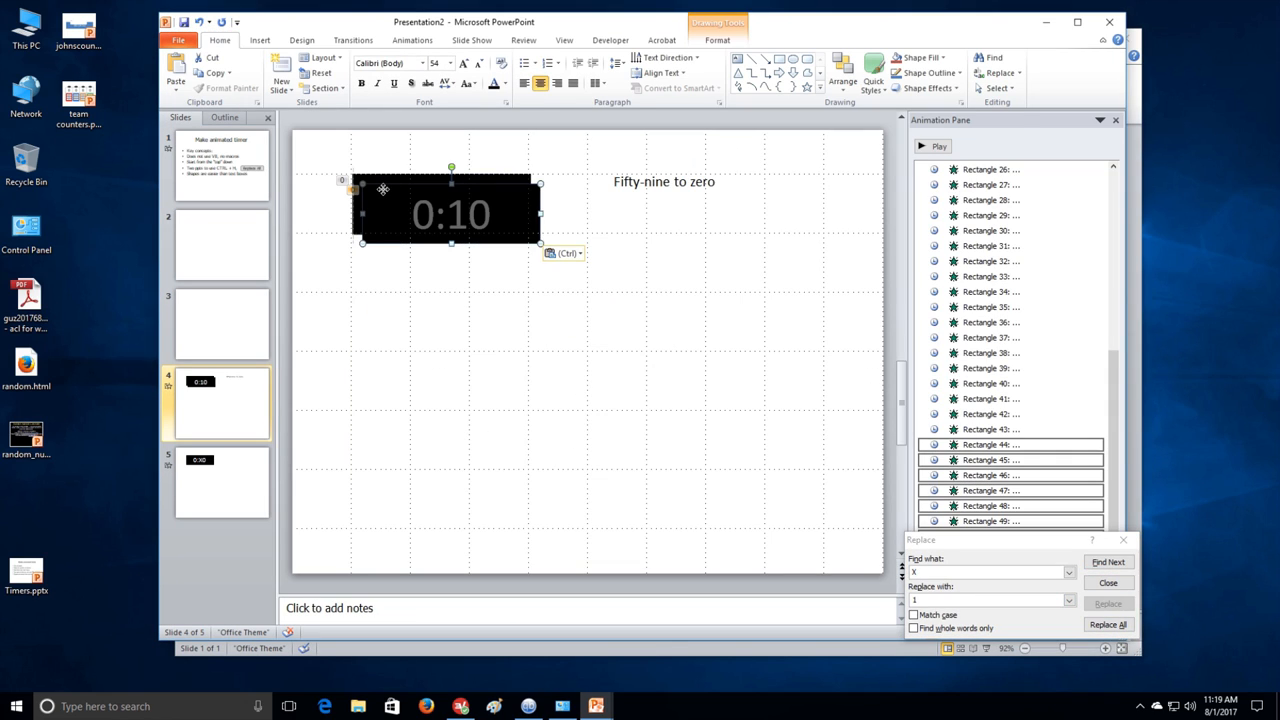
Replace All again and place the resulting 0:00 timer on top of slide 4's stack.
click(1108, 624)
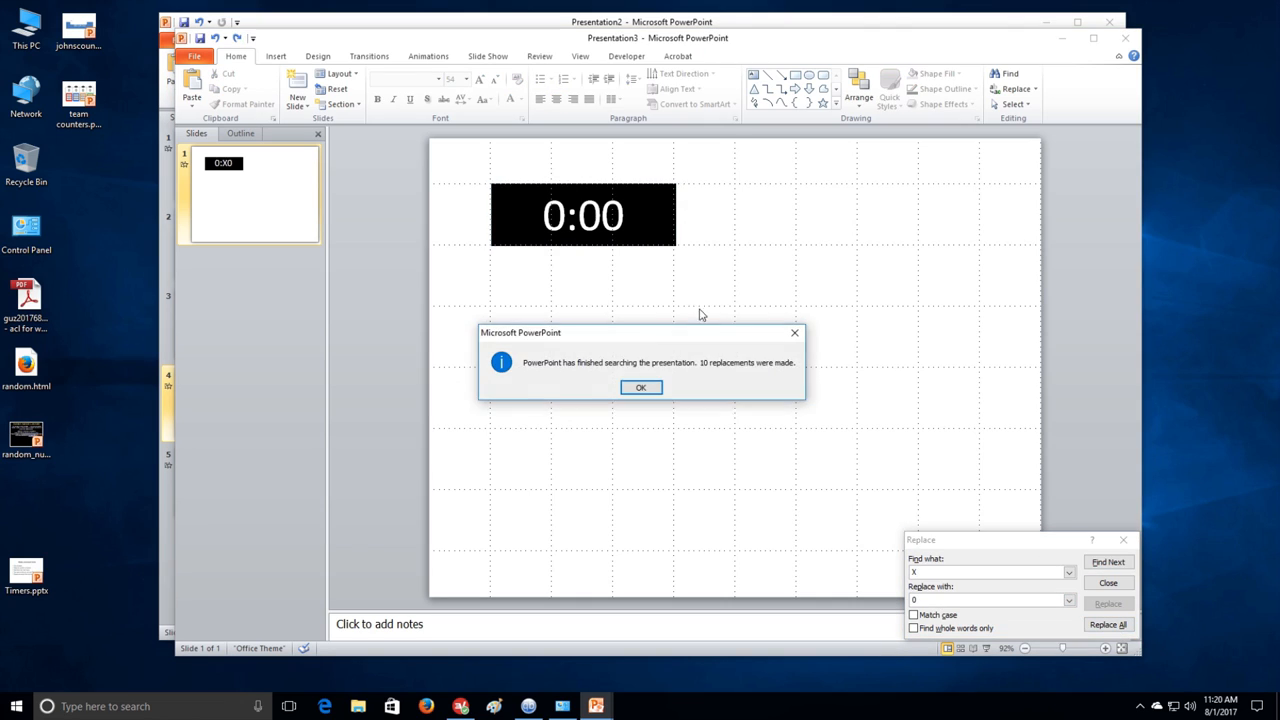
click(640, 387)
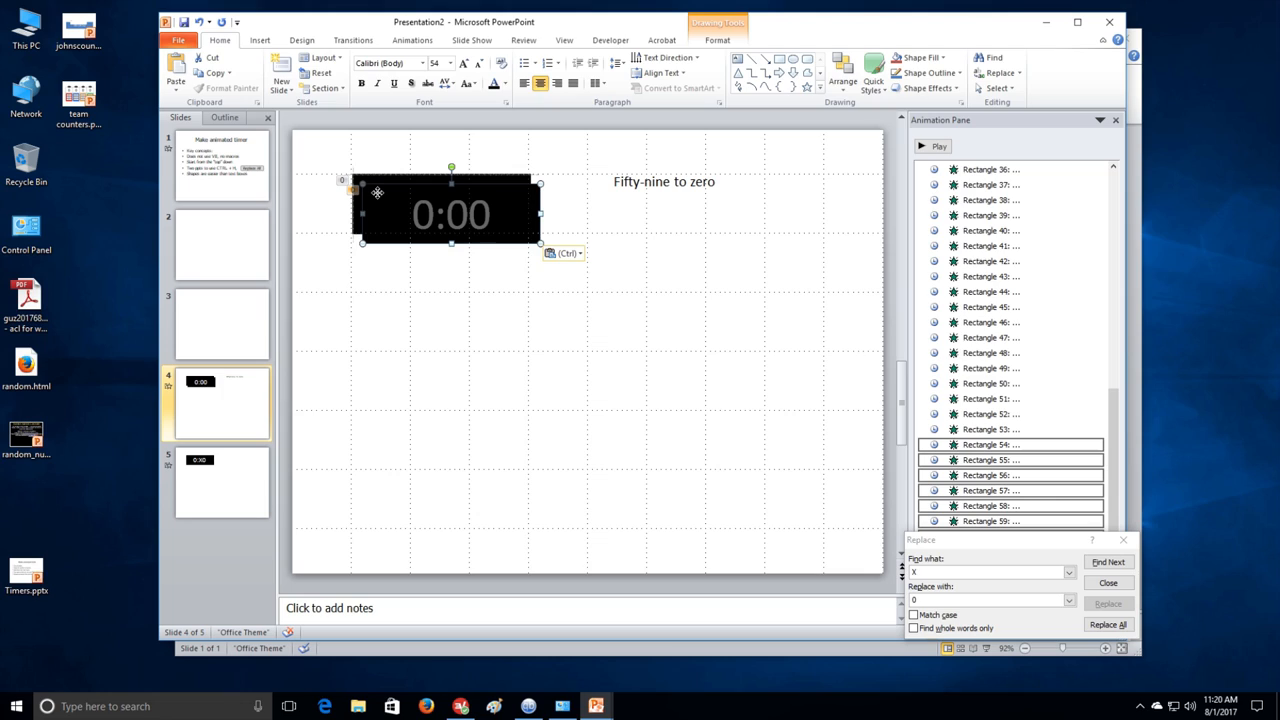
click(443, 317)
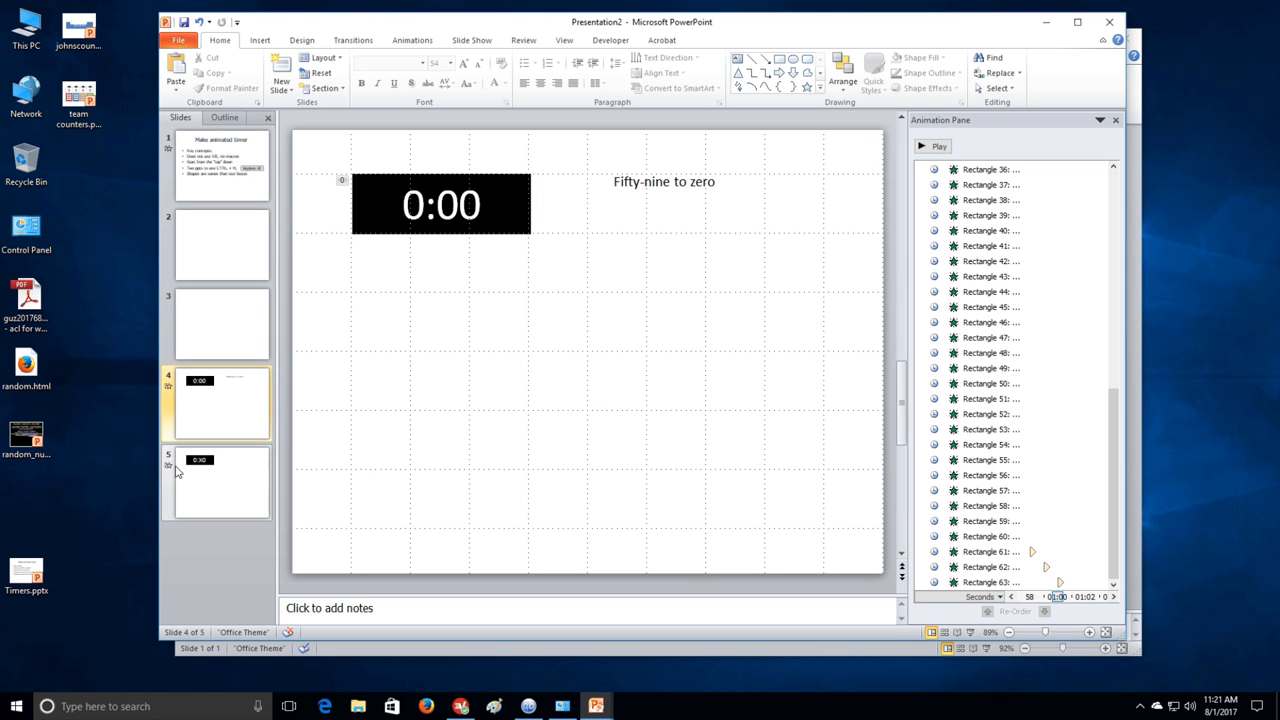
Remove Rectangle 3's animation from slide 3's timer, then reopen slide 4.
click(441, 204)
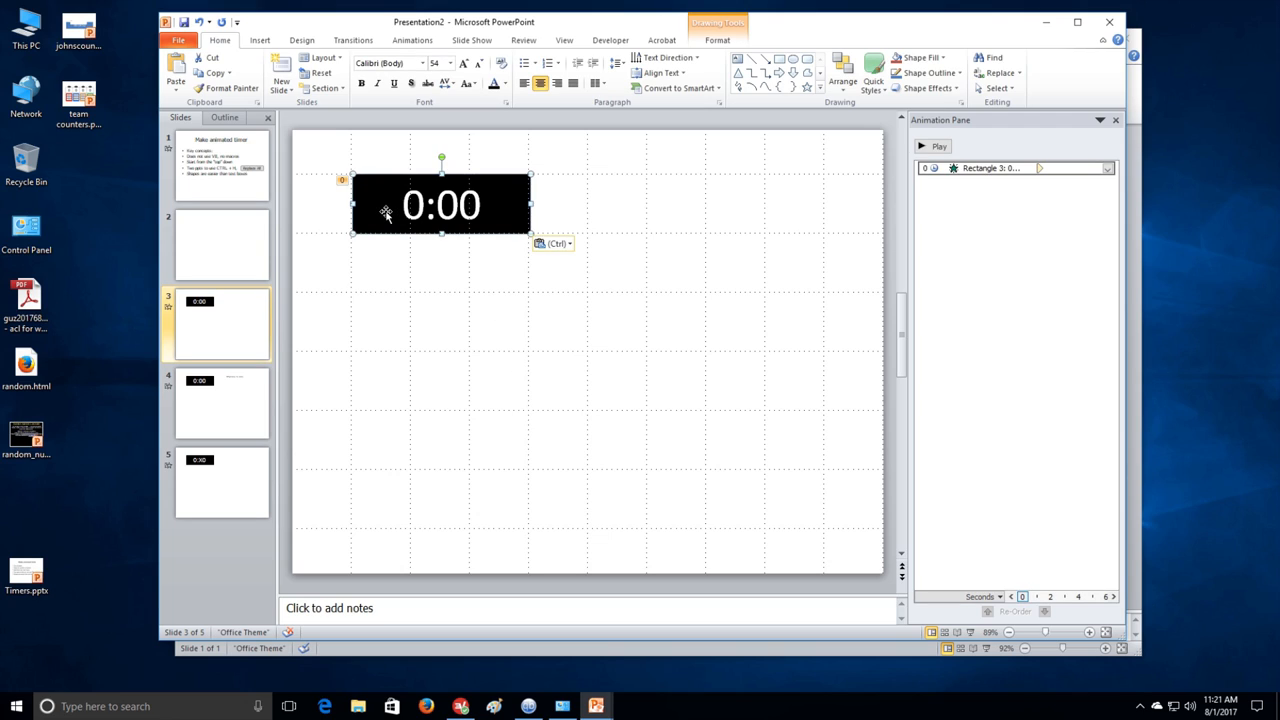
mouse_move(1103, 140)
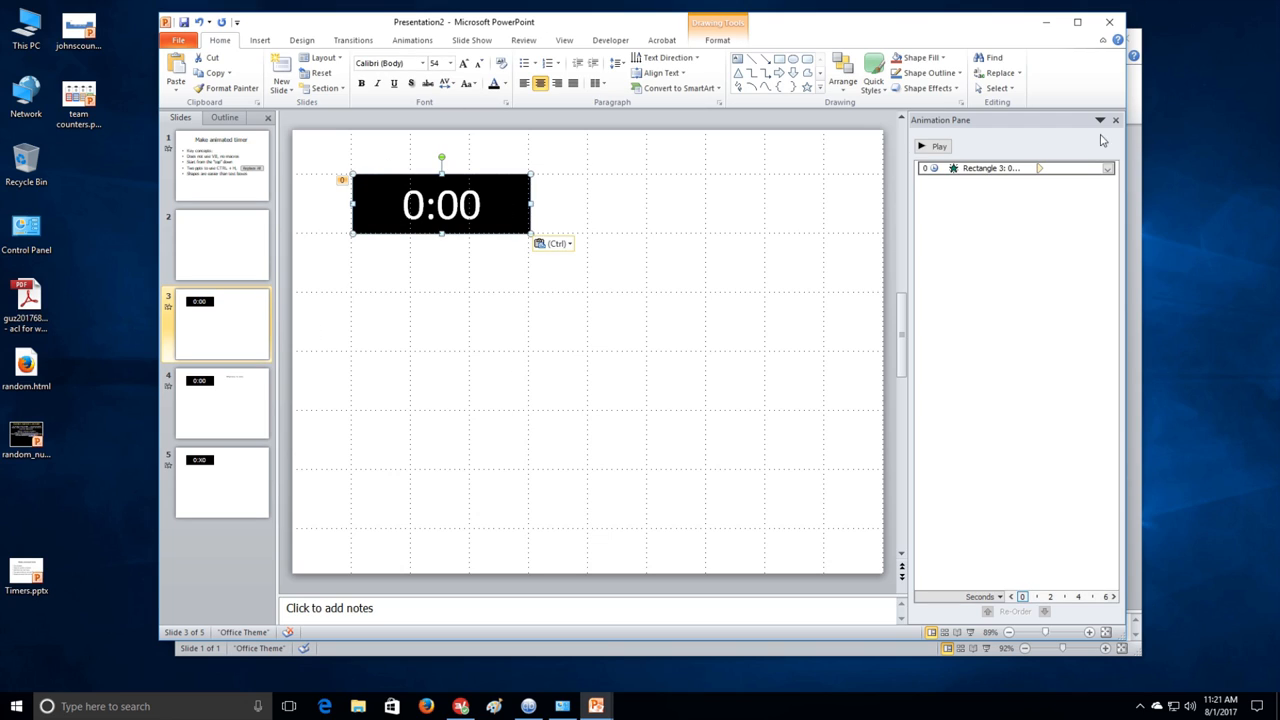
click(1107, 167)
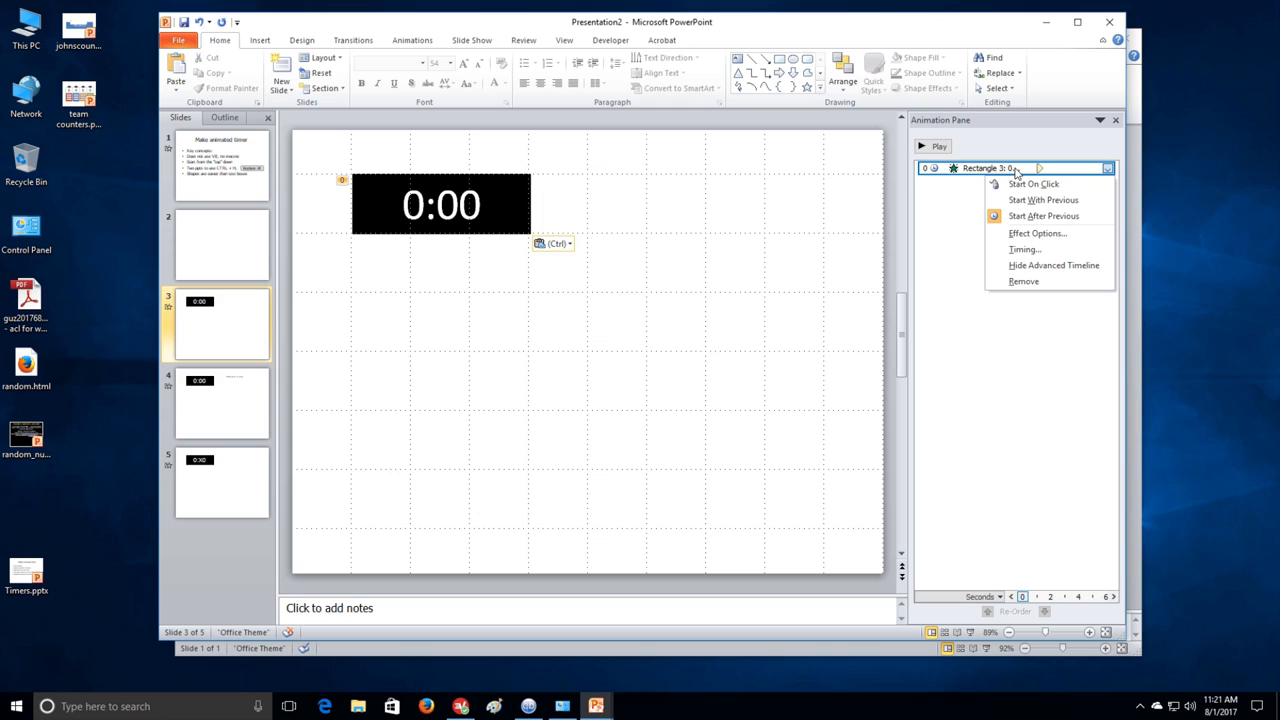
click(1023, 281)
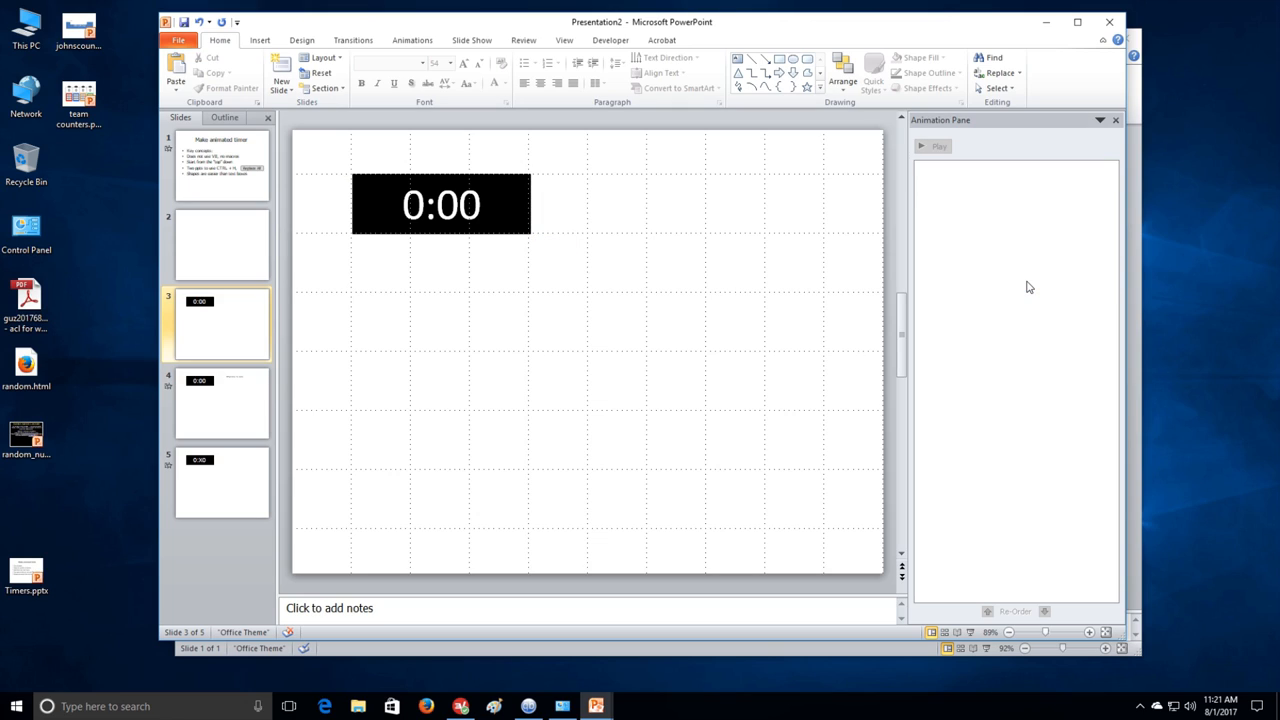
click(441, 204)
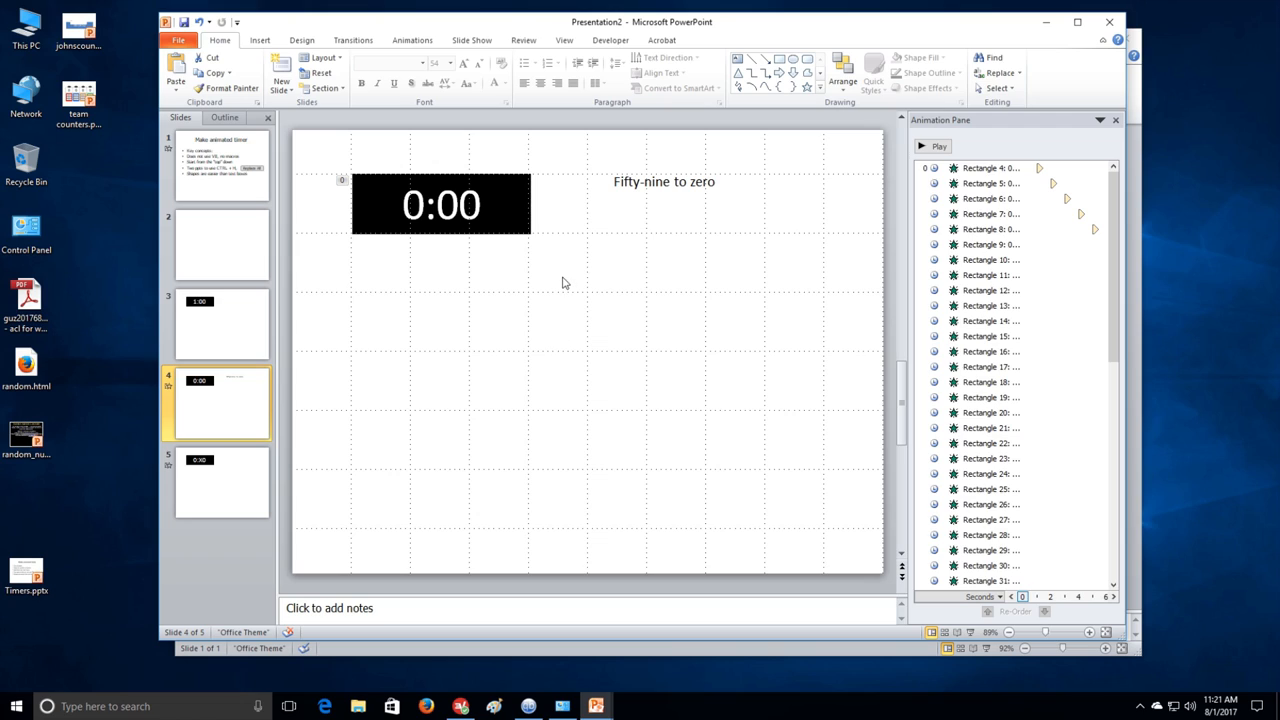
Paste the stacked countdown rectangles onto slide 3 and set the first animation to Start On Click.
click(442, 205)
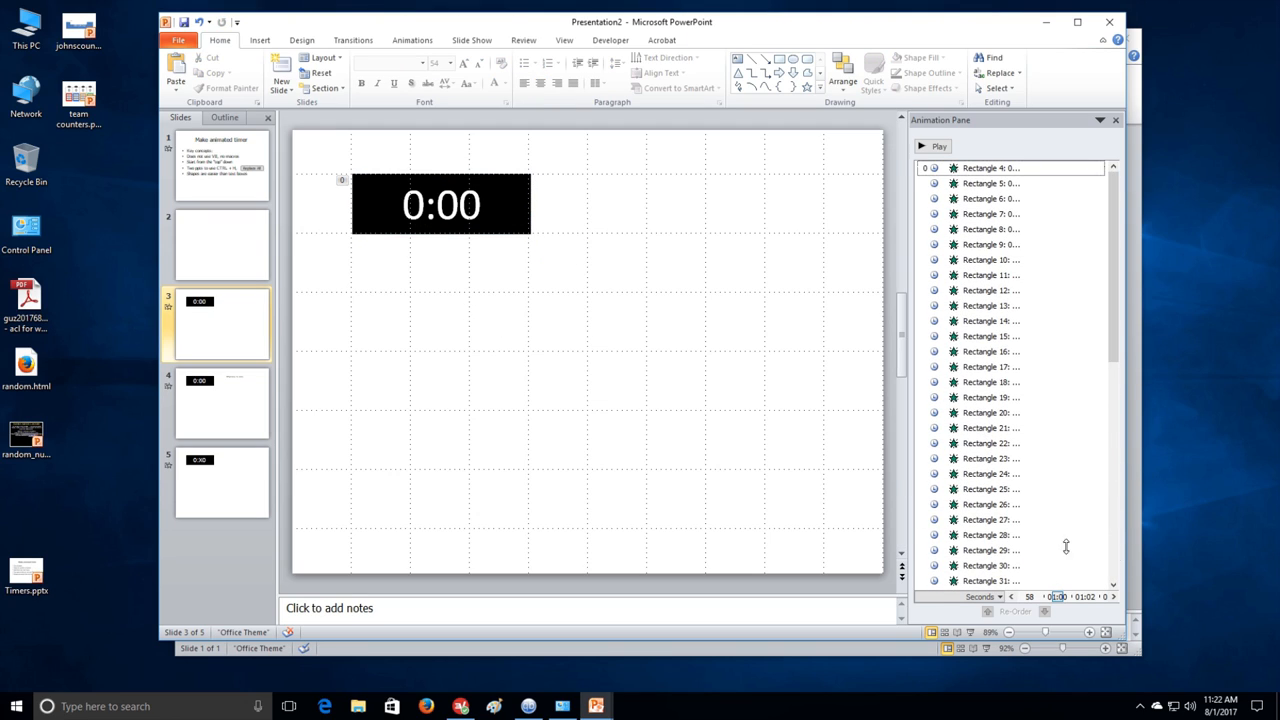
click(990, 167)
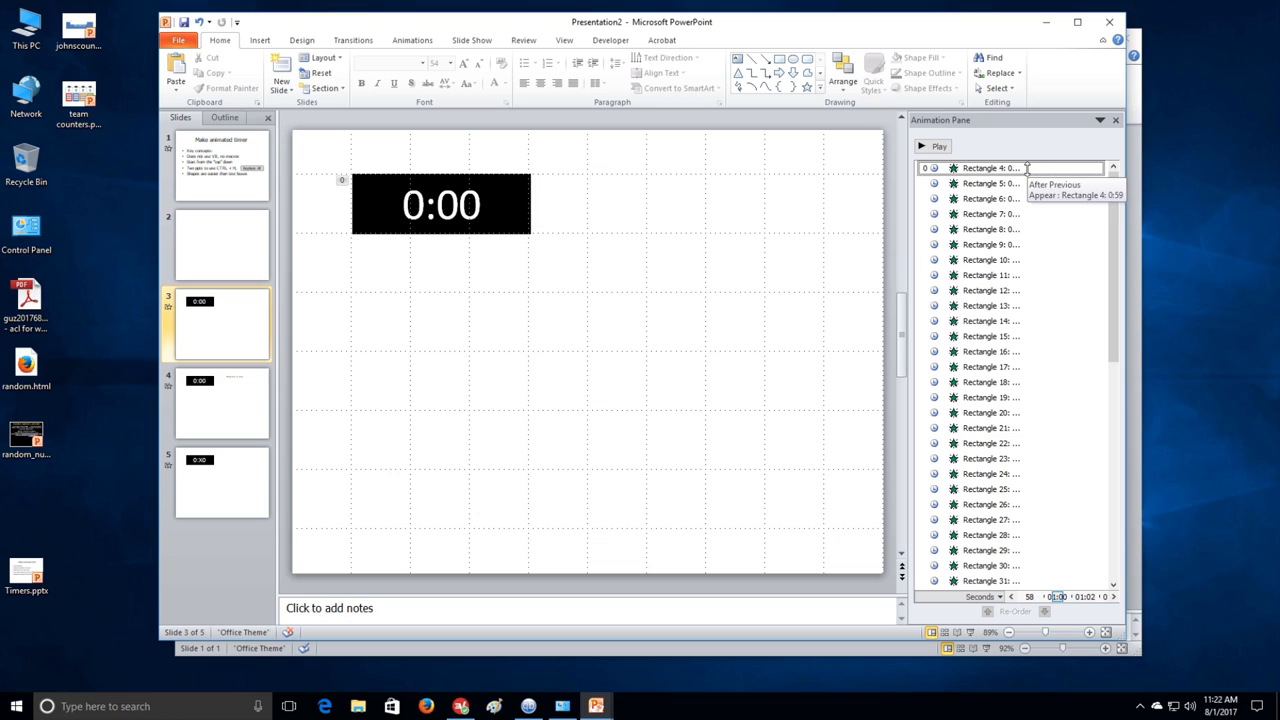
click(1096, 168)
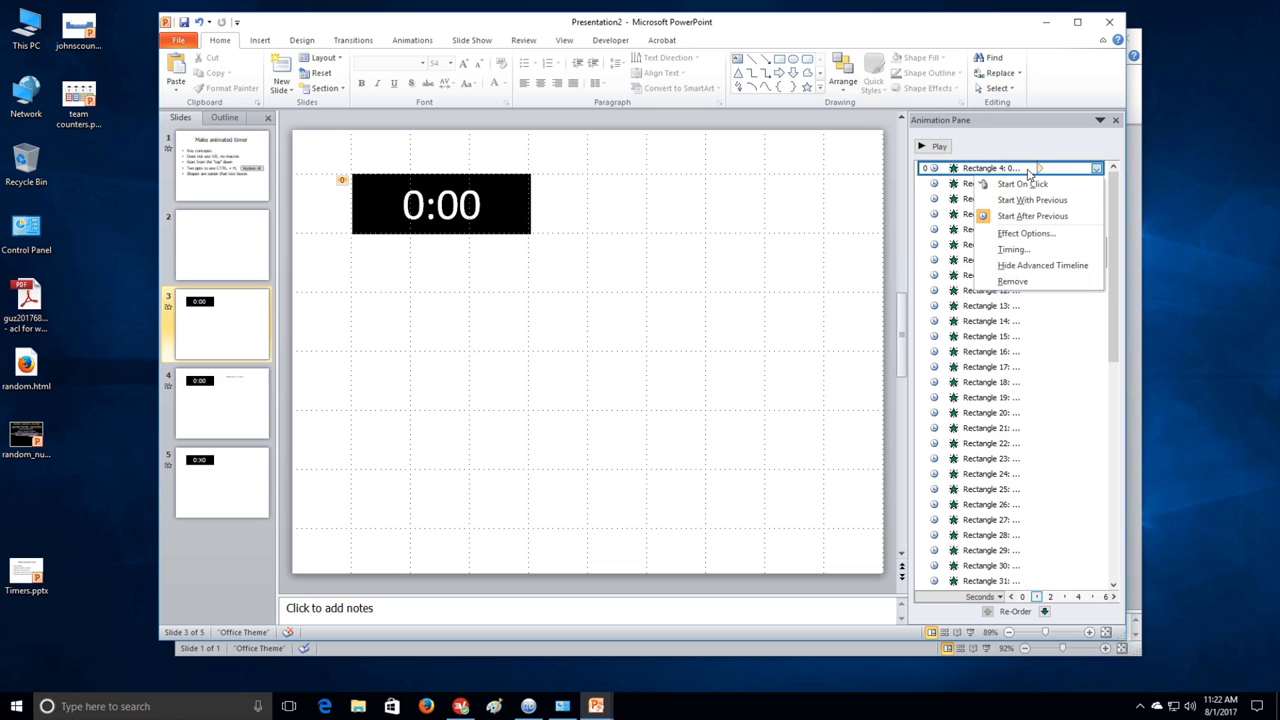
mouse_move(1022, 184)
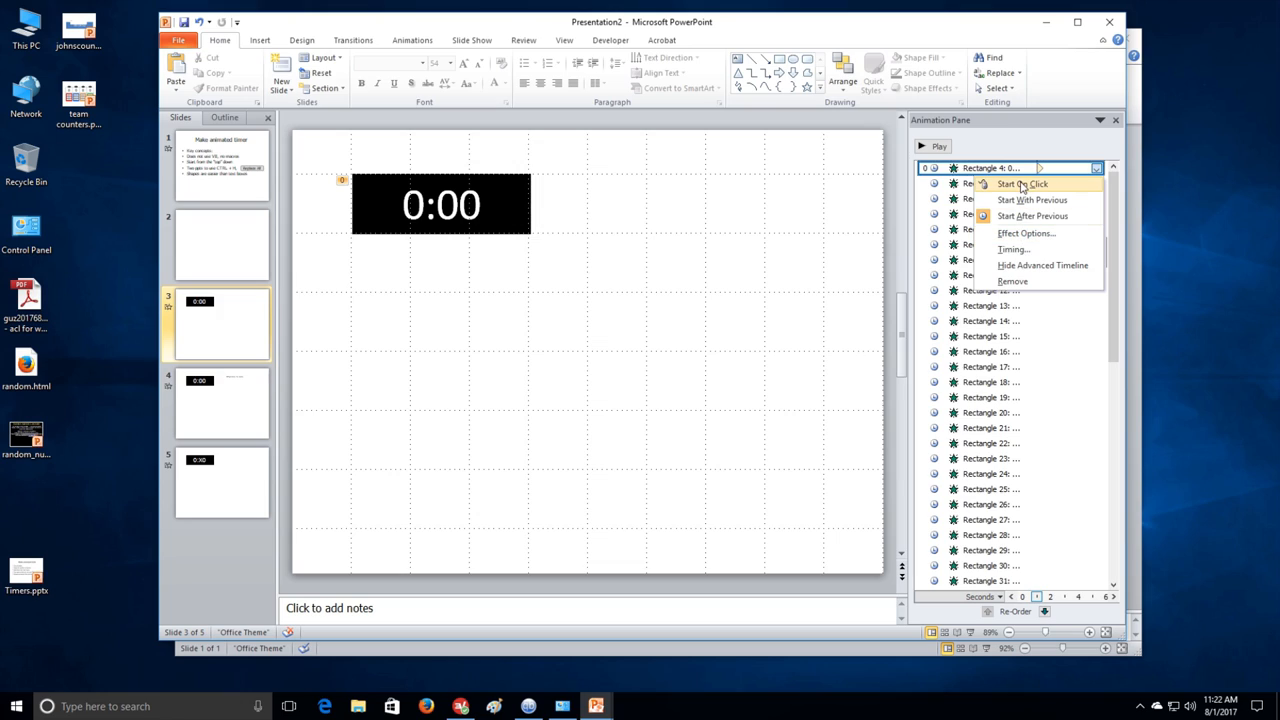
click(1022, 184)
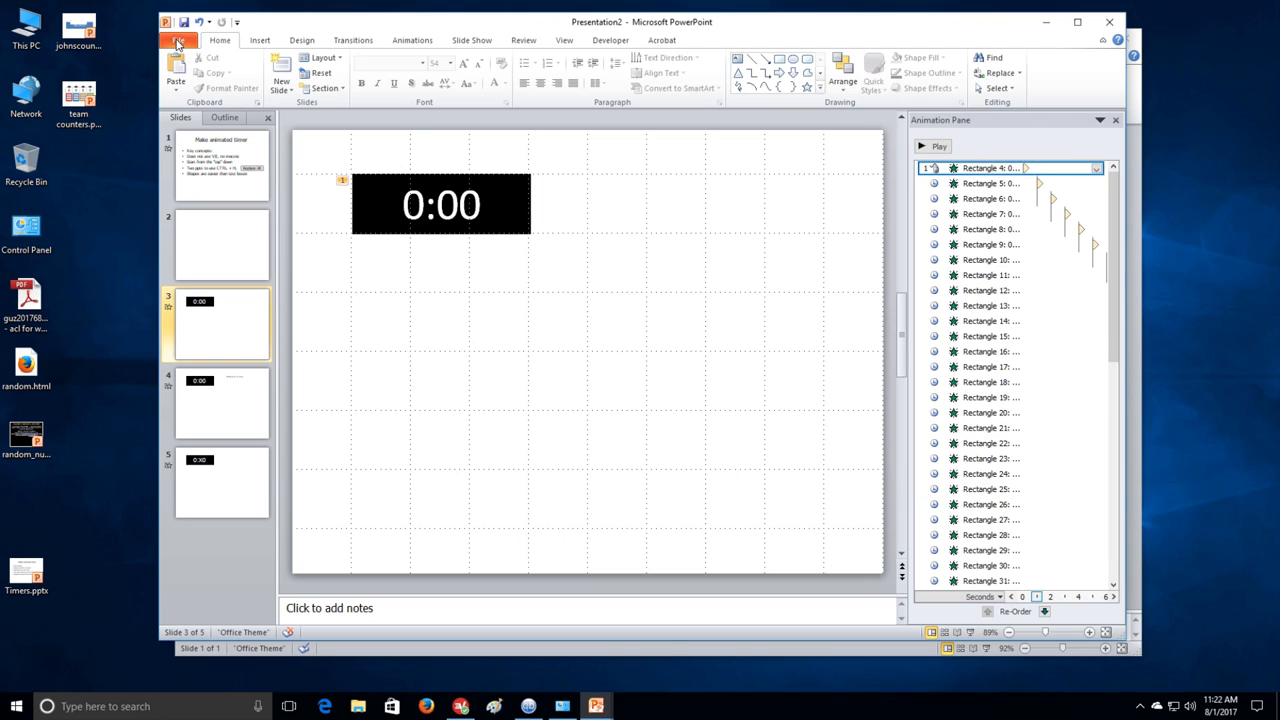
Save As 'timer' on the Desktop, replacing the earlier Timers.pptx.
click(179, 40)
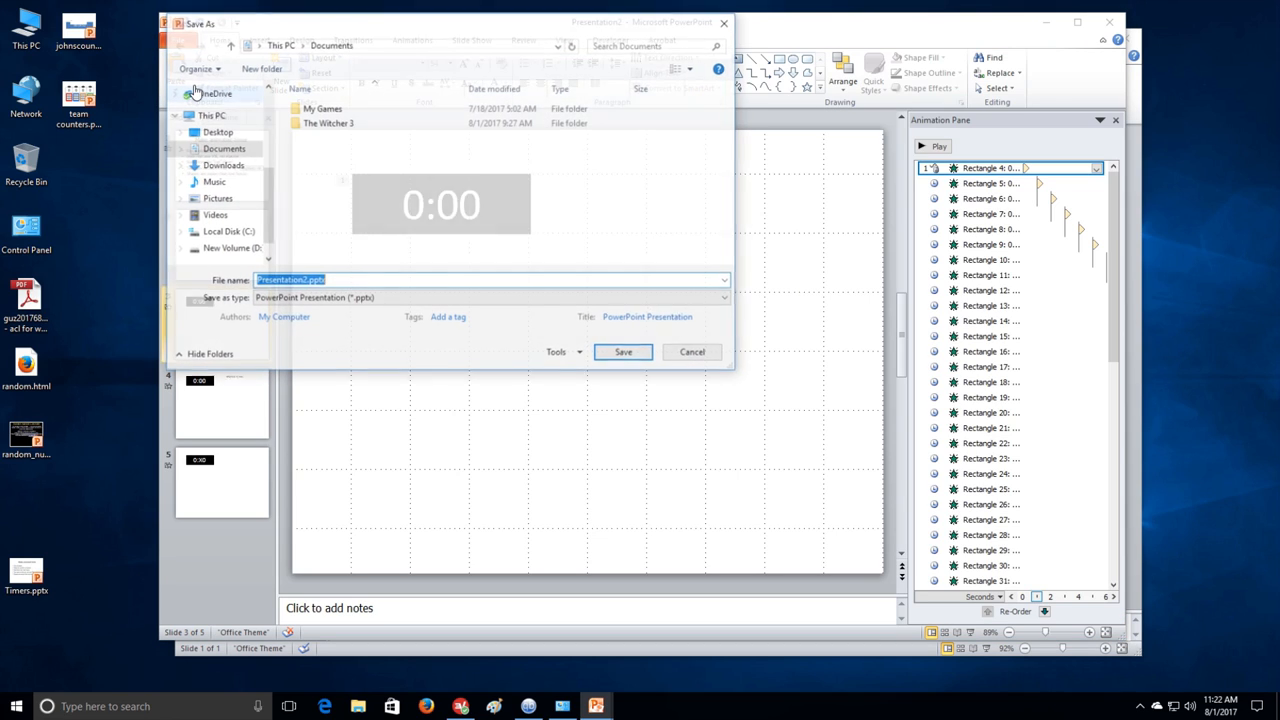
text(timers)
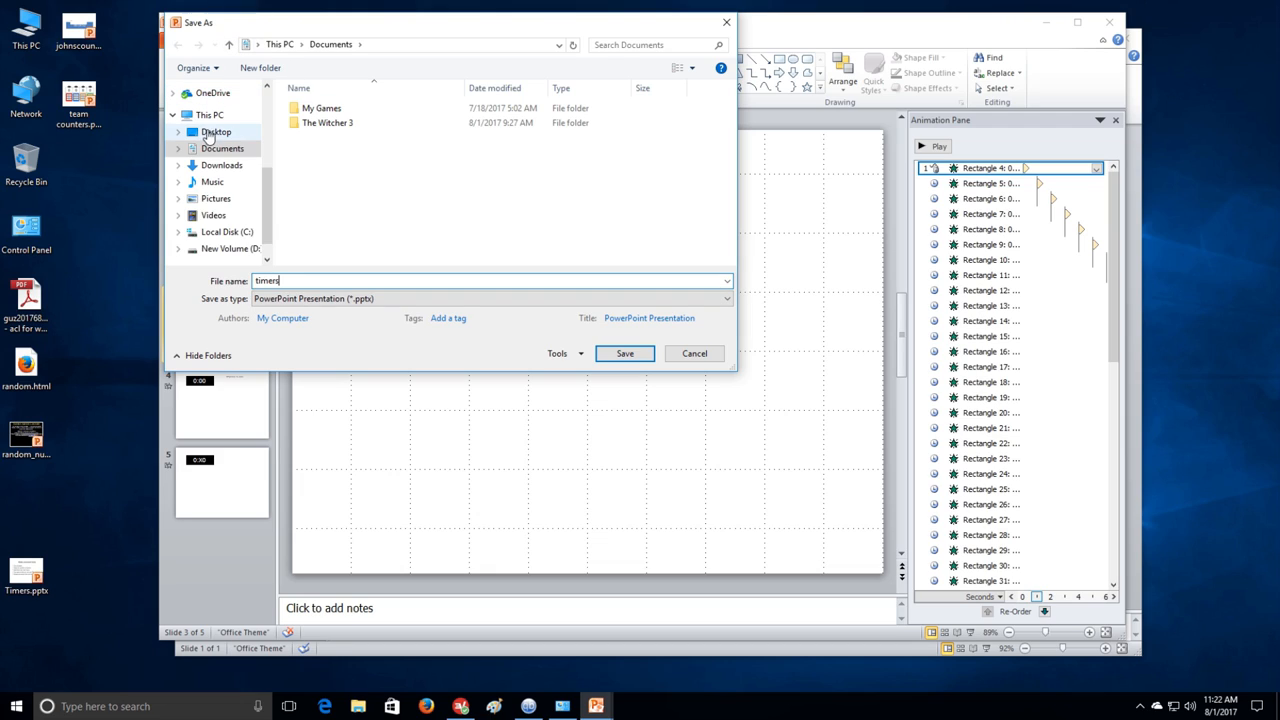
click(216, 131)
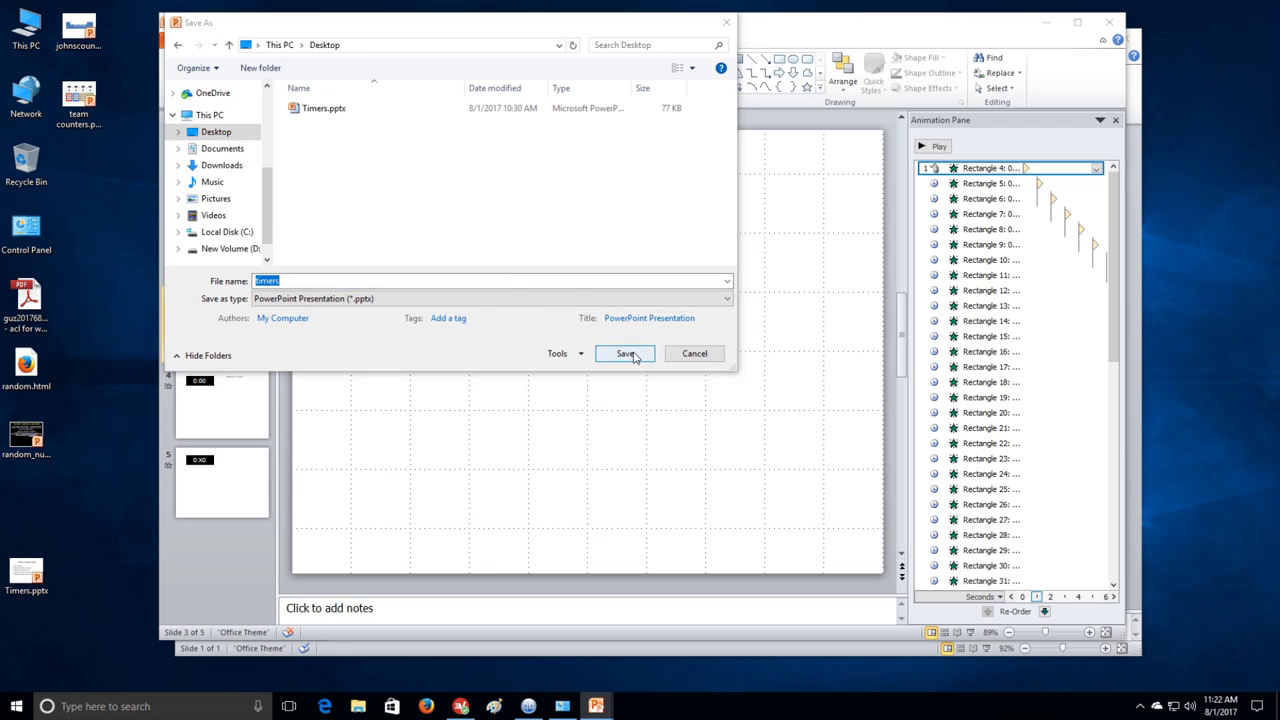
click(624, 353)
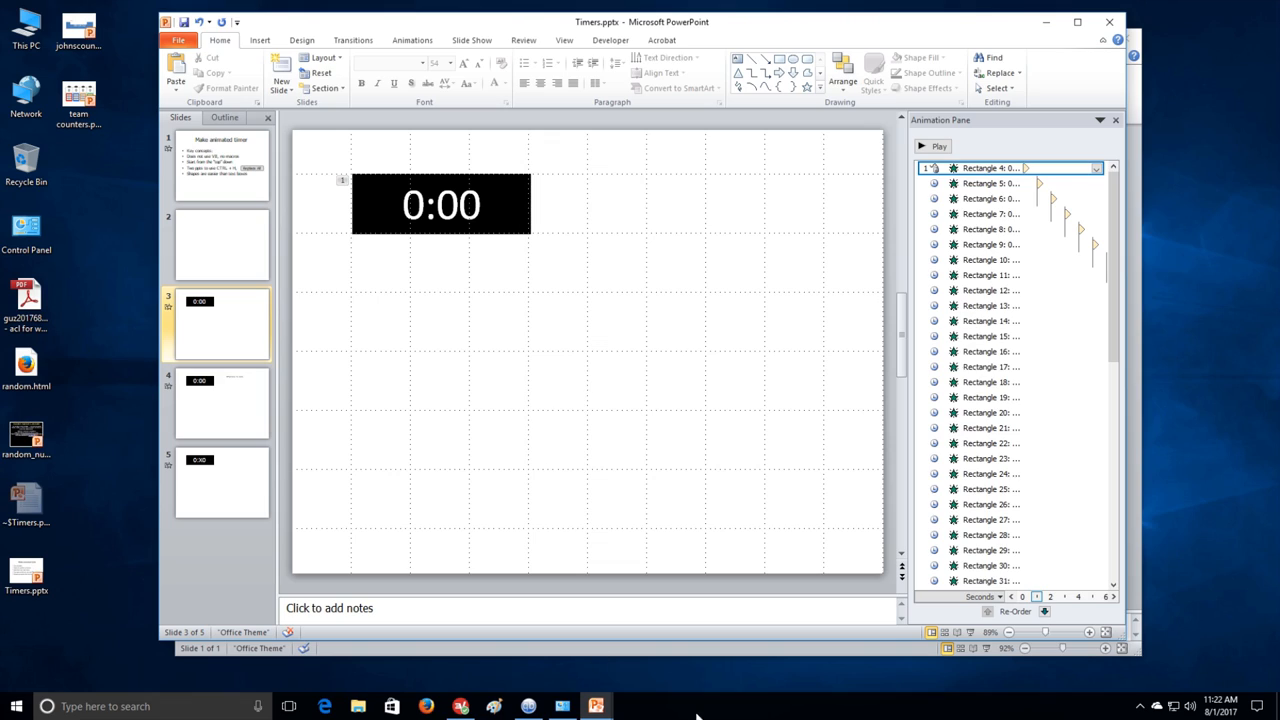
mouse_move(381, 293)
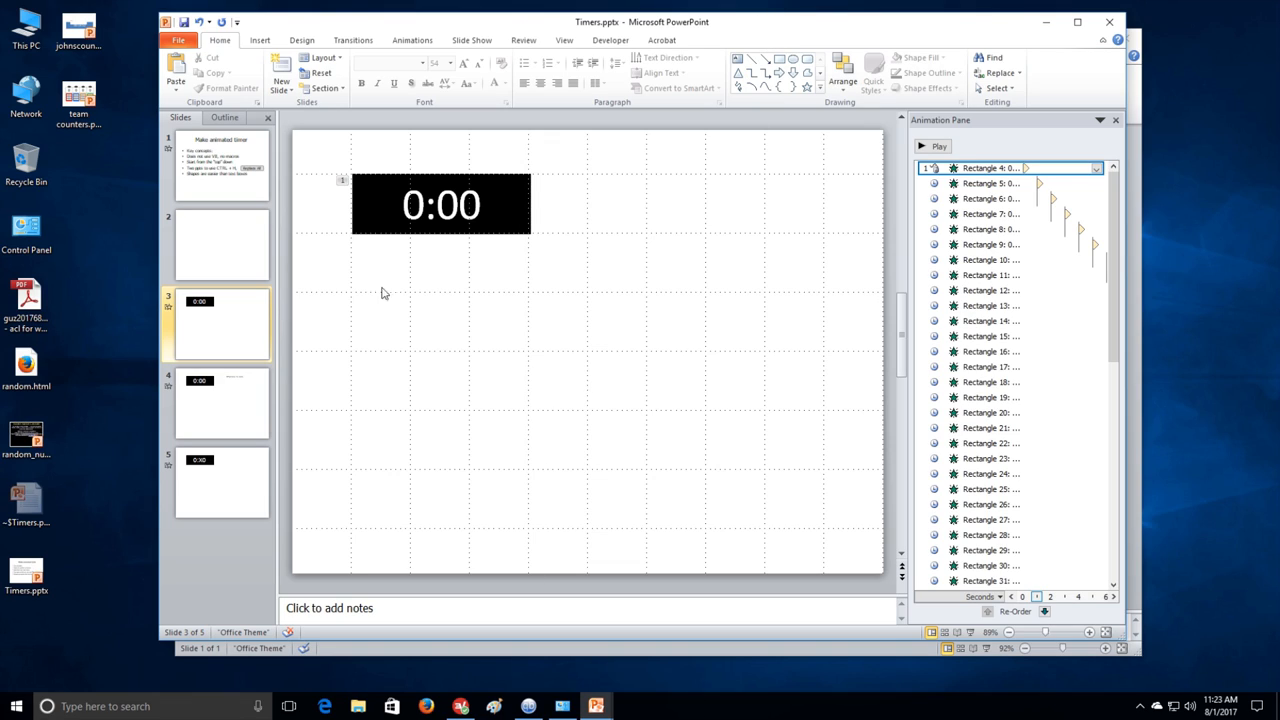
Open slide 4's Fifty-nine to zero countdown, briefly switching to the scratch presentation and back.
click(220, 402)
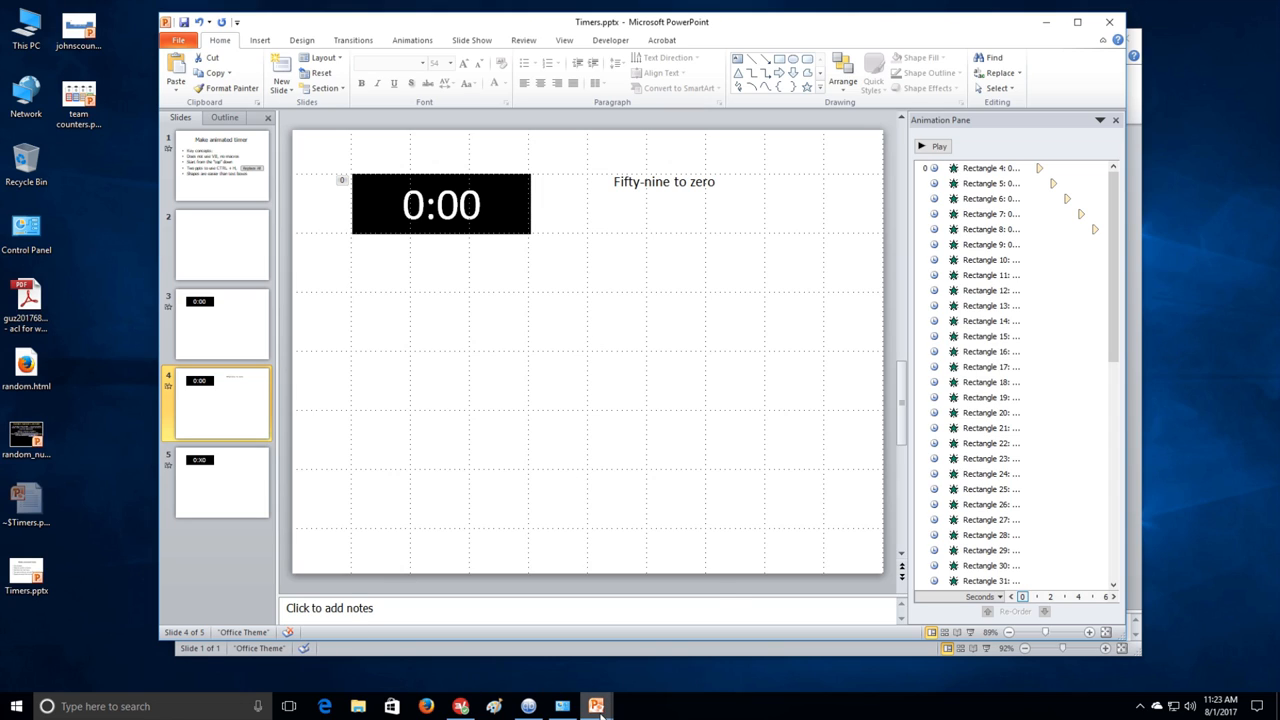
click(596, 706)
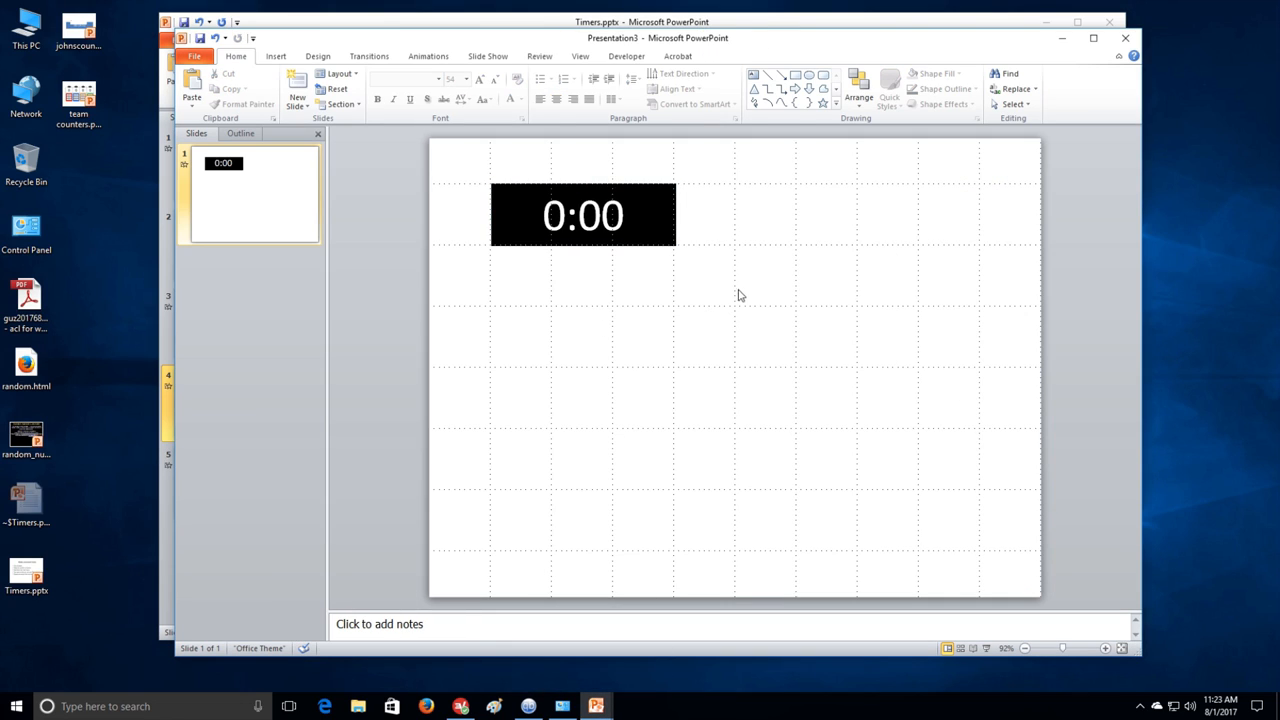
click(583, 215)
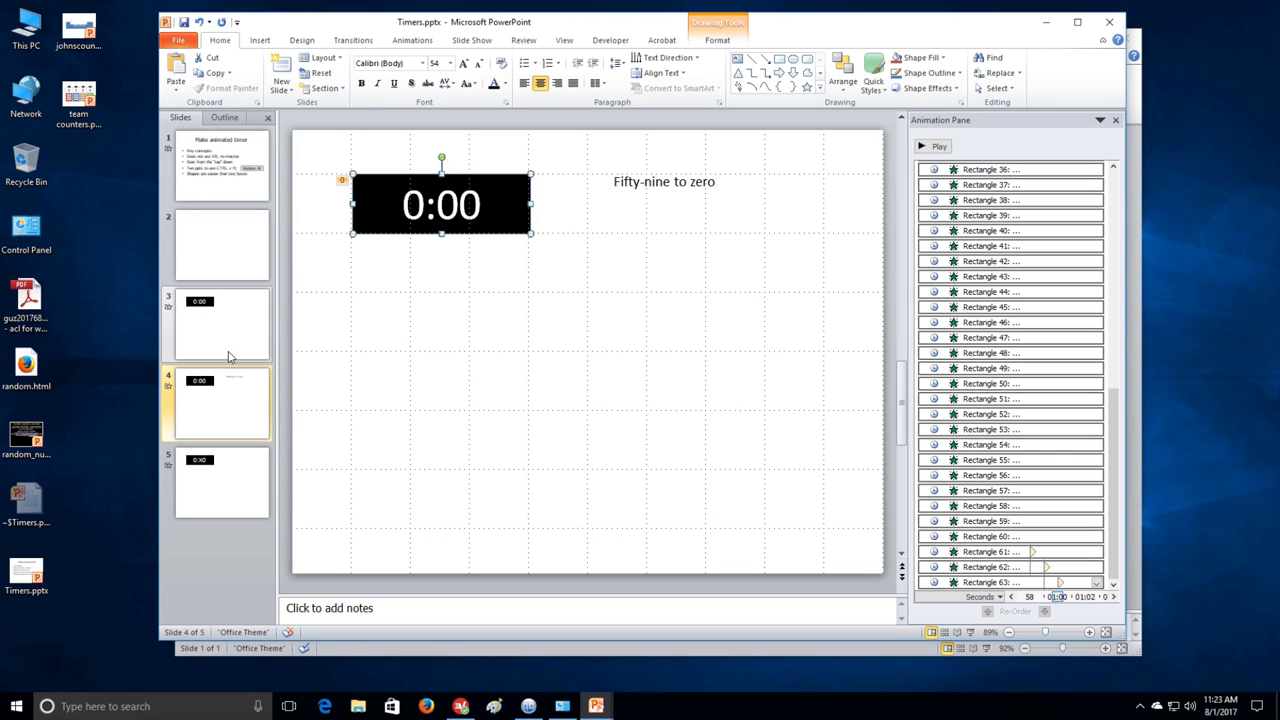
Paste a timer onto slide 2, edit it to 5:00, and remove its animation.
click(220, 323)
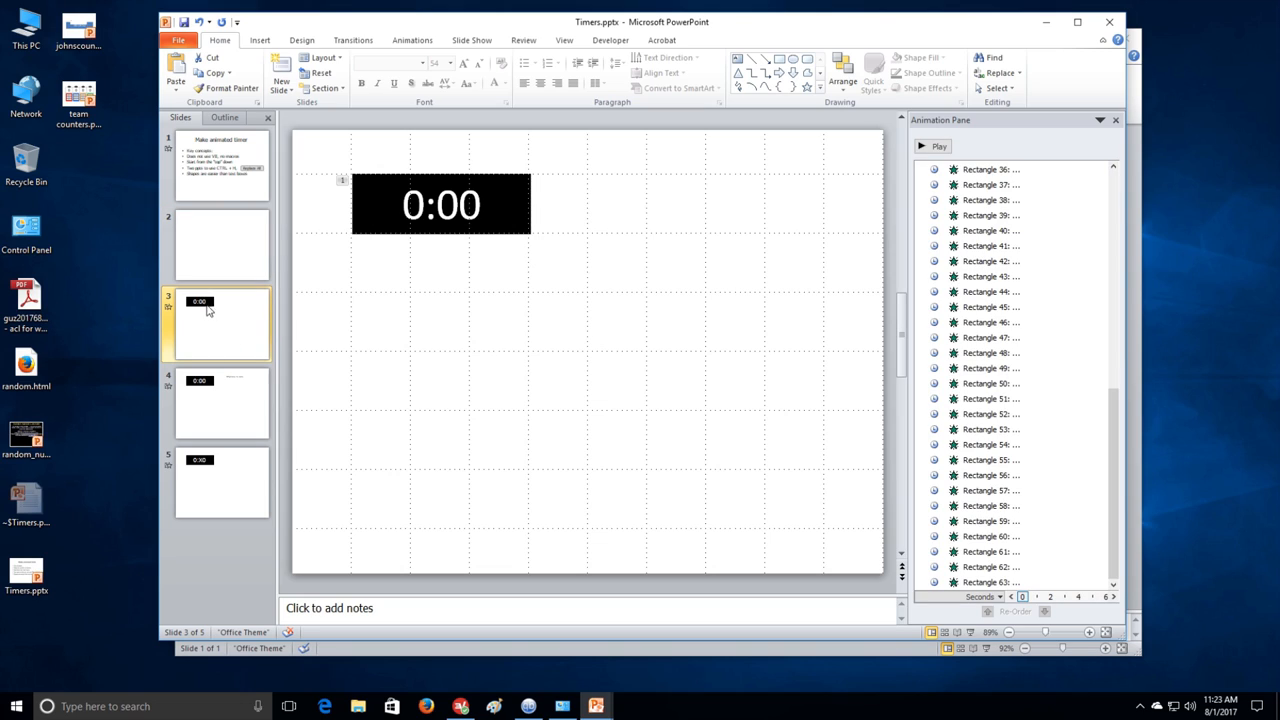
click(440, 204)
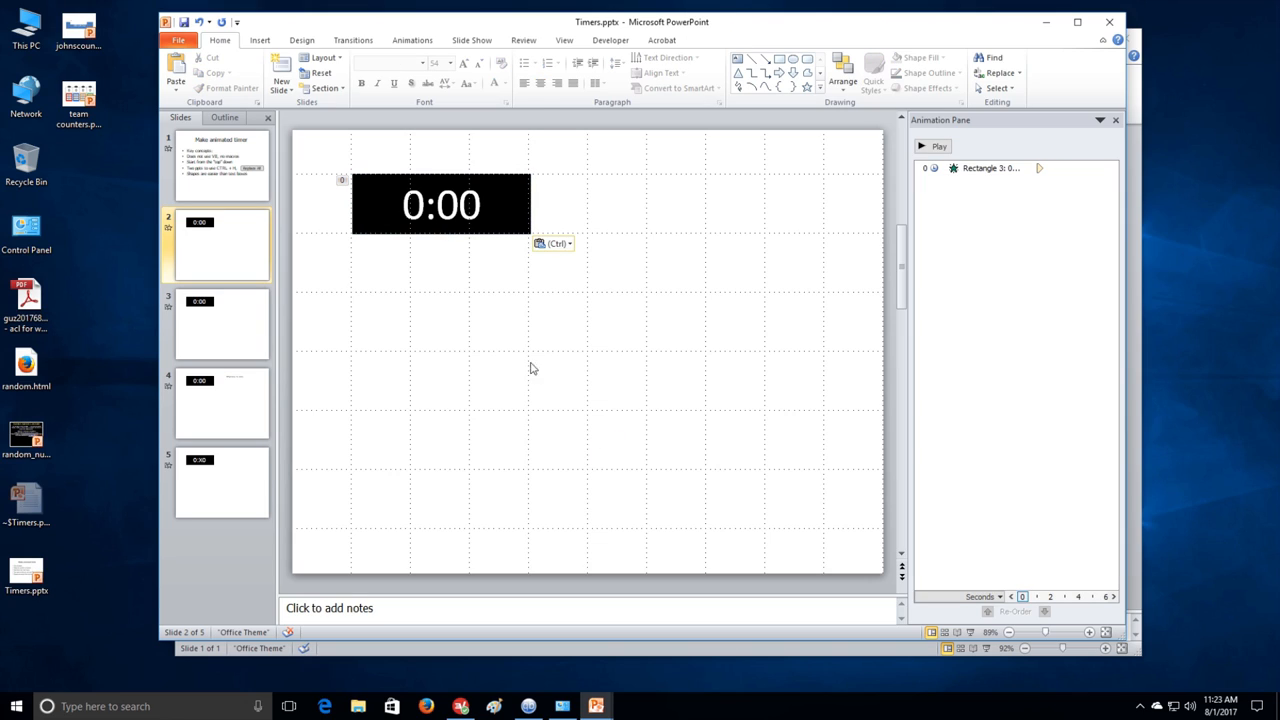
click(441, 204)
text(5)
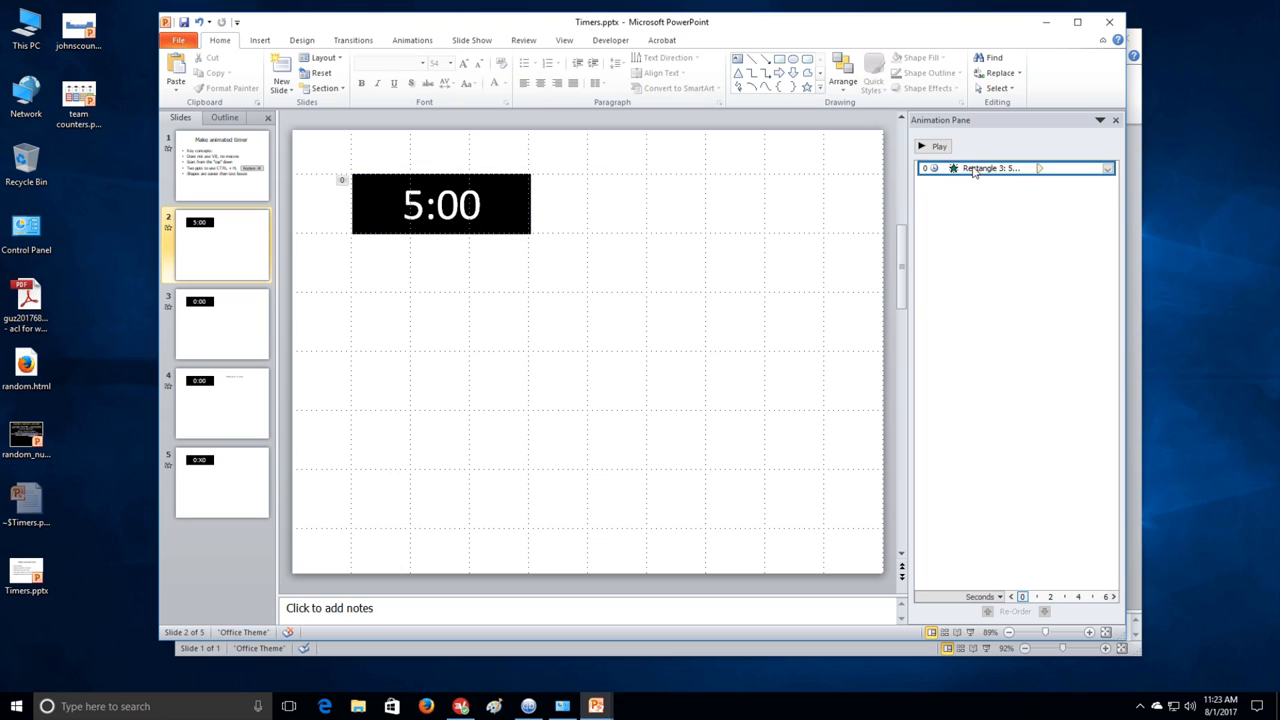
click(1107, 168)
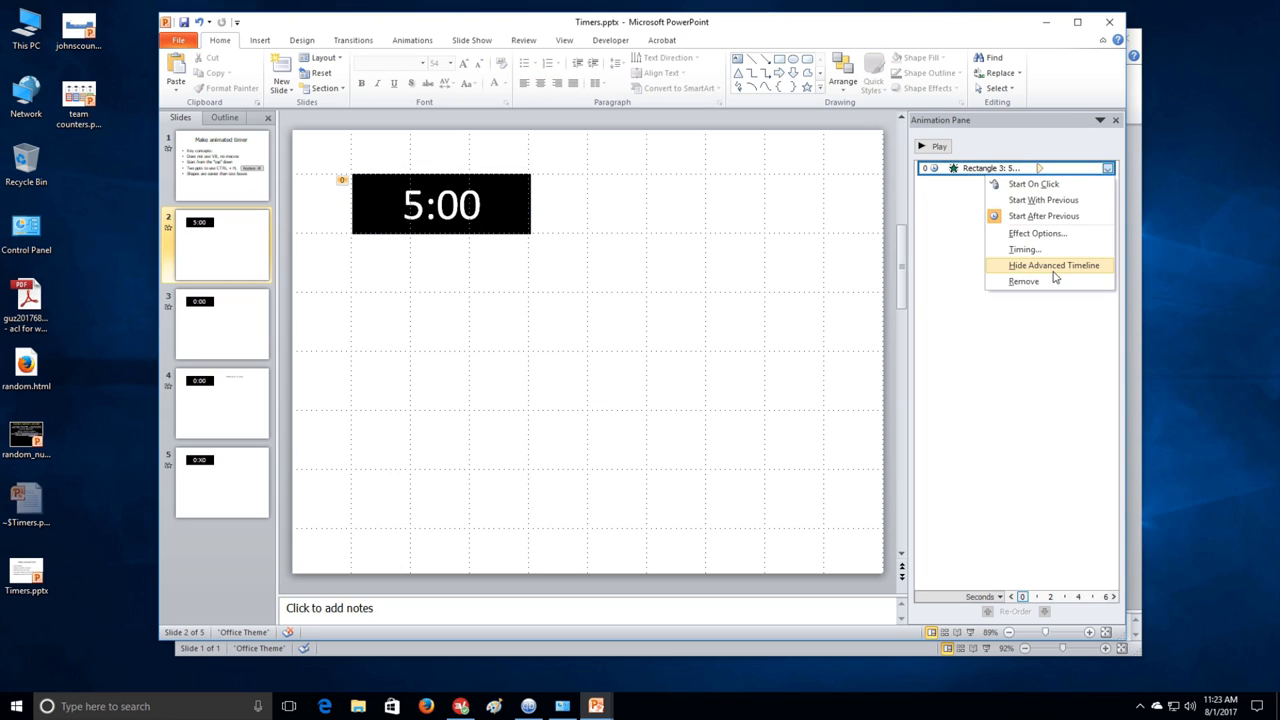
click(1053, 265)
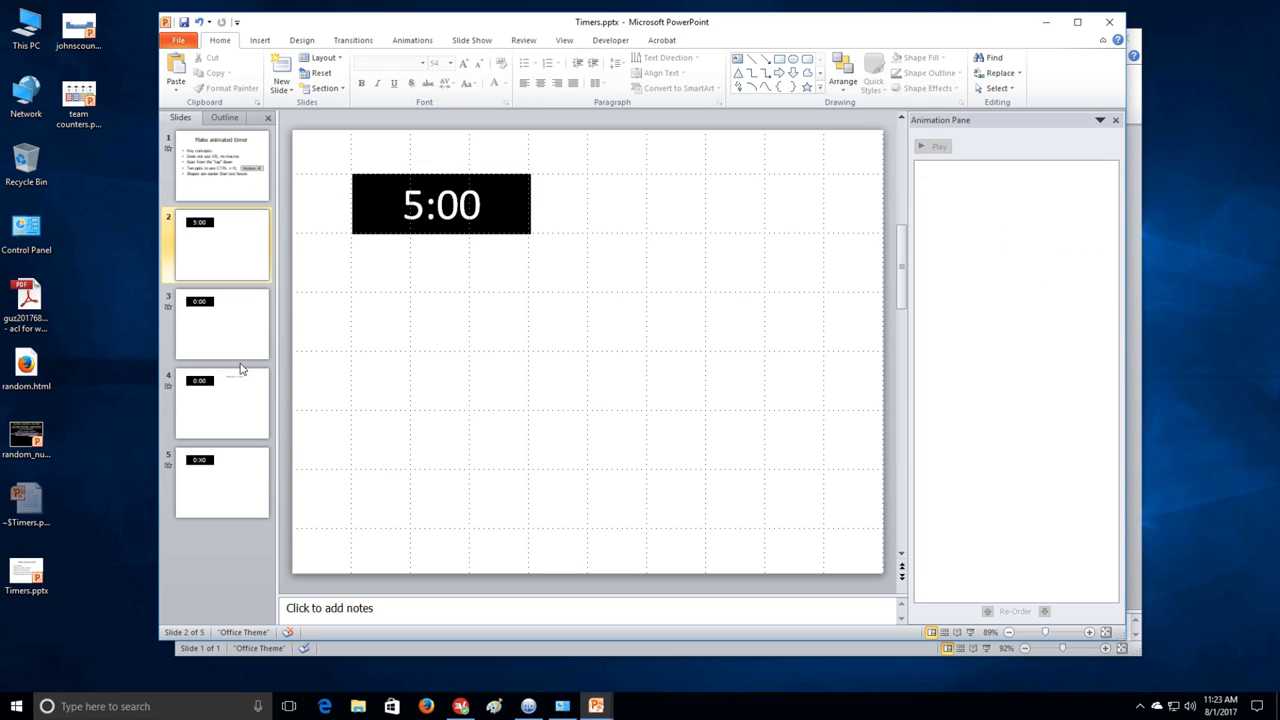
mouse_move(318, 528)
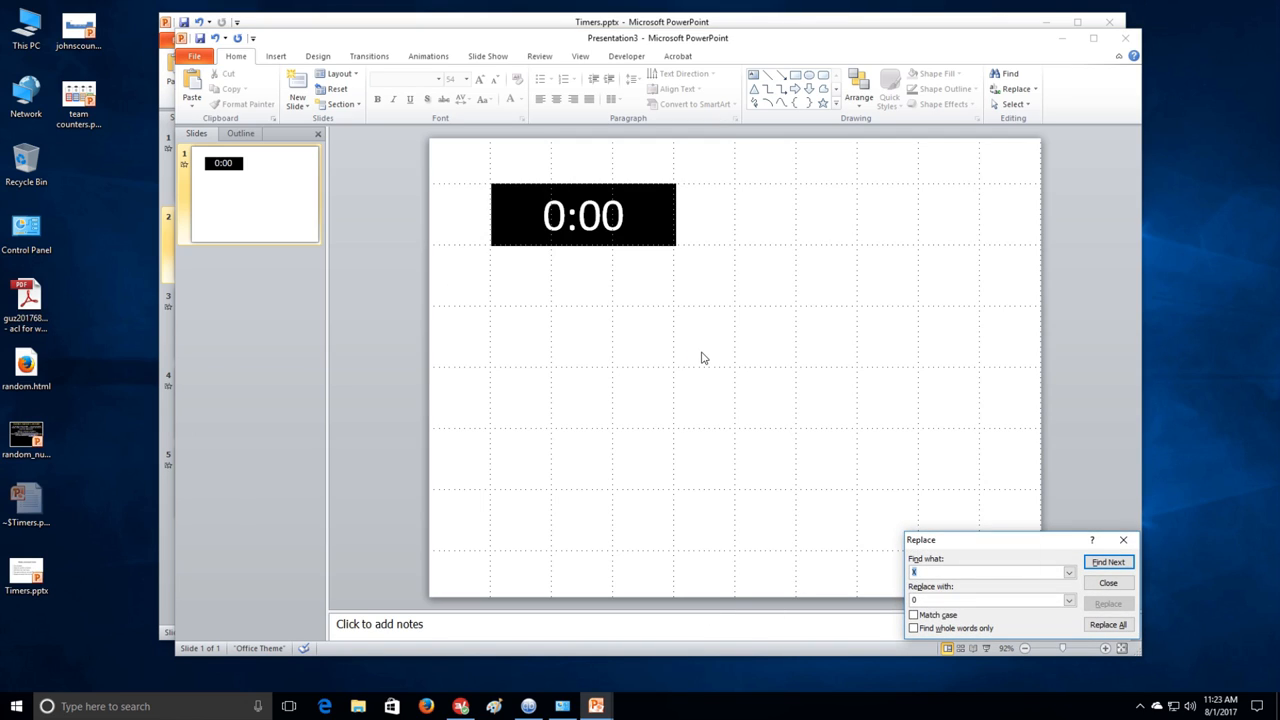
Replace 0: with 4: in all 60 scratch boxes and paste the 4:00 countdown onto slide 2.
text(0:)
click(992, 599)
text(4:)
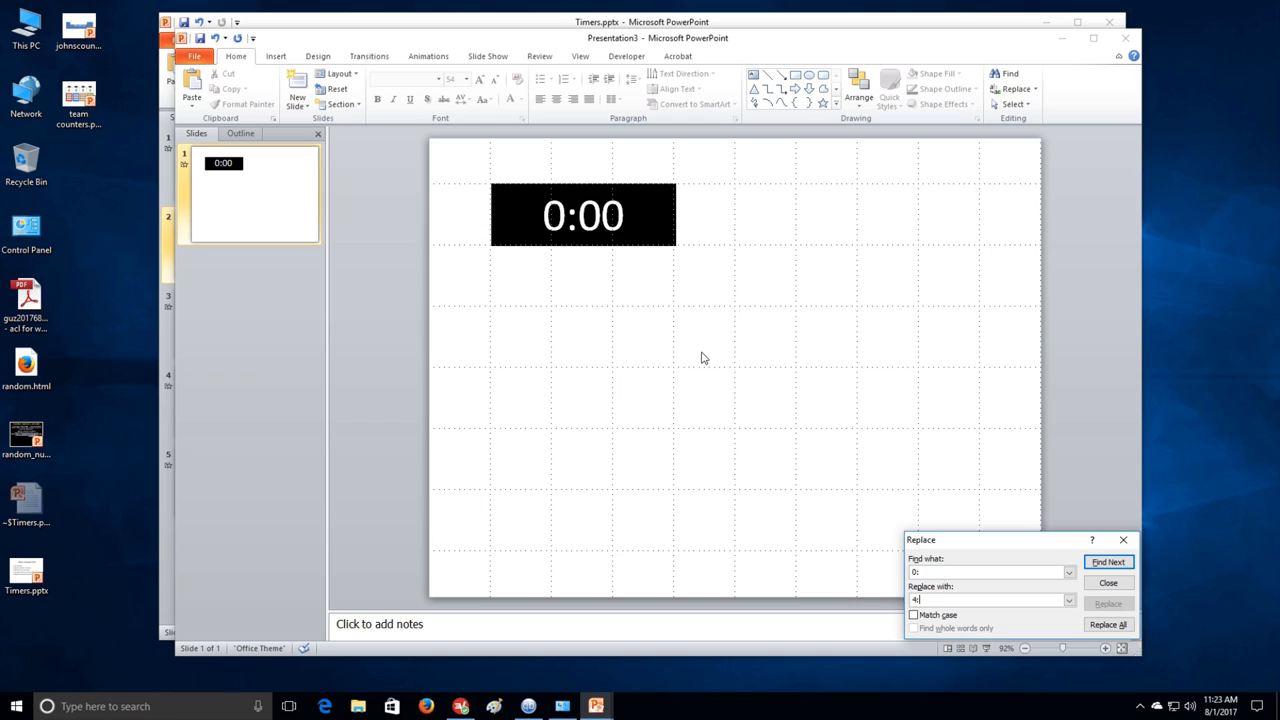
mouse_move(1120, 648)
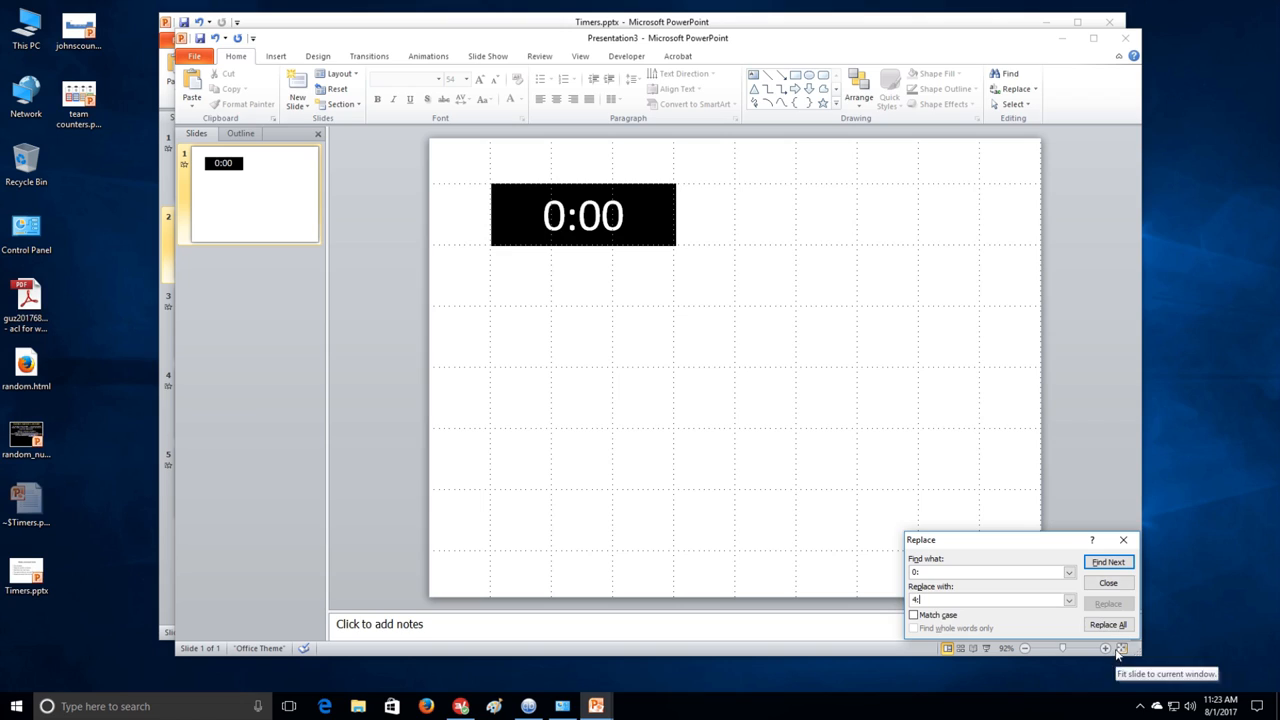
click(1108, 624)
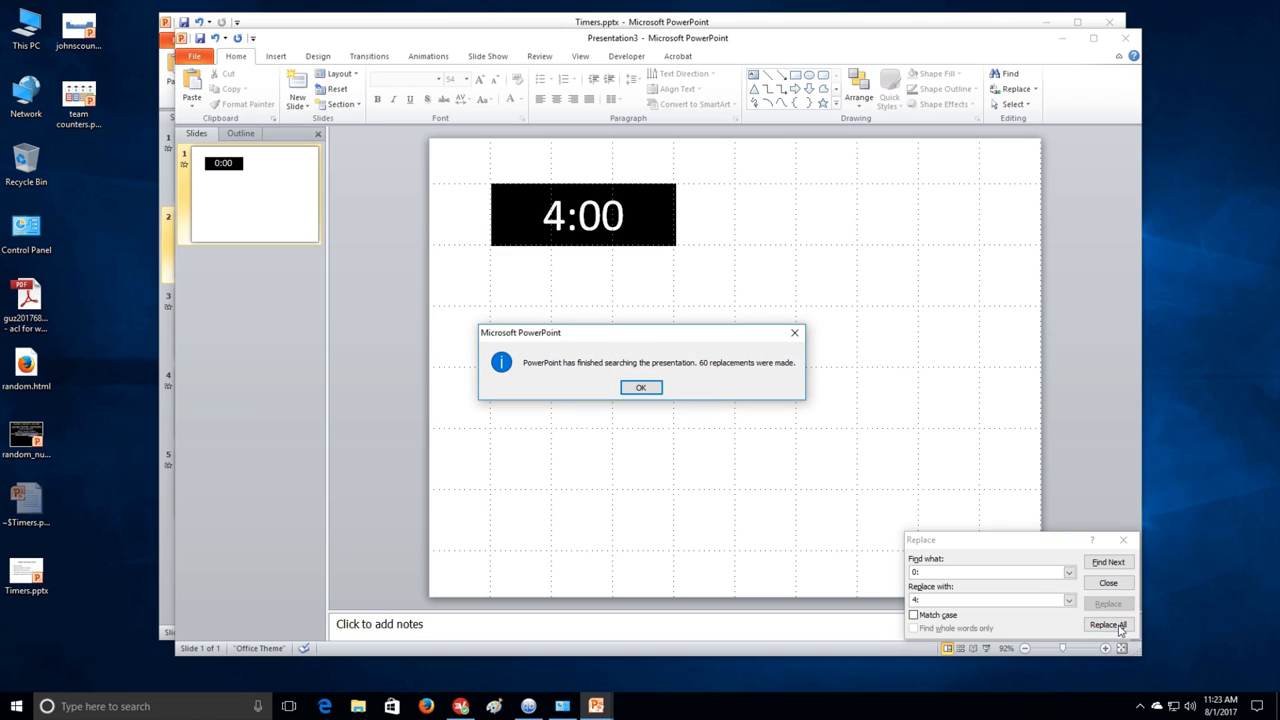
click(640, 387)
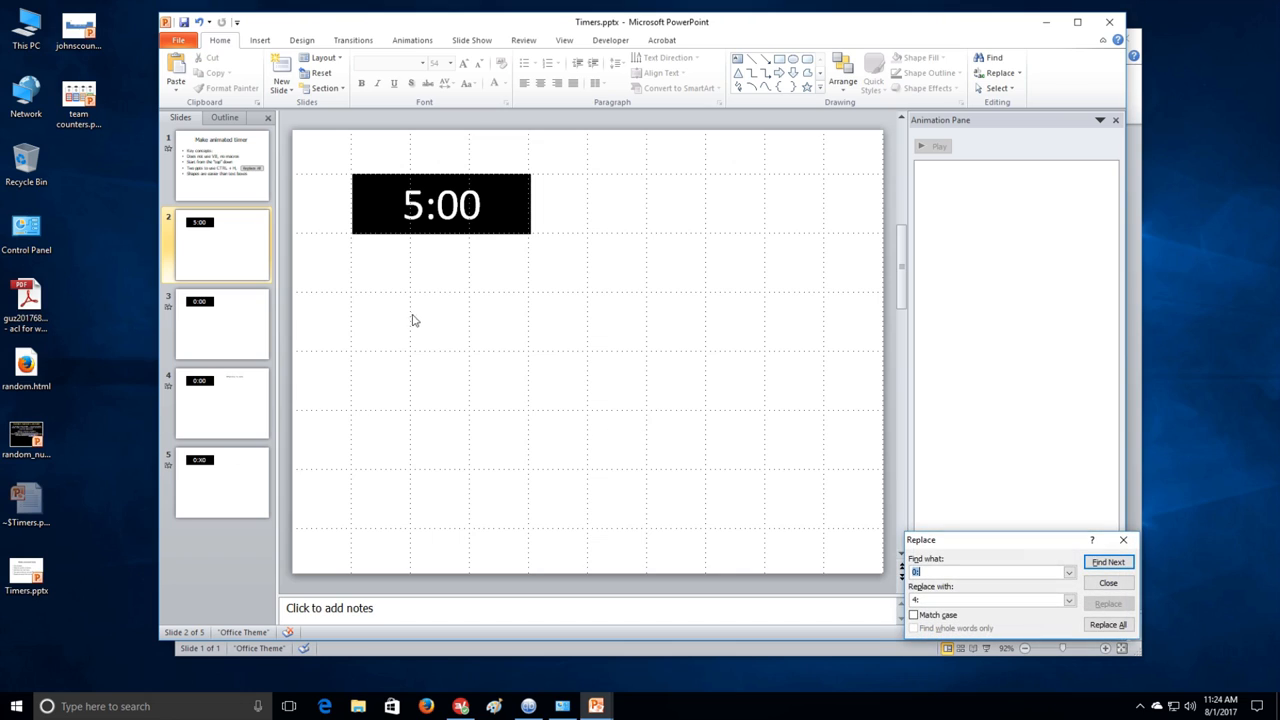
click(1107, 624)
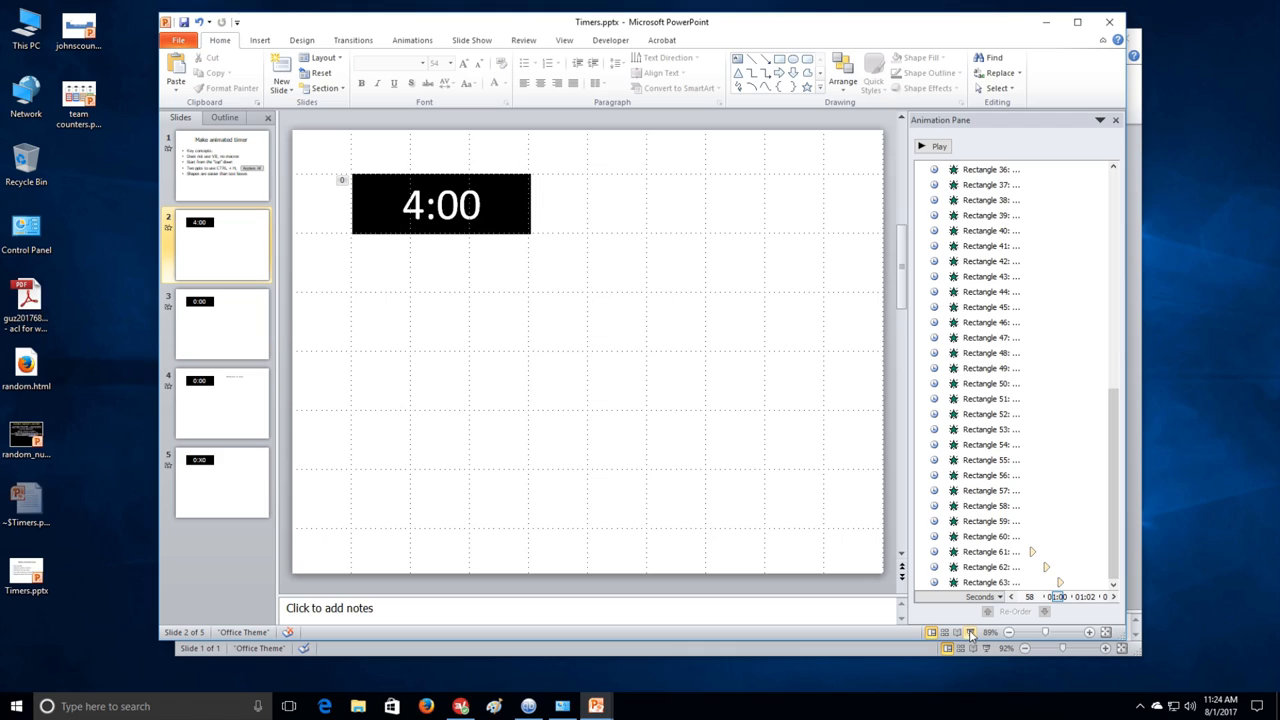
mouse_move(685, 560)
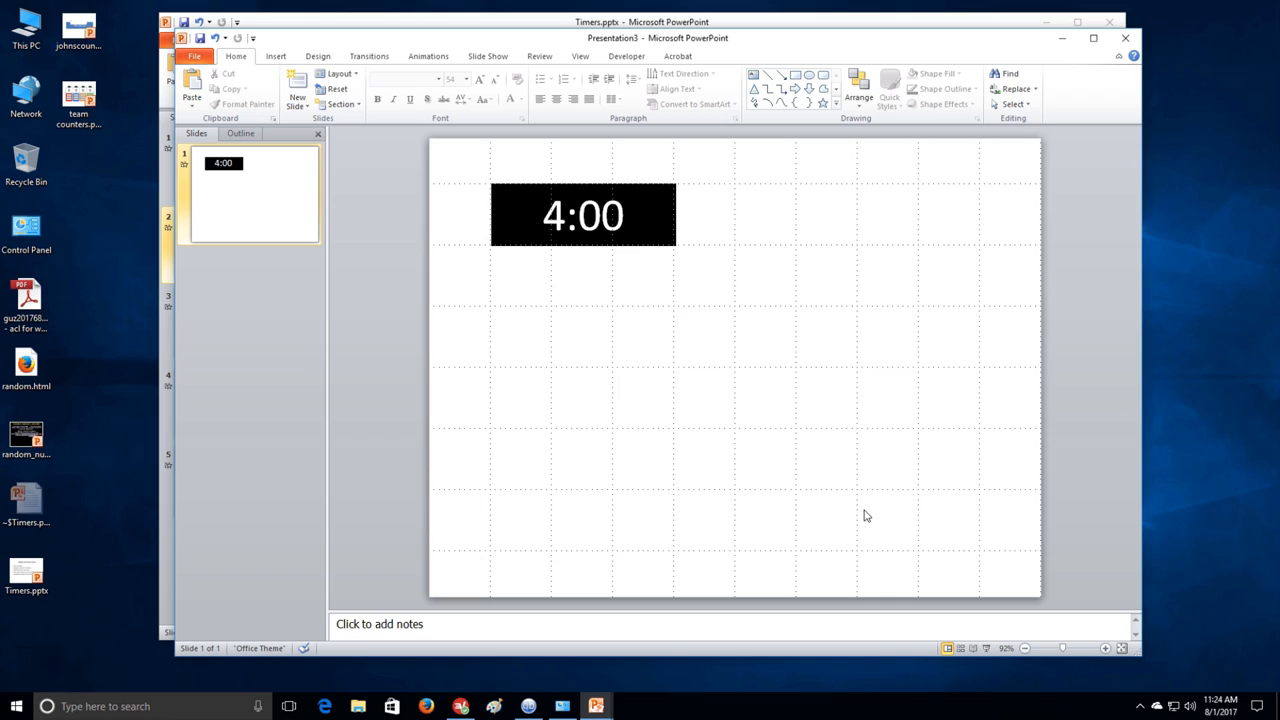
Replace every 4: with 3: across the copied countdown timers.
click(1013, 88)
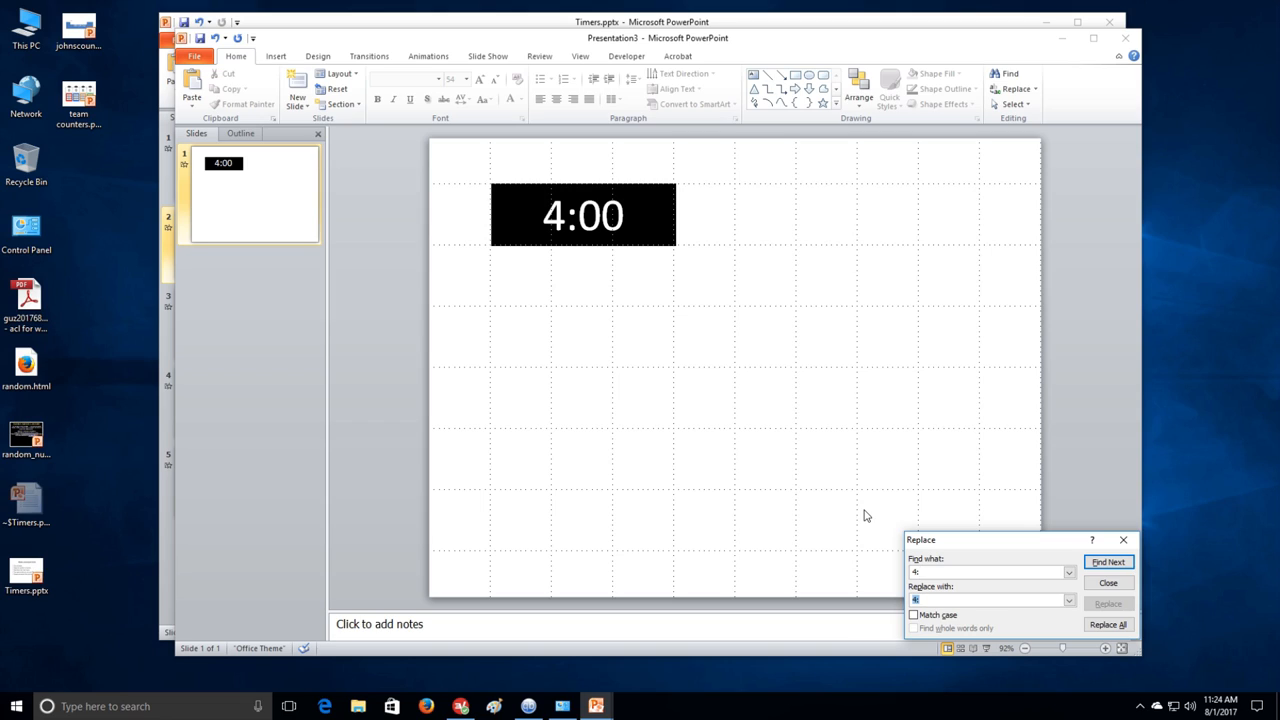
text(3:)
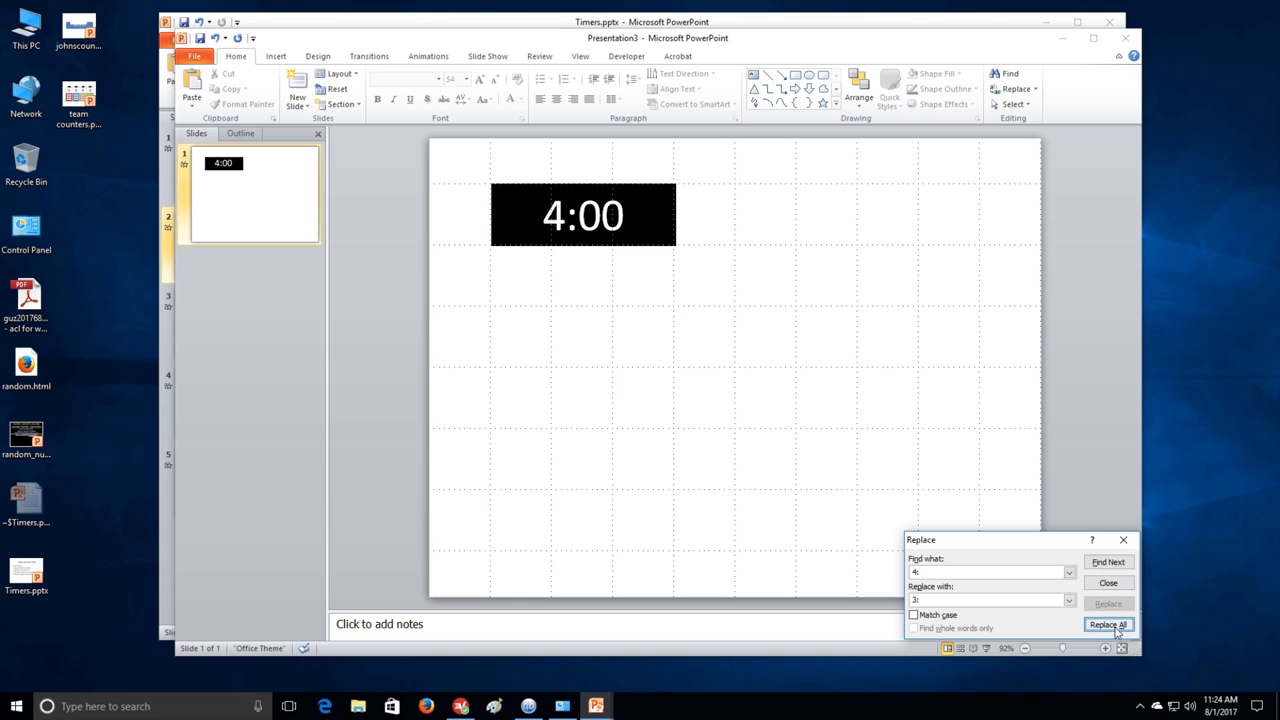
click(1108, 624)
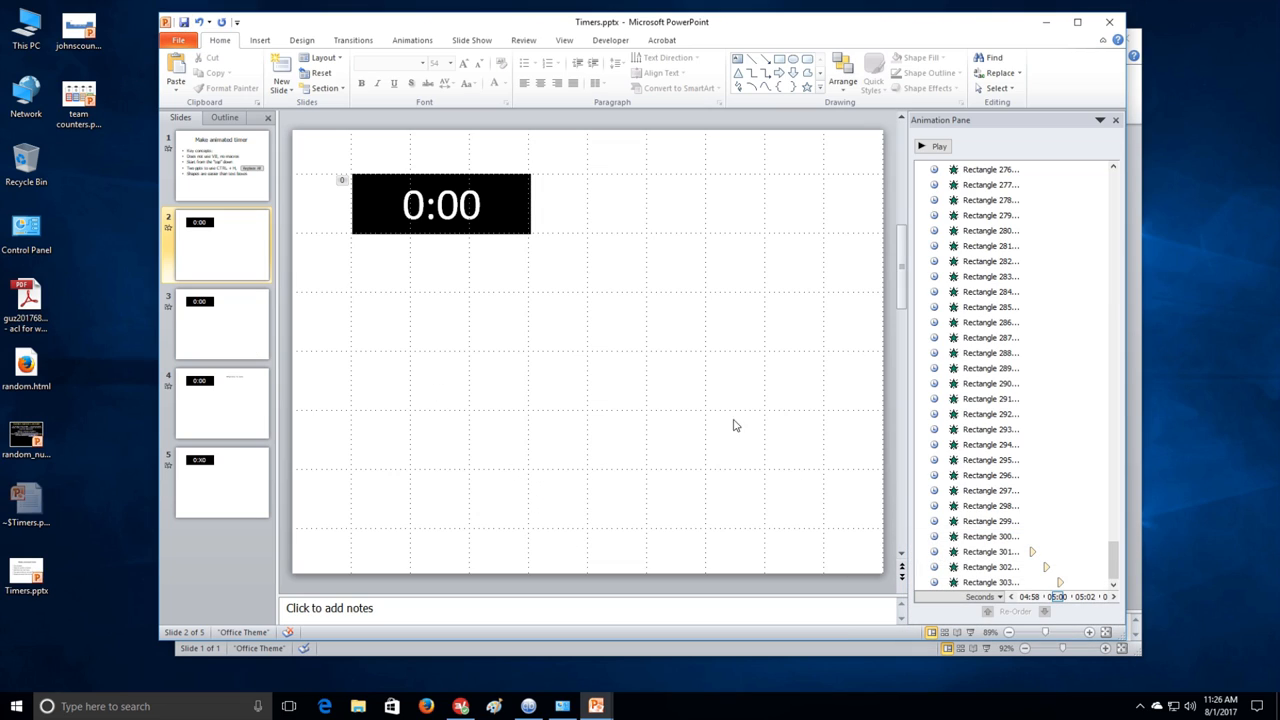
mouse_move(1128, 571)
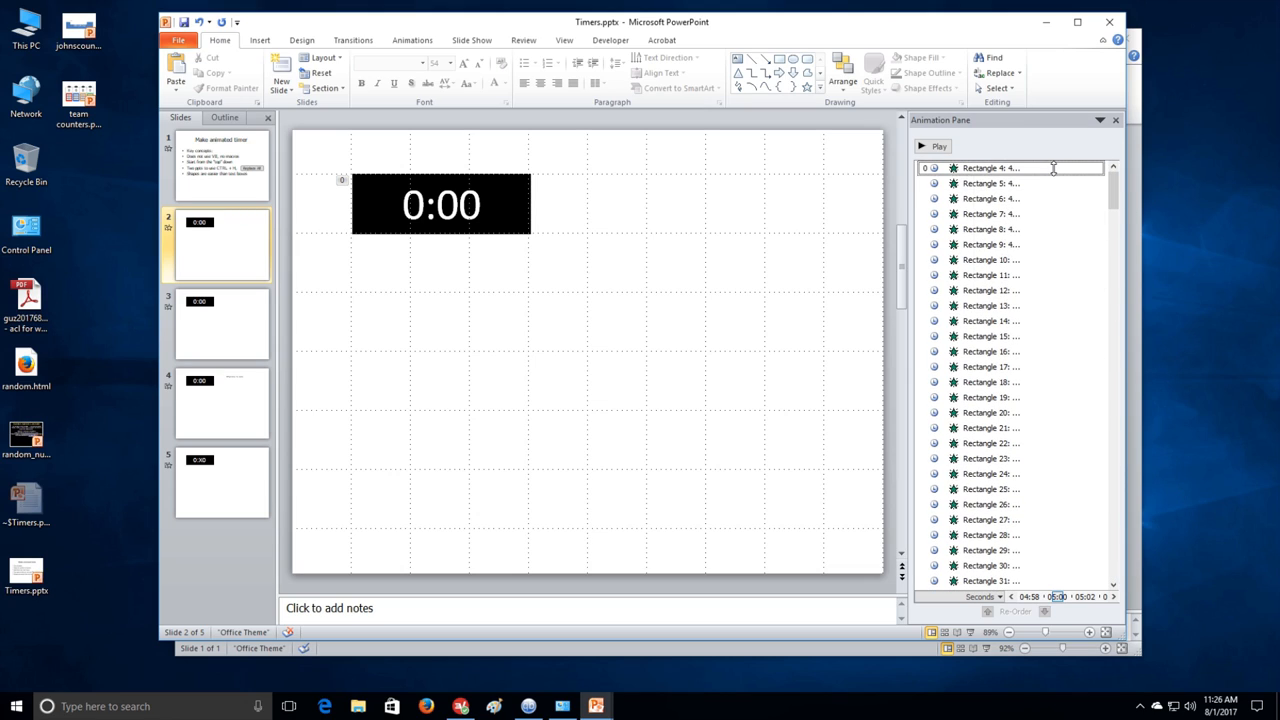
Set slide 2's first Rectangle animation to start On Click, then move to slide 3.
click(1096, 168)
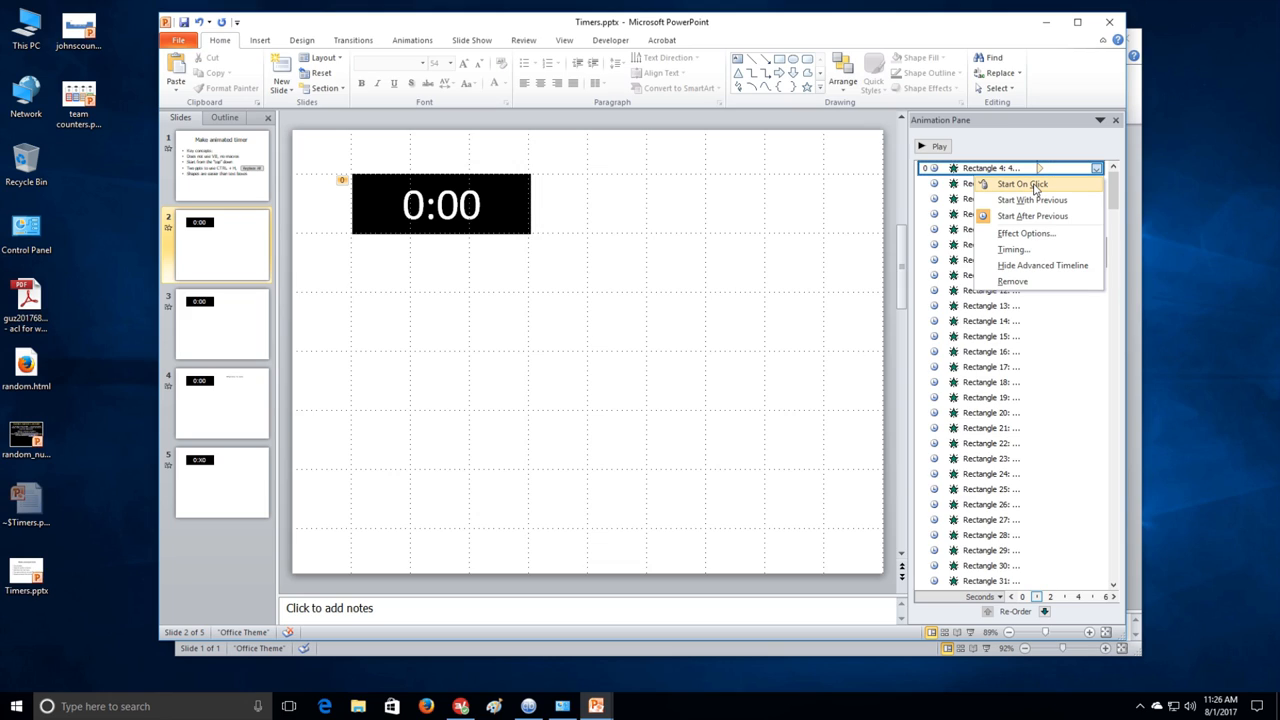
click(1031, 199)
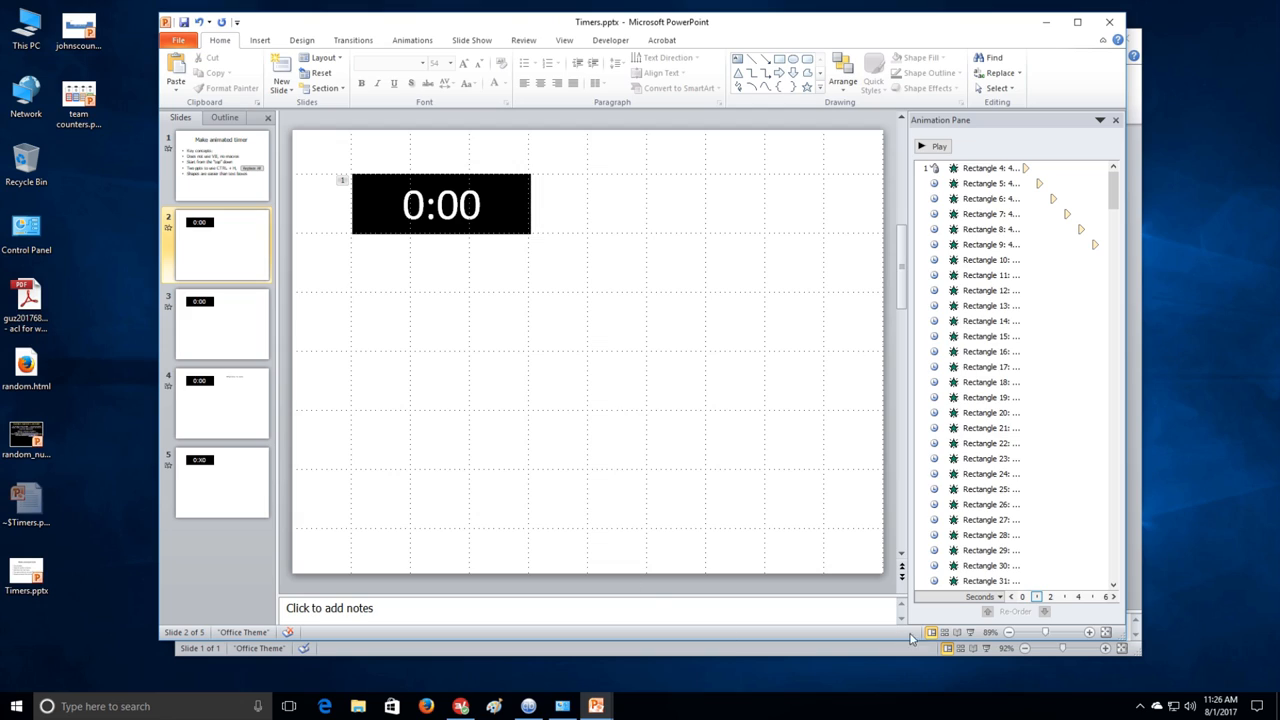
click(221, 322)
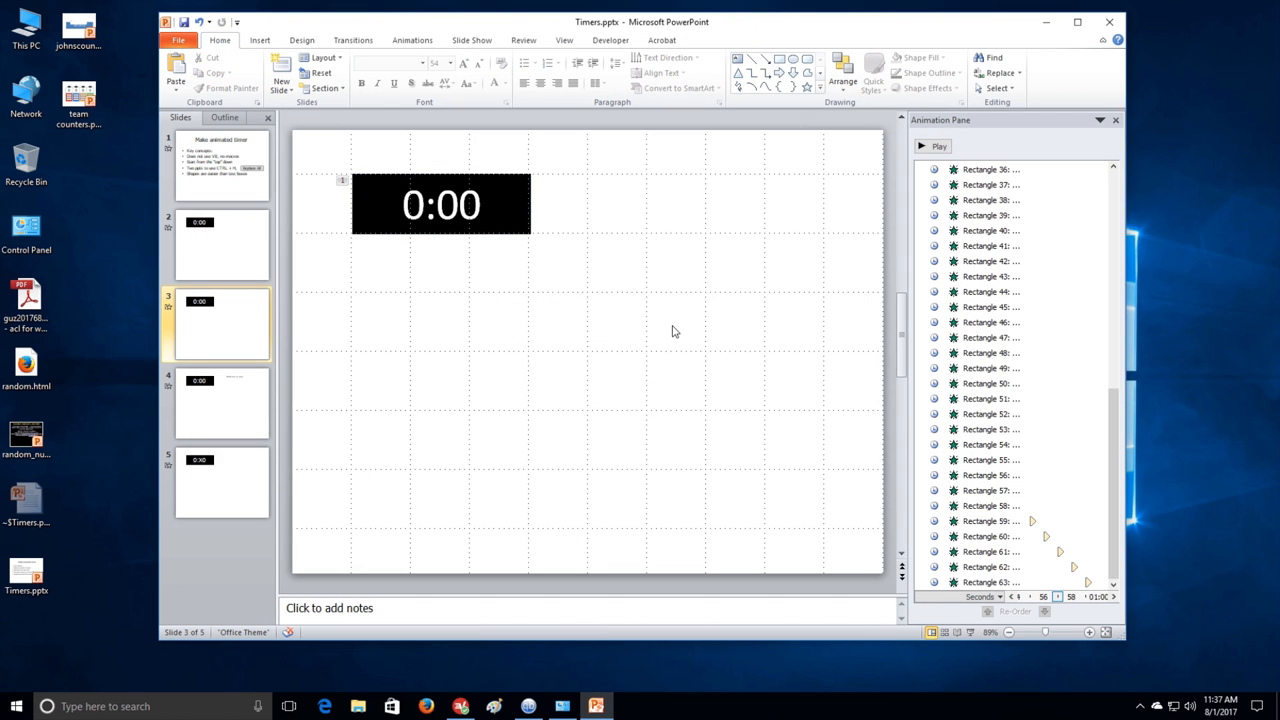
Copy slide 3's stacked timer shapes and apply the brown Median theme to the new presentation.
click(441, 204)
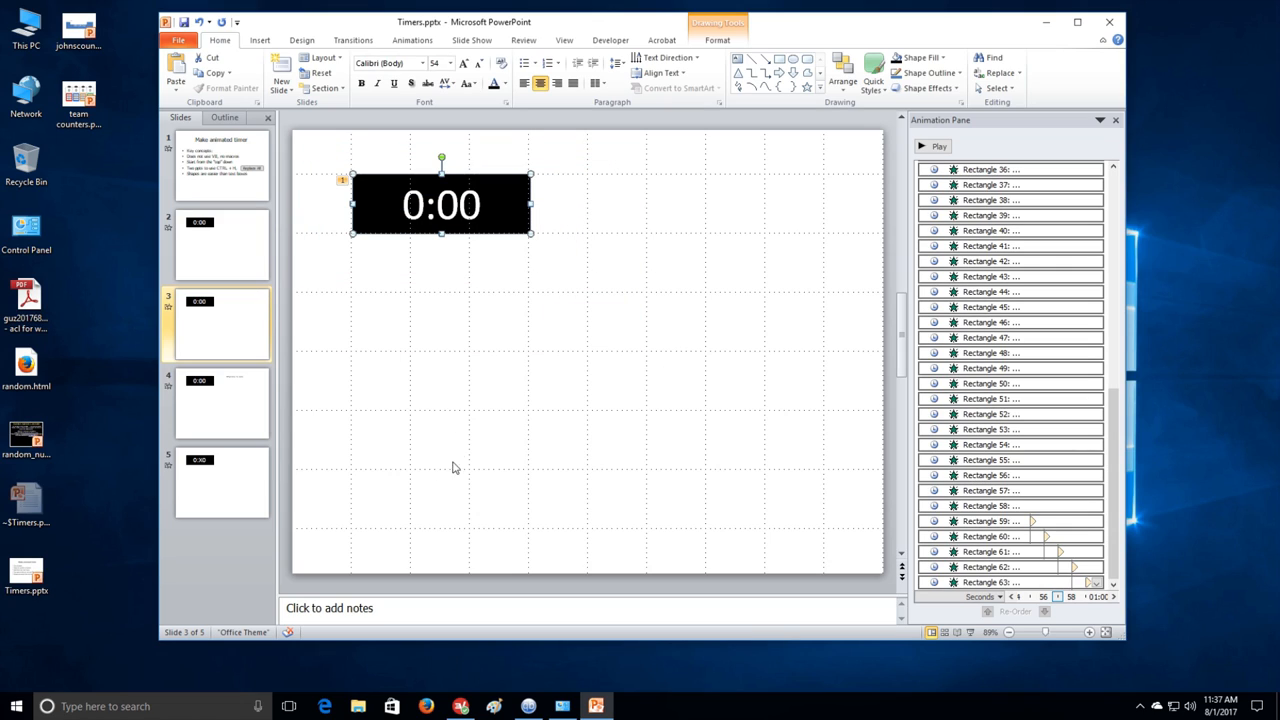
mouse_move(674, 338)
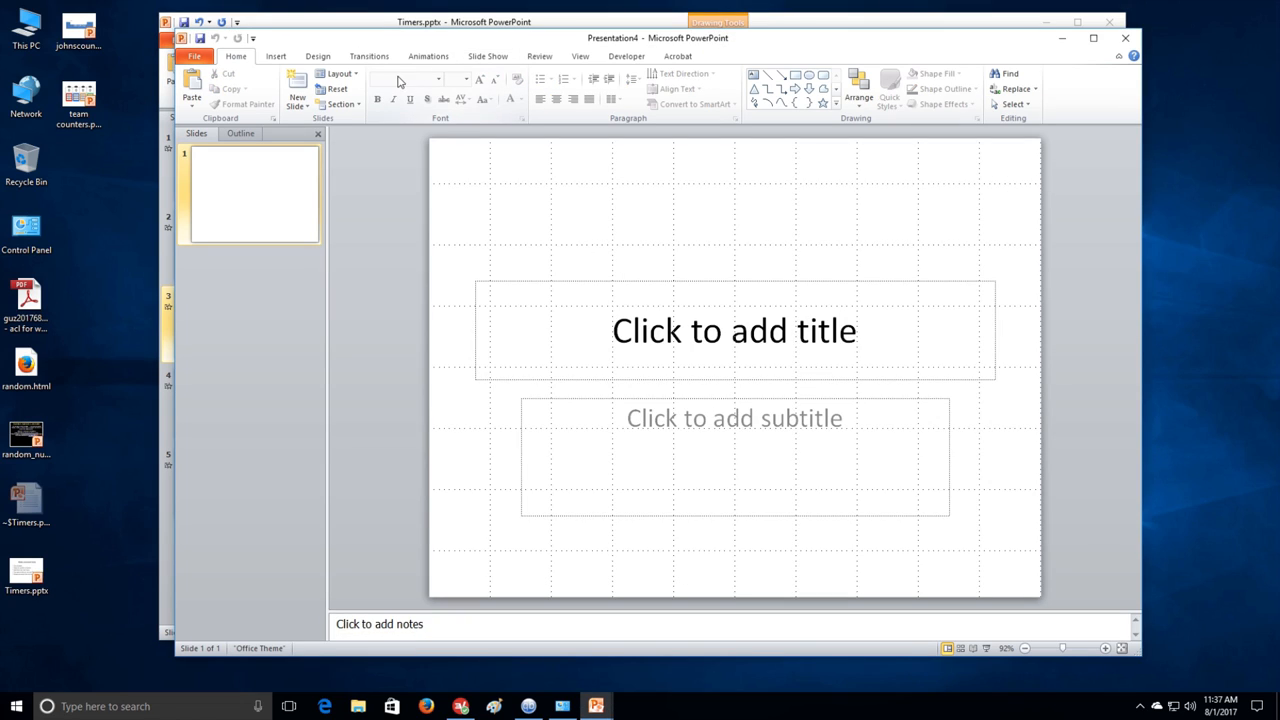
click(317, 55)
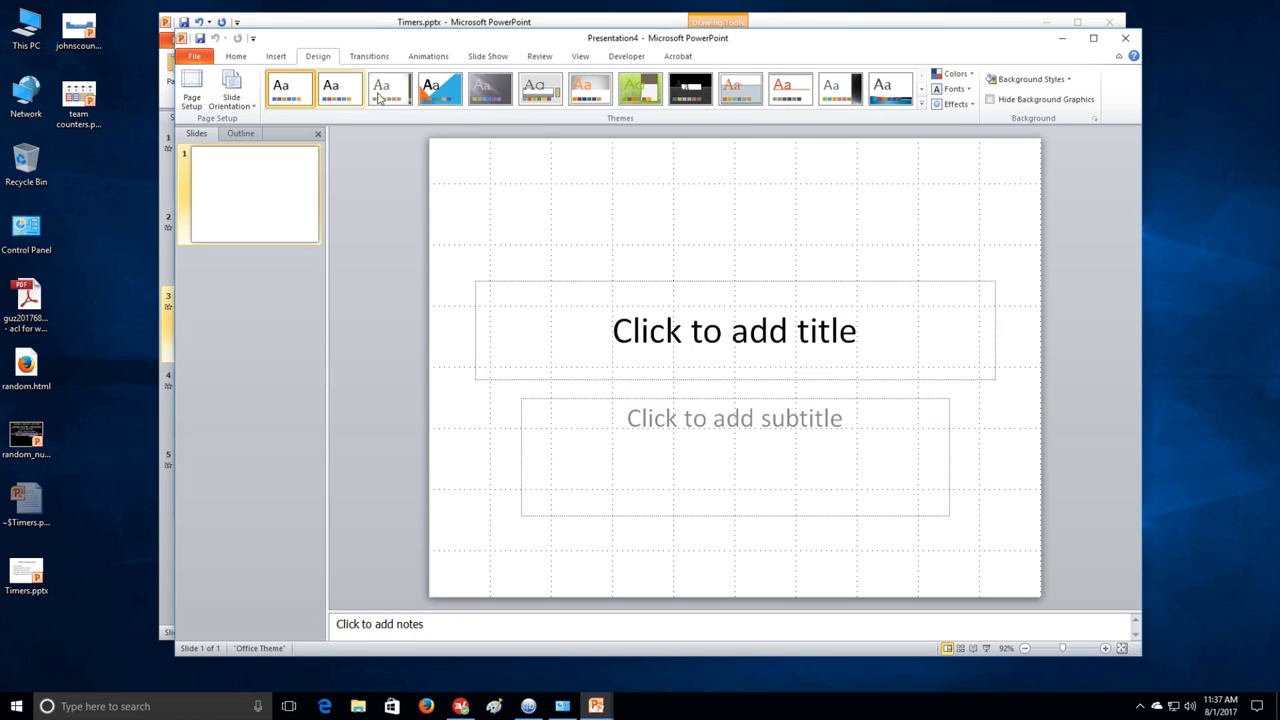
click(921, 107)
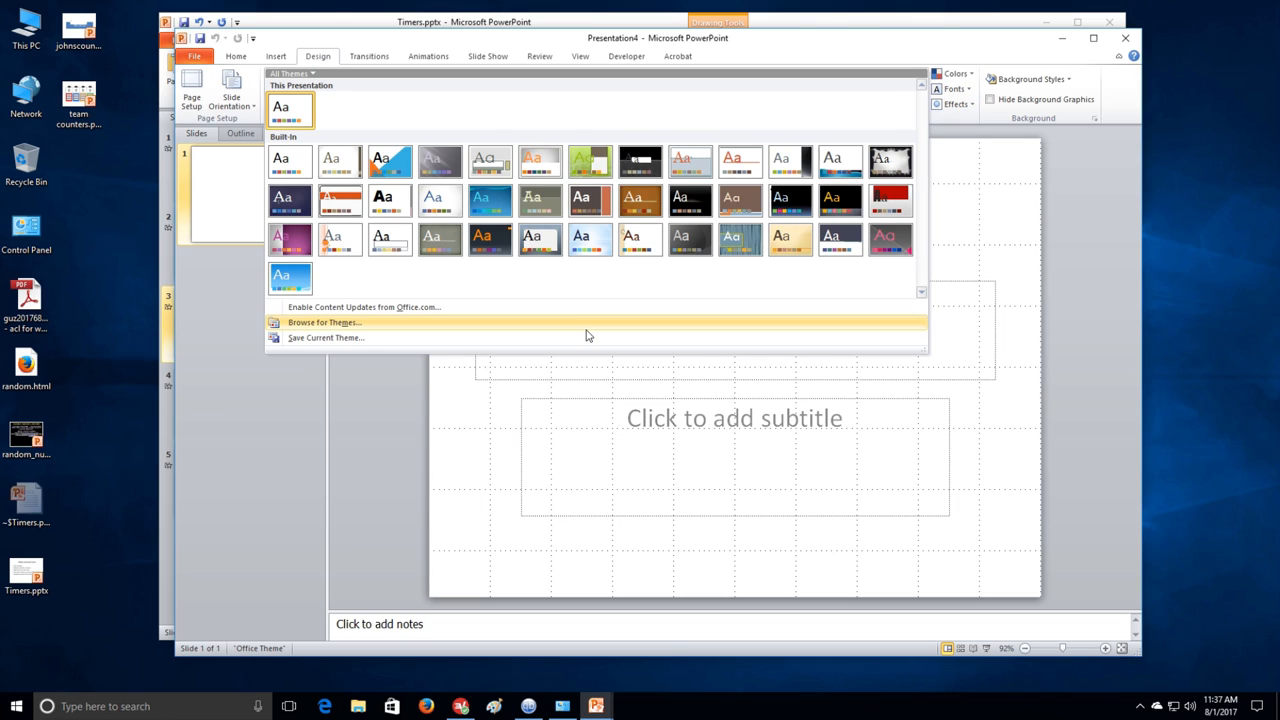
click(790, 88)
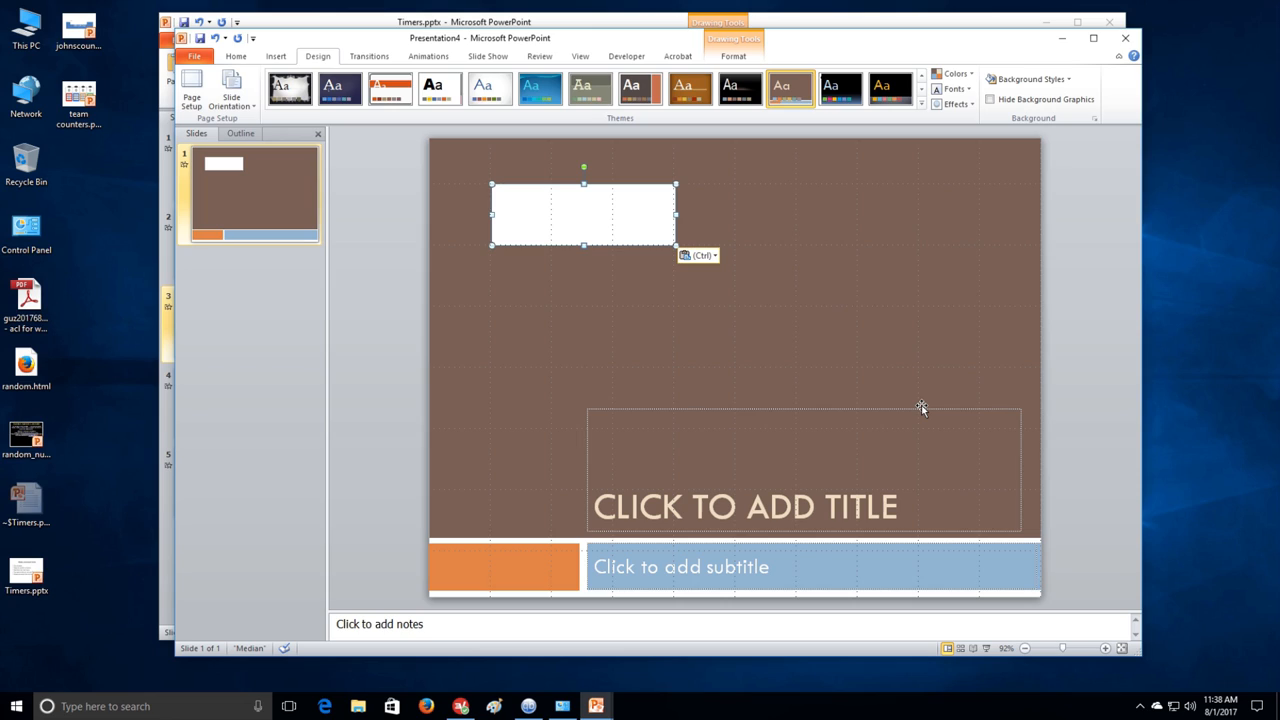
mouse_move(756, 330)
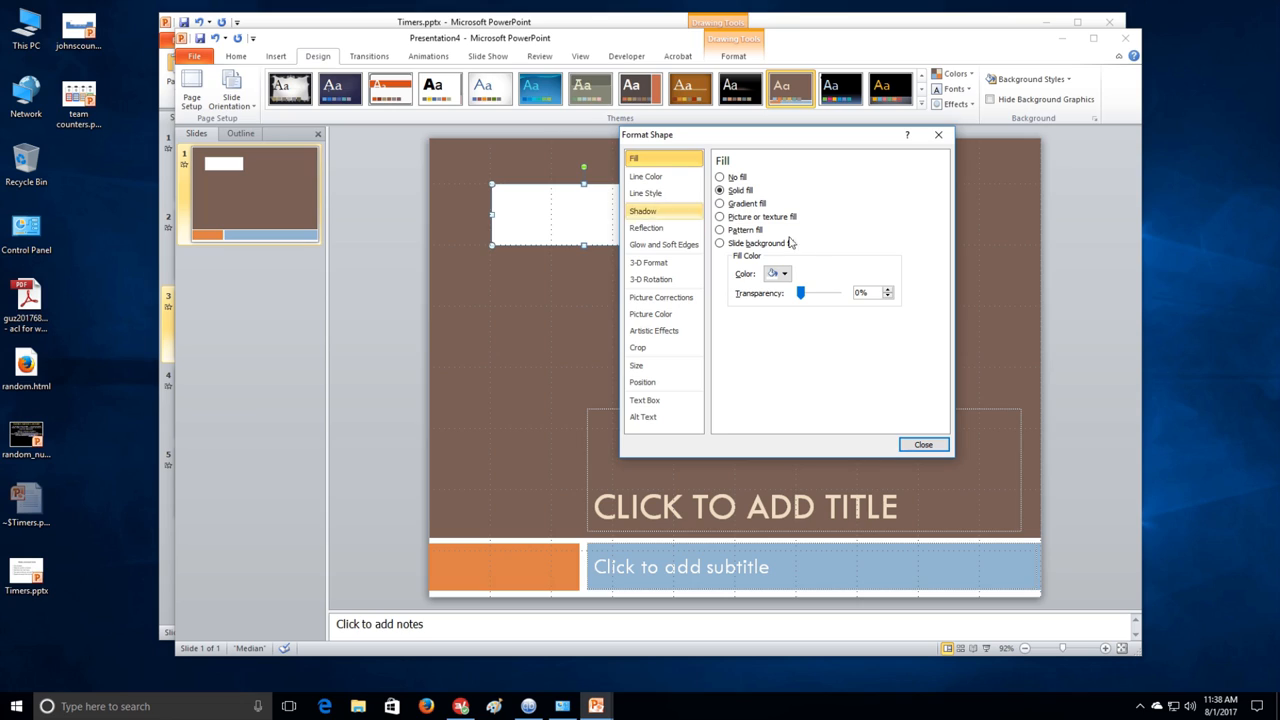
Give the pasted timer box a solid brown theme fill so the white 0:00 shows.
click(784, 273)
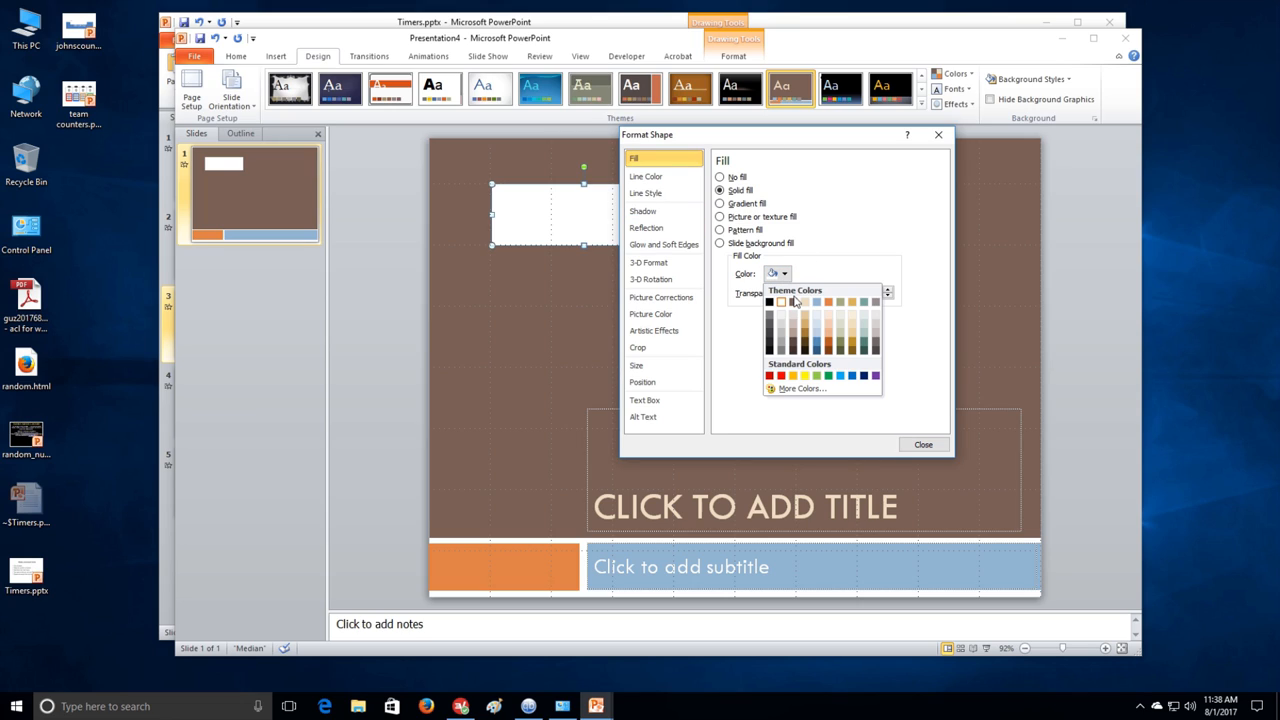
click(781, 301)
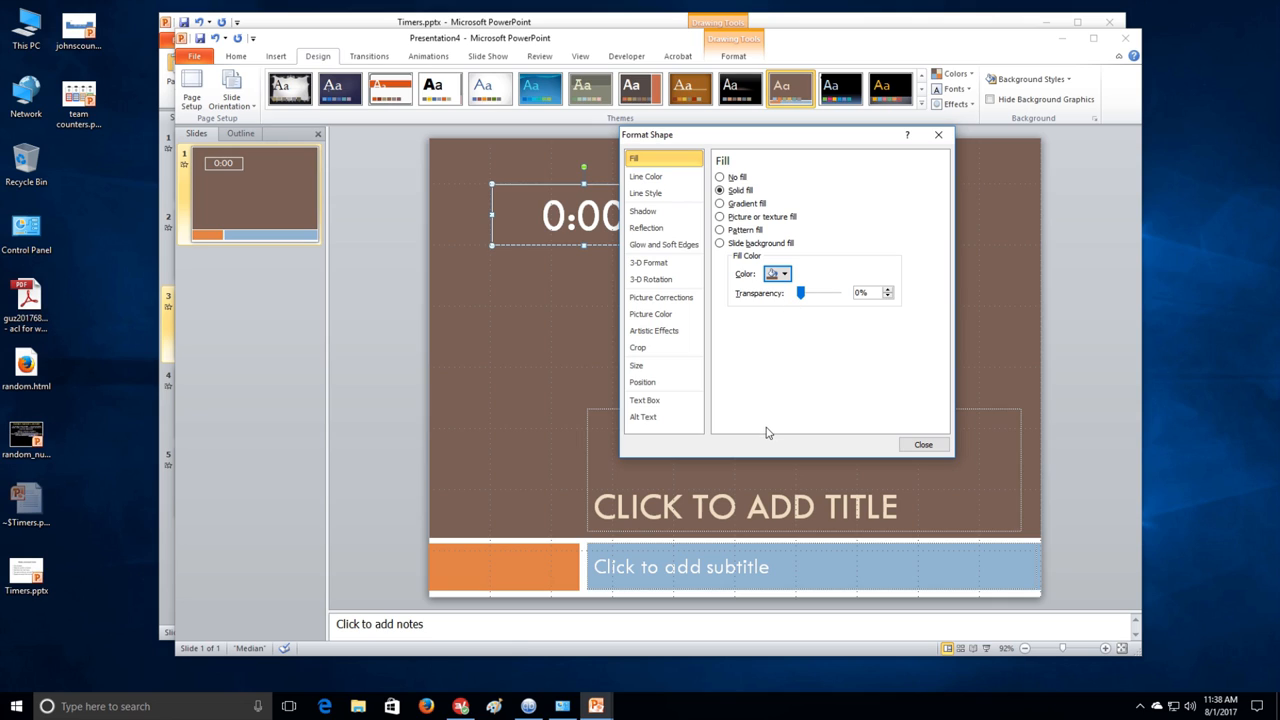
click(922, 444)
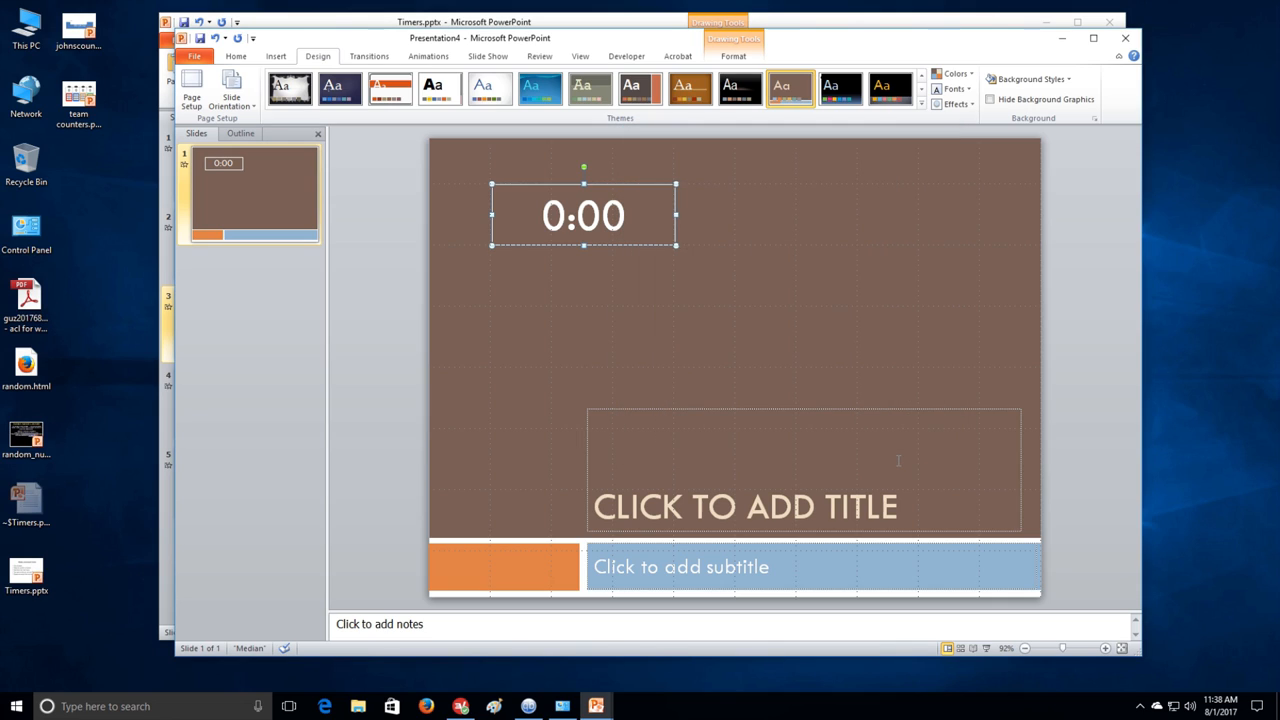
click(913, 384)
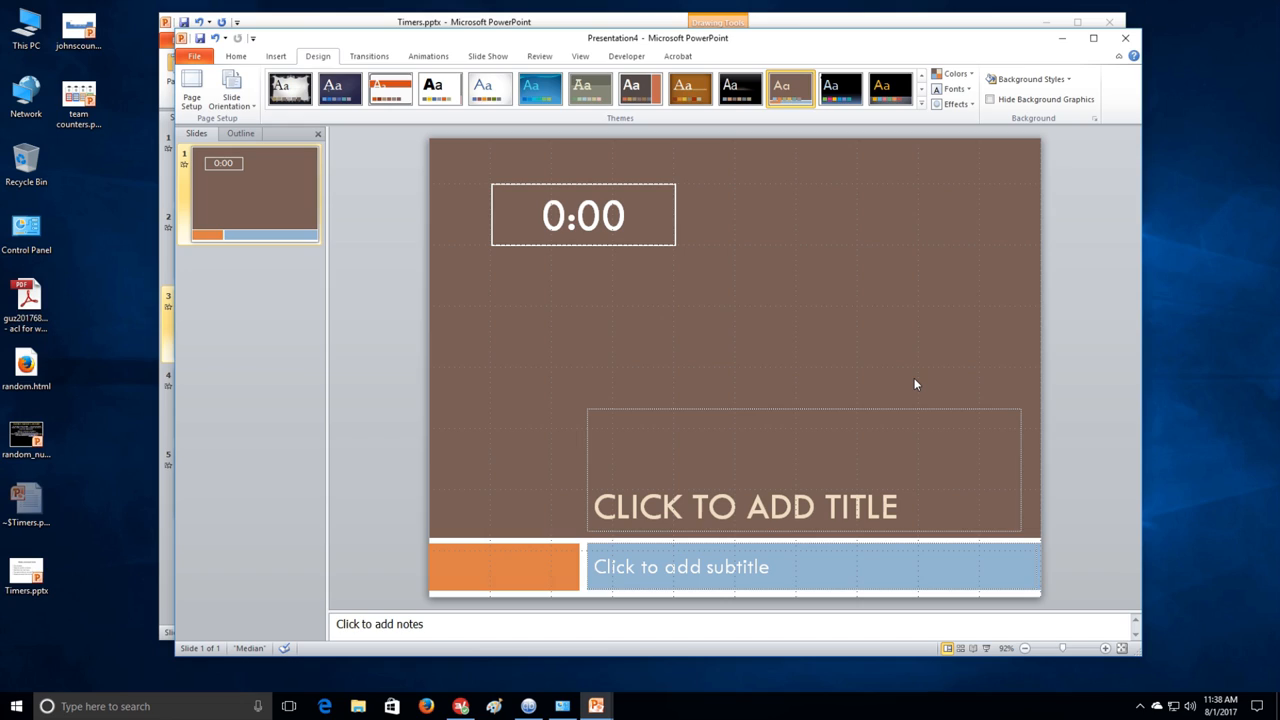
mouse_move(630, 358)
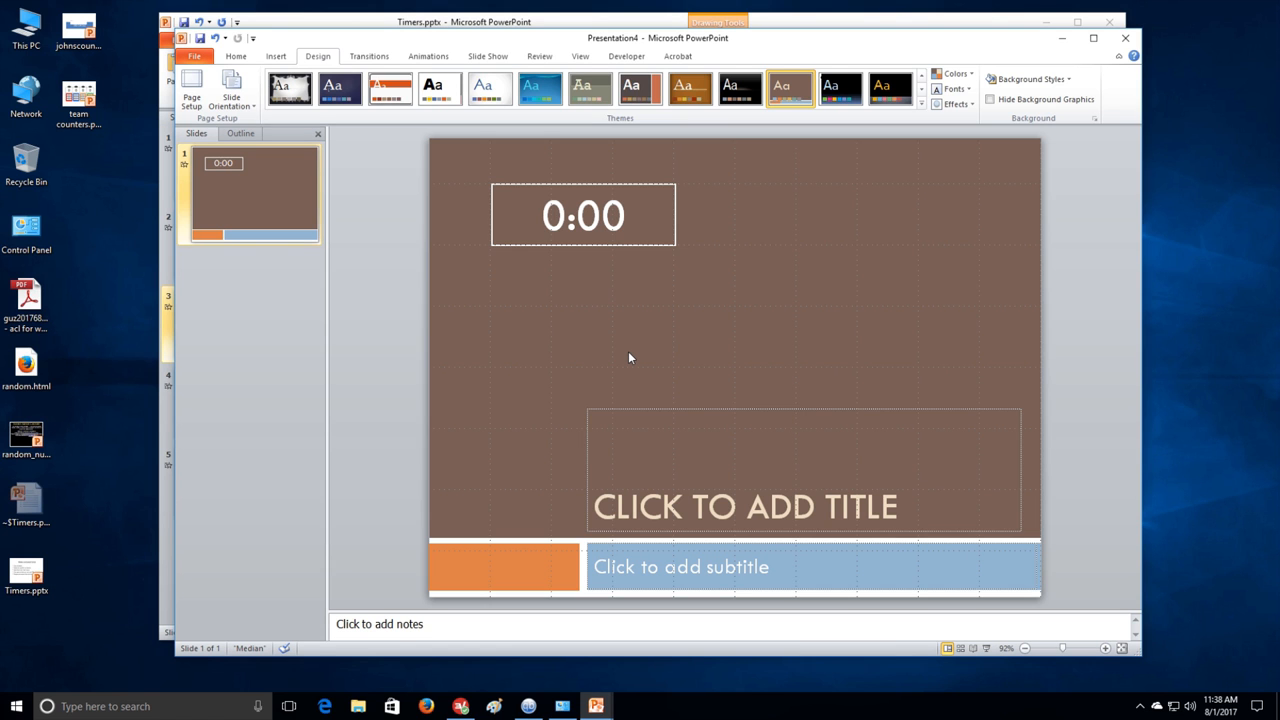
click(583, 215)
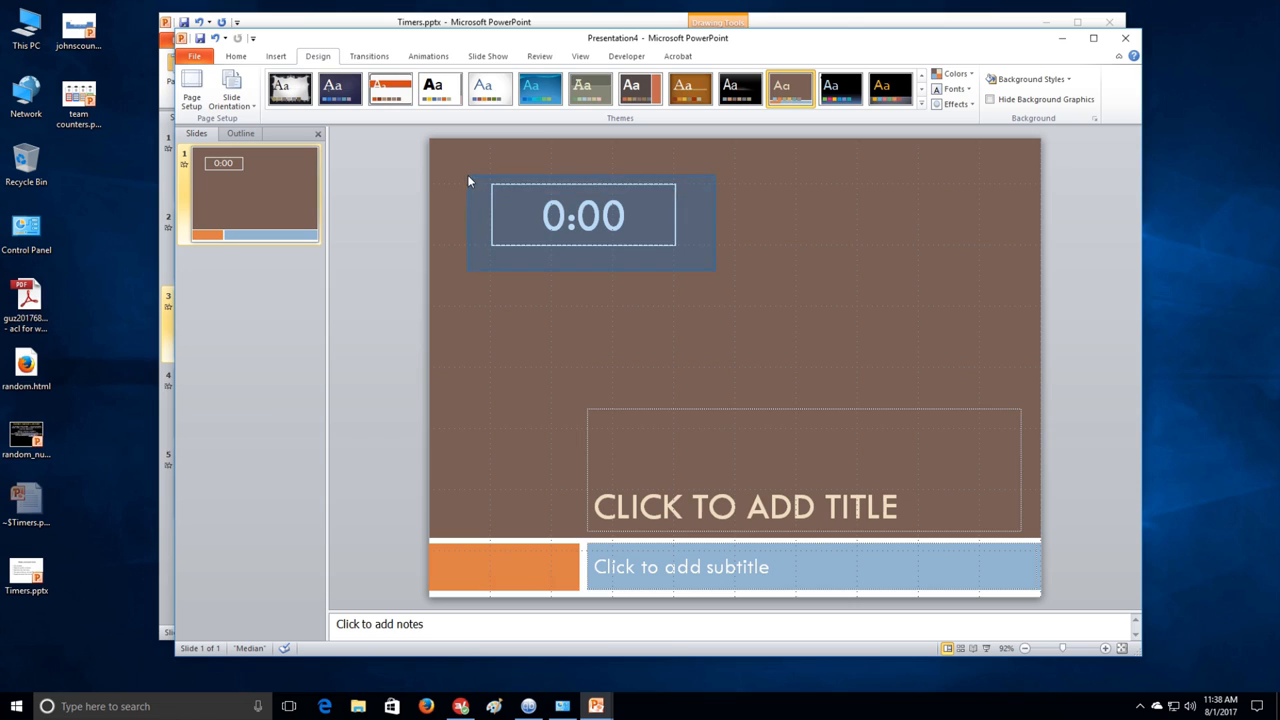
Set the 0:00 timer text to Adobe Gothic Std B with a light tan font colour.
click(583, 215)
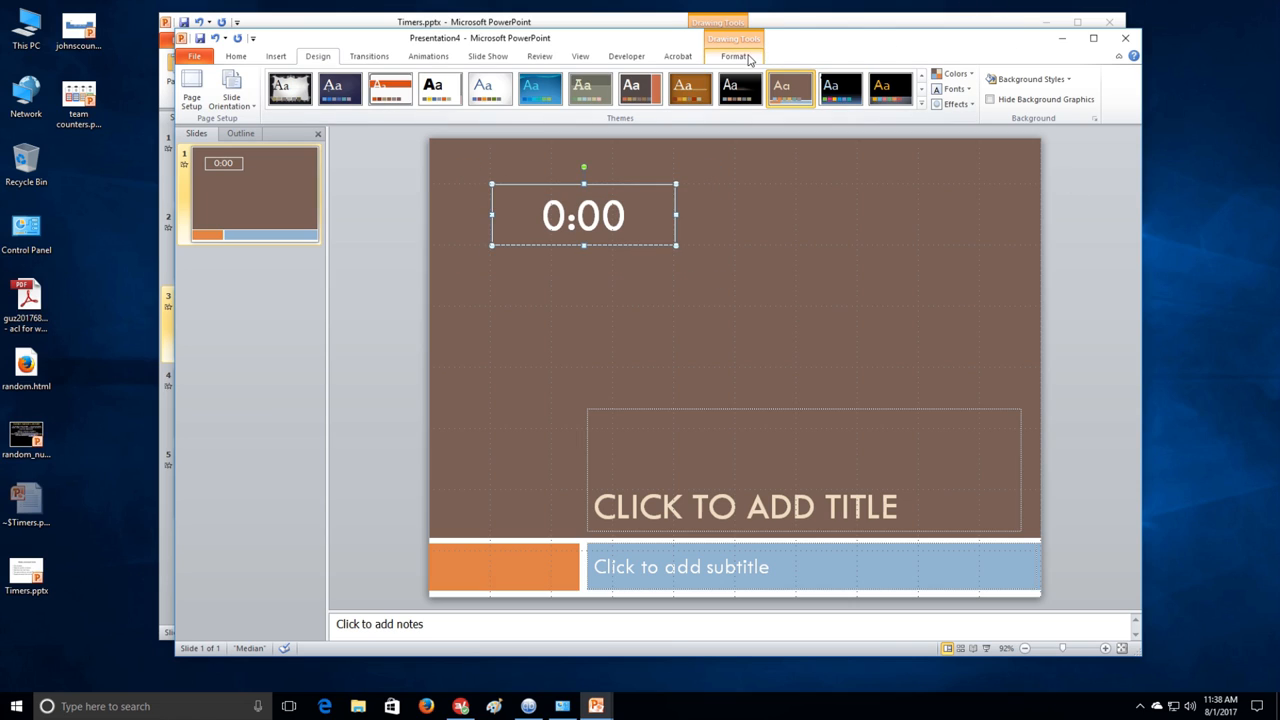
click(734, 56)
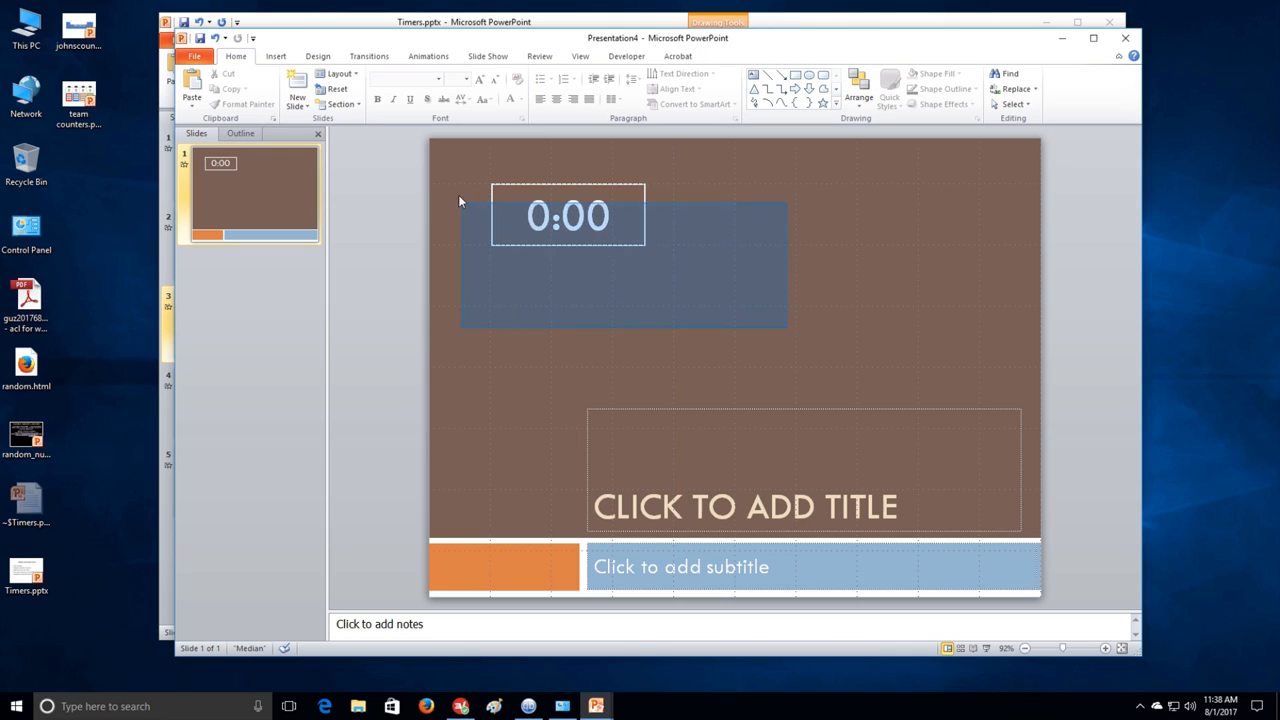
click(568, 215)
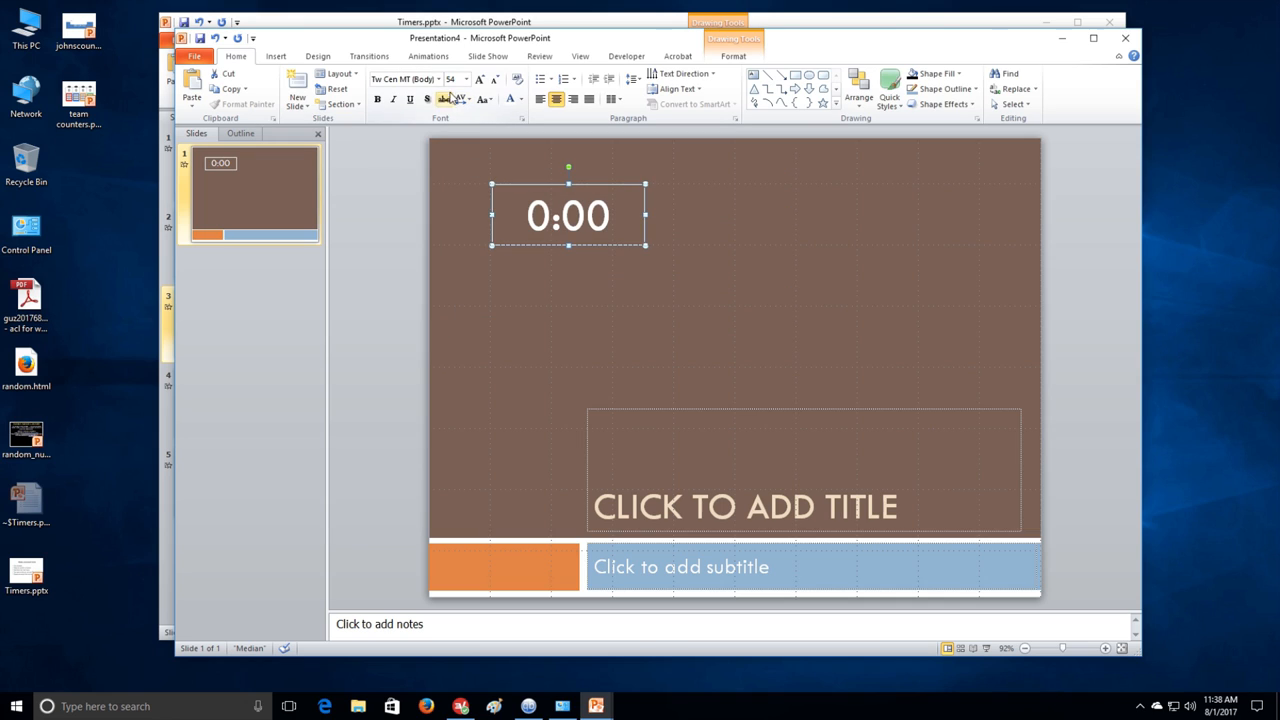
click(438, 79)
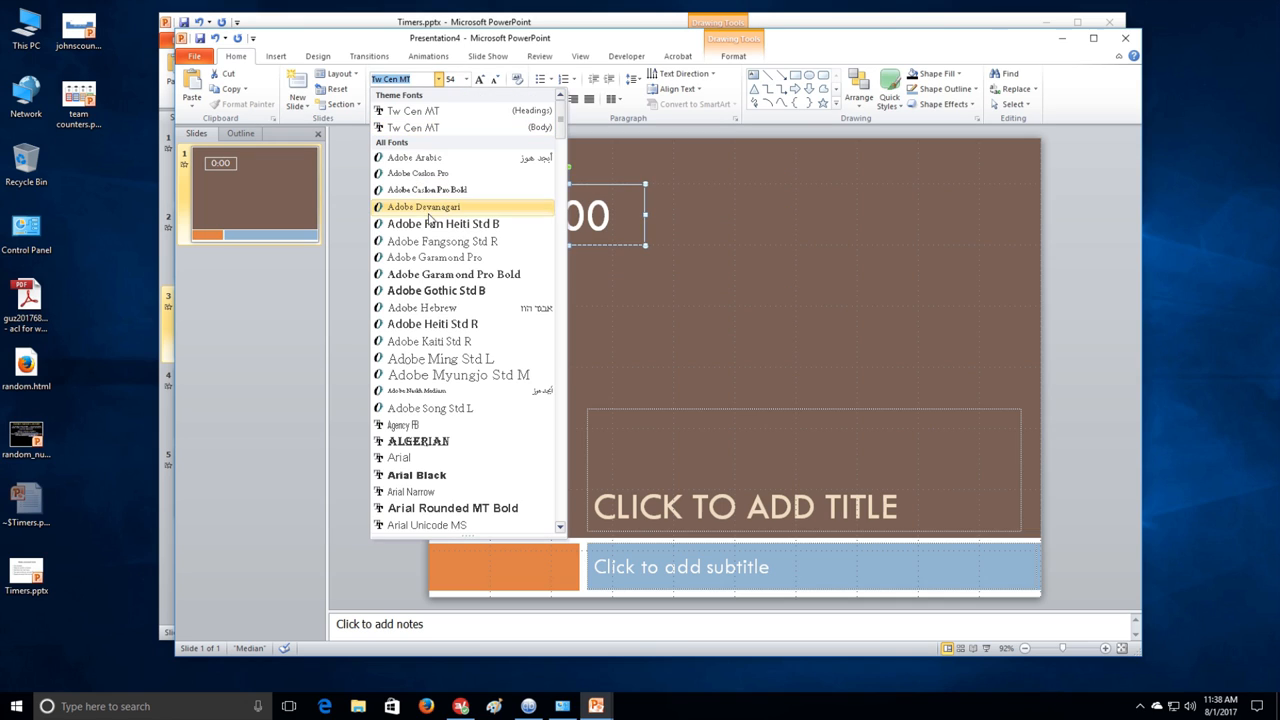
click(435, 290)
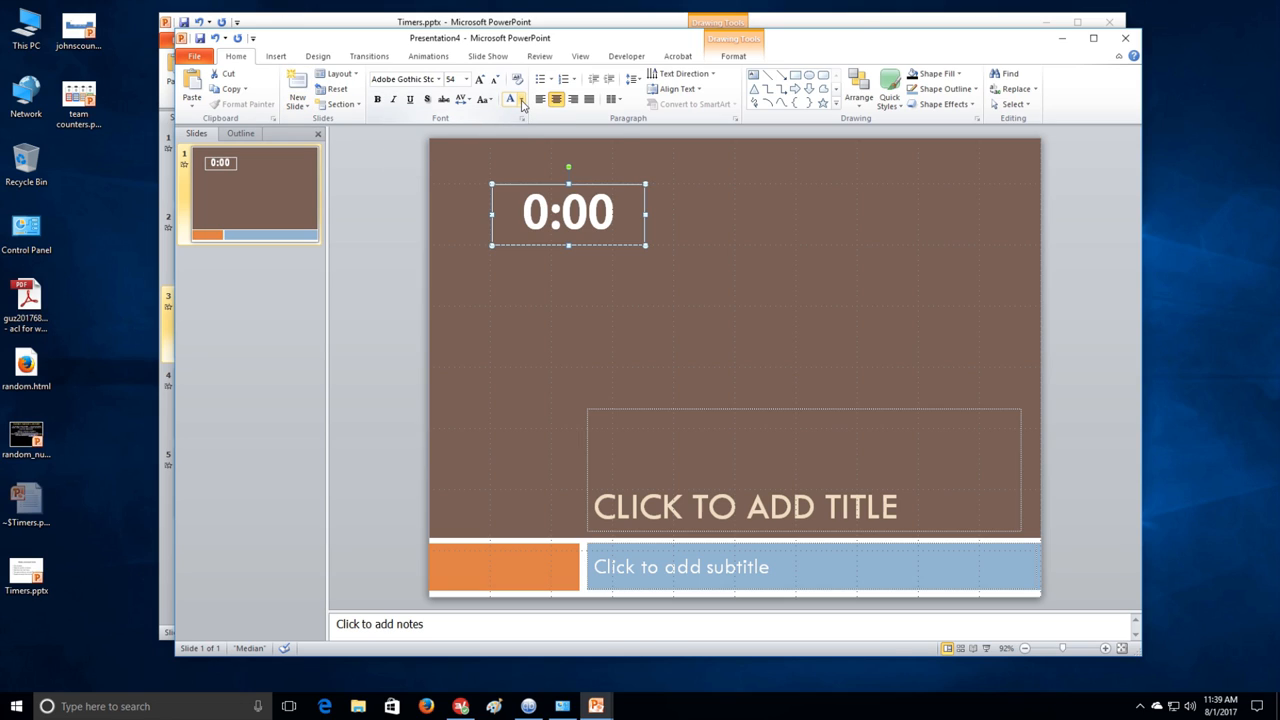
click(521, 98)
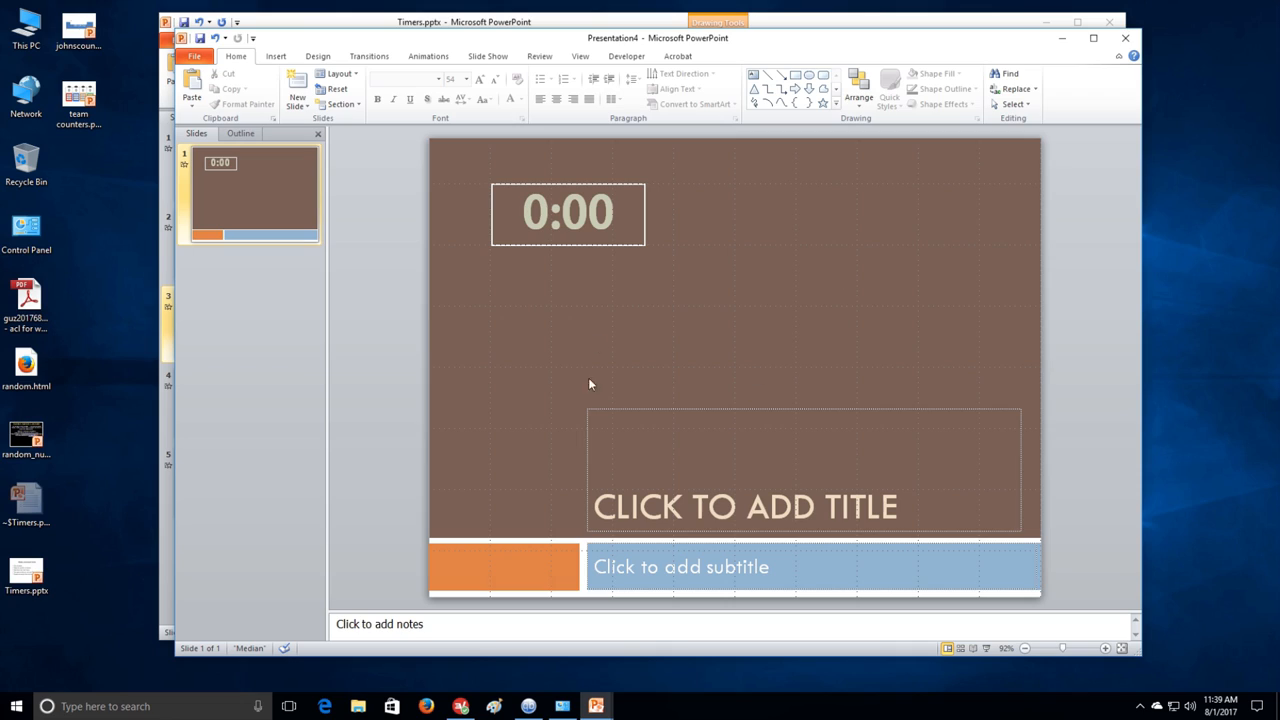
mouse_move(738, 389)
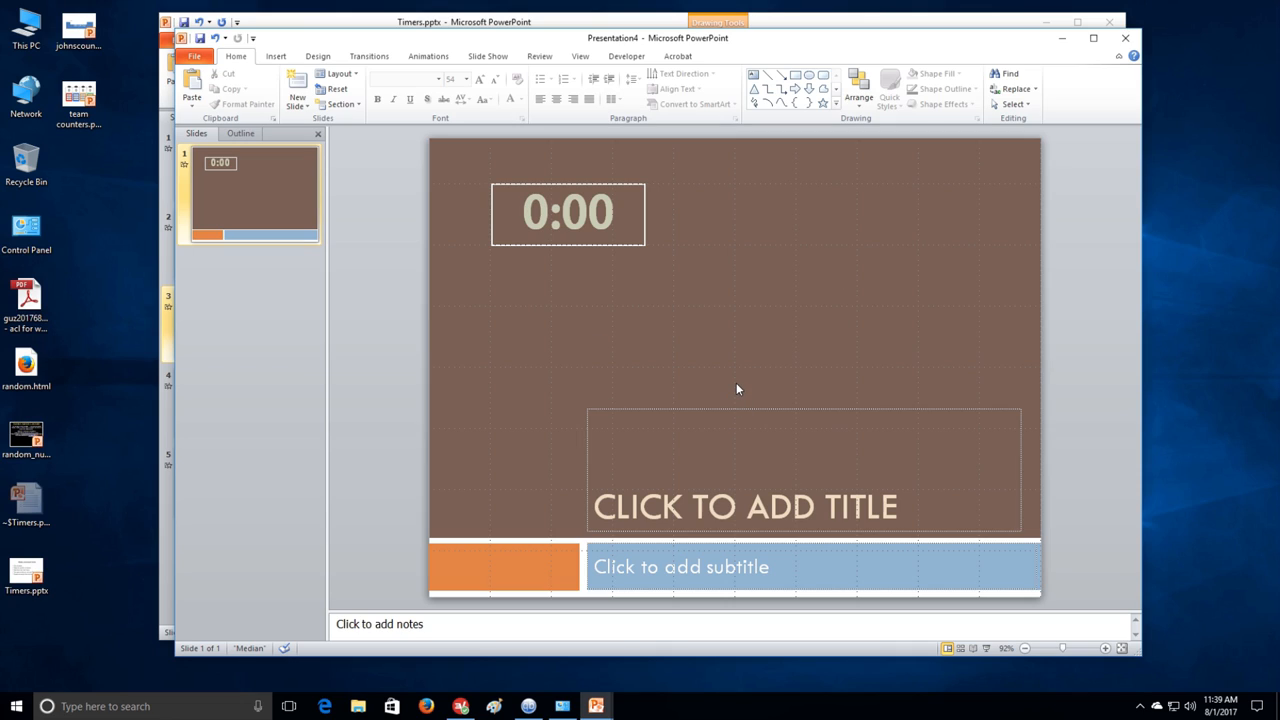